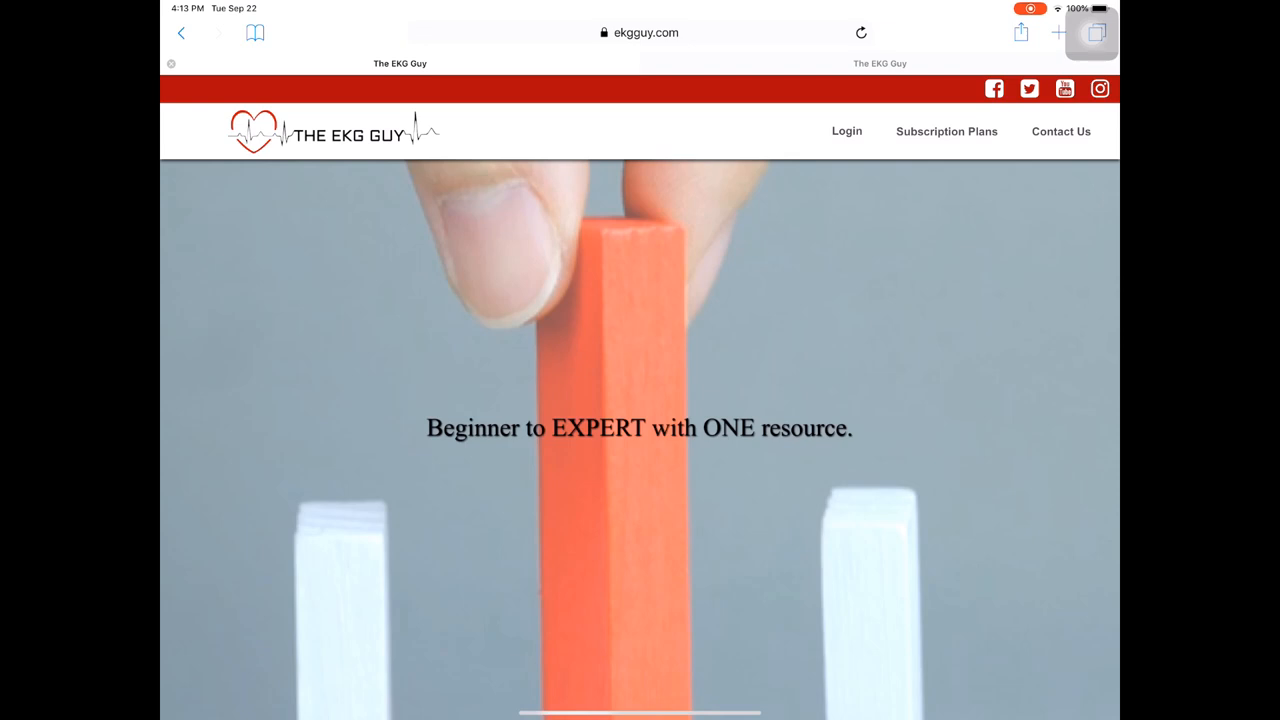
# Scroll the home page through the six feature categories and the student testimonial carousel.
pyautogui.scroll(-3)
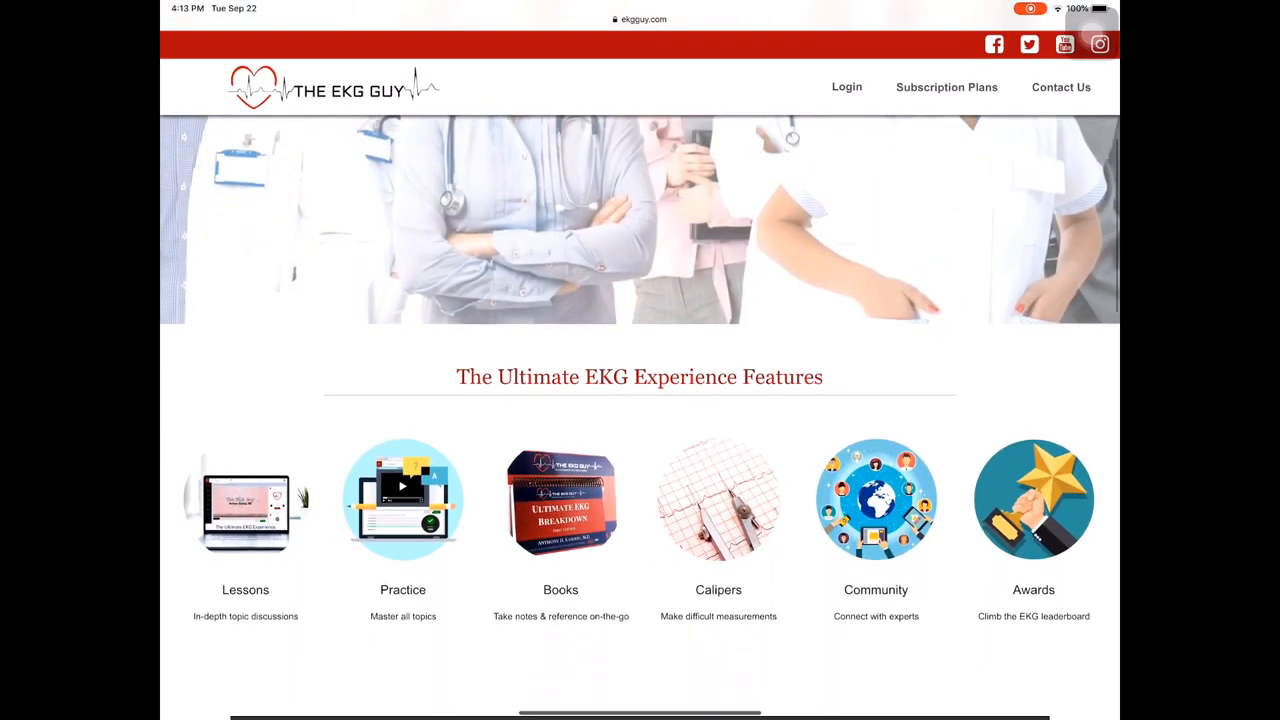
pyautogui.scroll(-3)
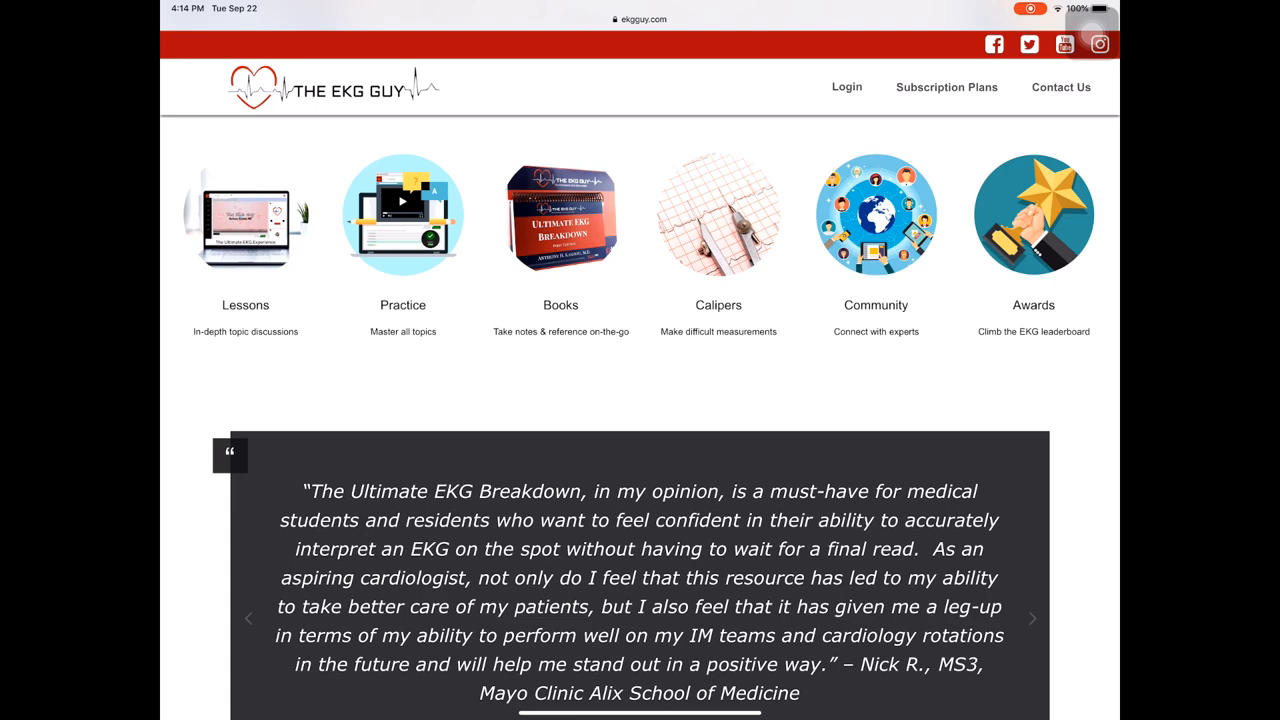
pyautogui.scroll(-3)
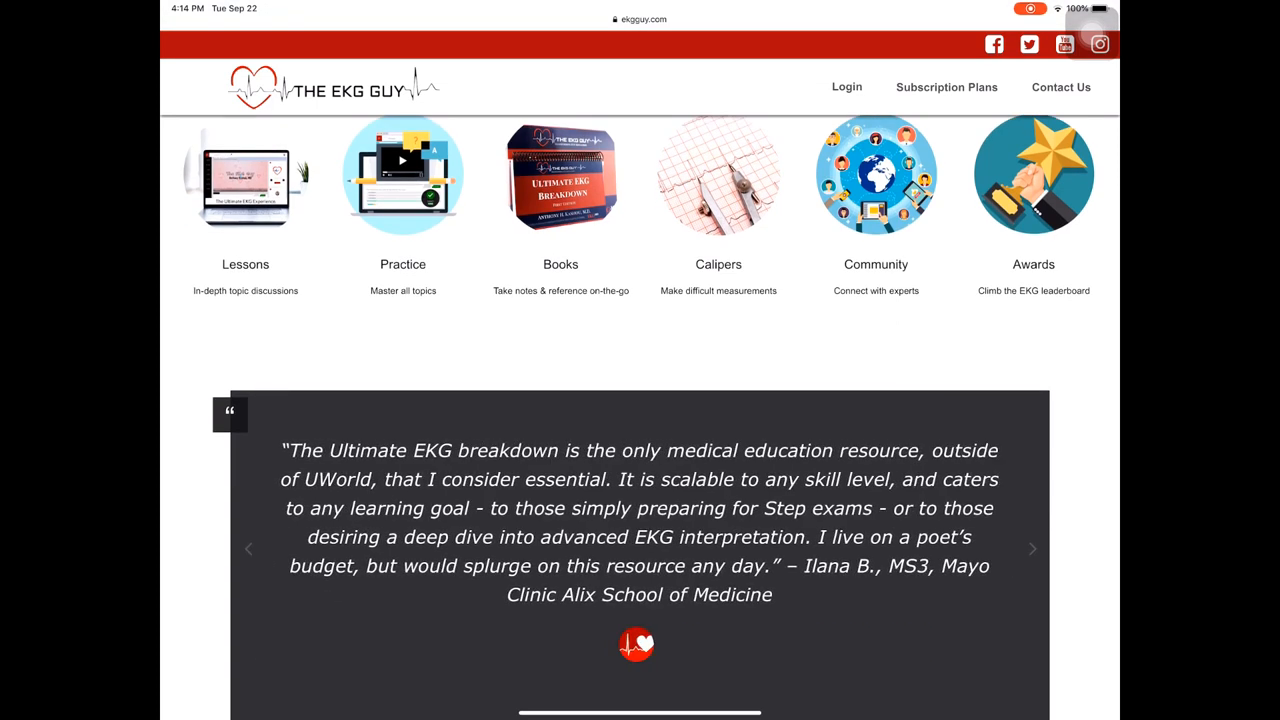
pyautogui.scroll(-3)
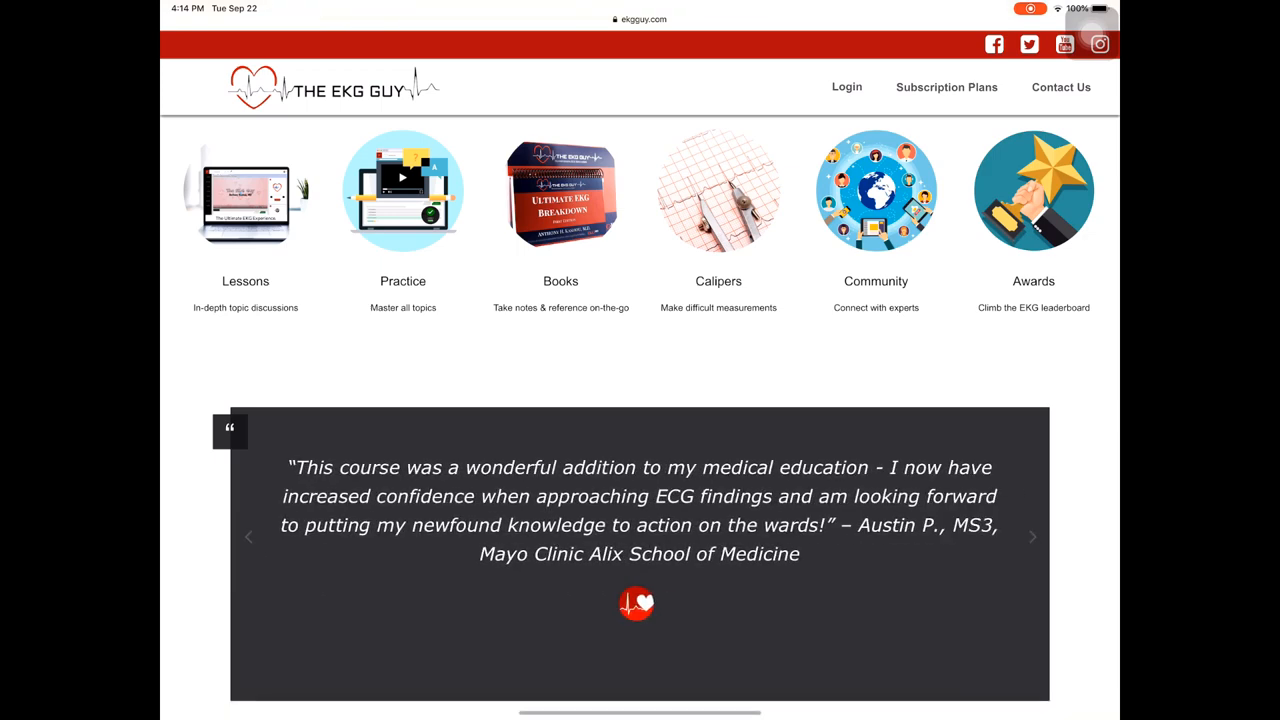
# Scroll to 'The Ultimate EKG Experience' pricing and compare the Free Trial through $149.95/yr EKG SUPERSTAR plans.
pyautogui.scroll(-3)
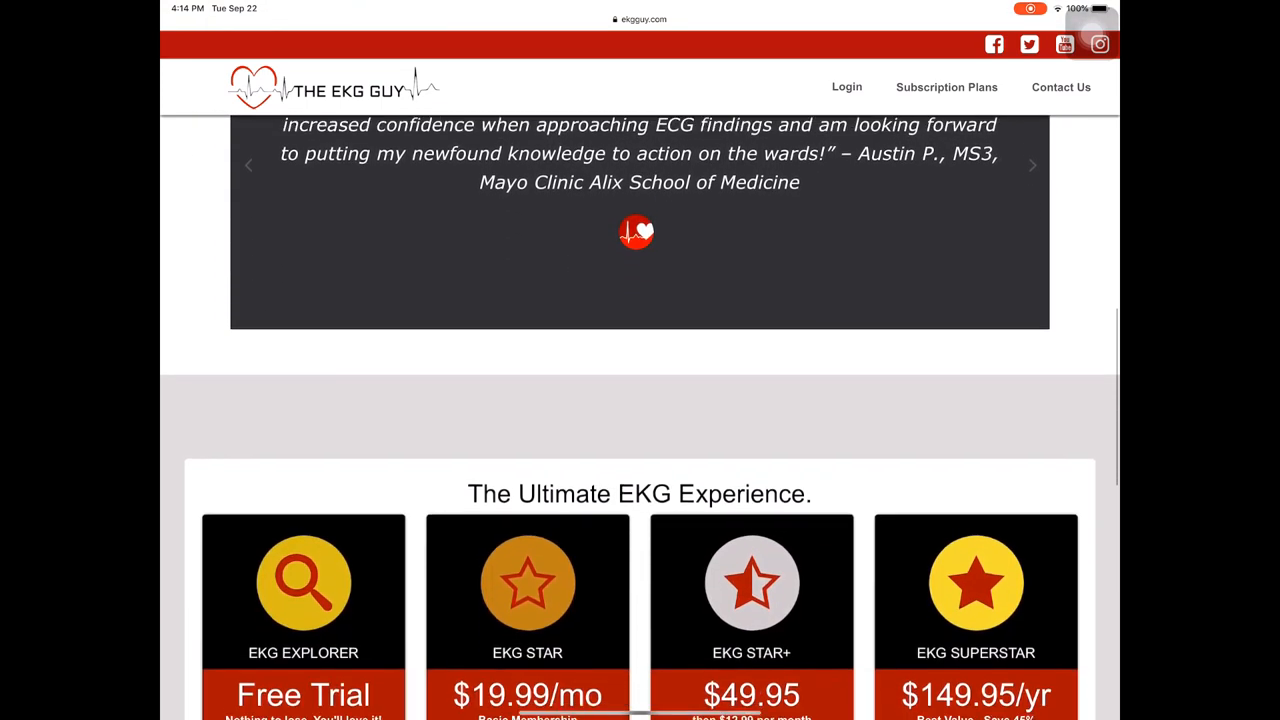
pyautogui.scroll(-3)
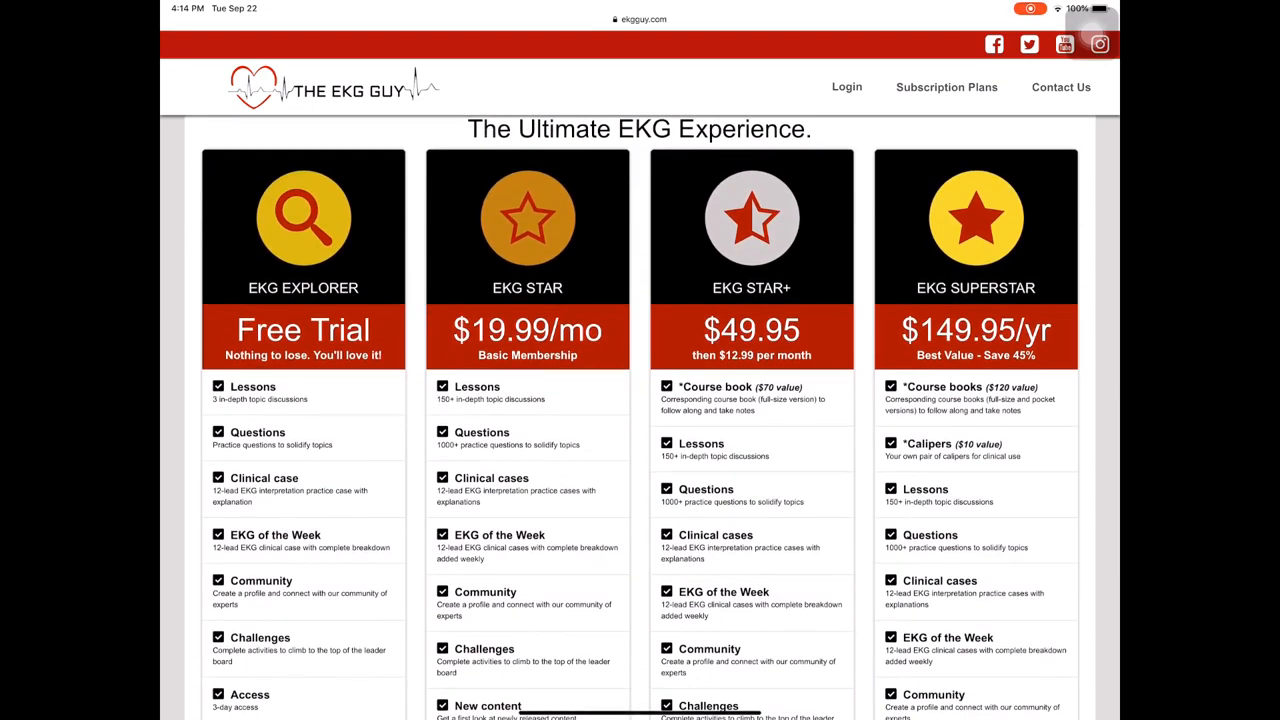
pyautogui.scroll(-3)
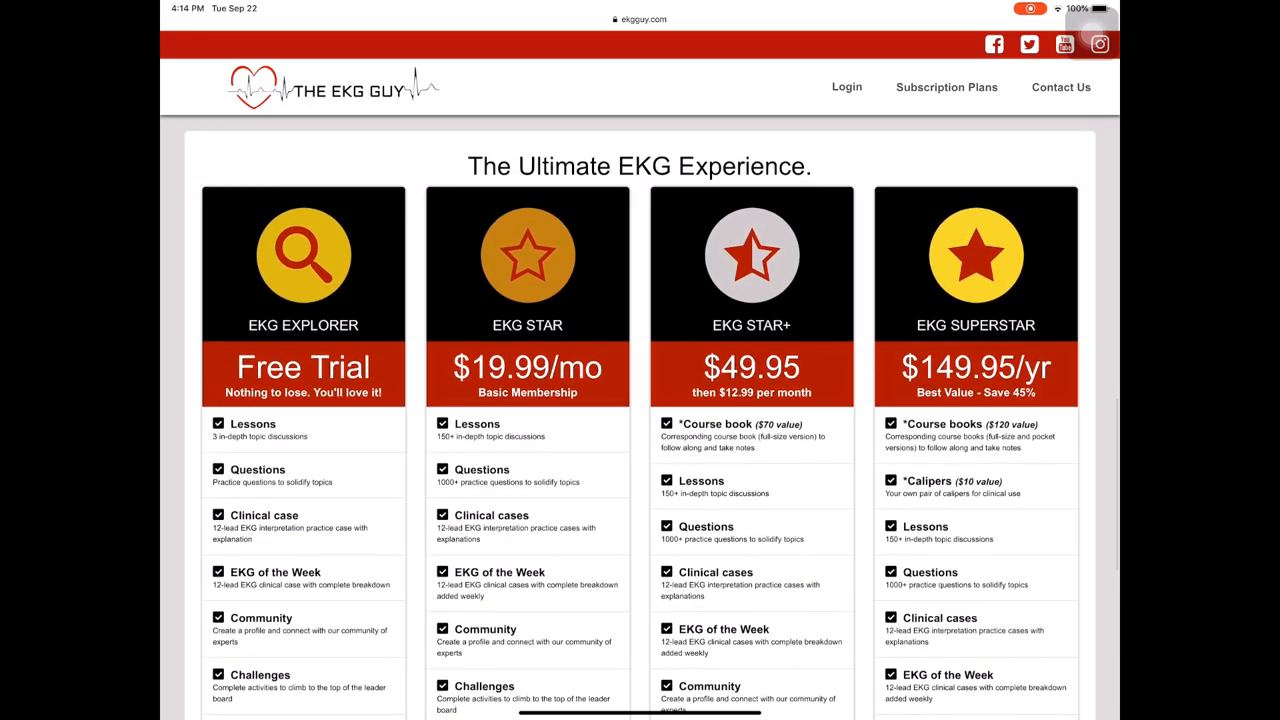
pyautogui.scroll(-3)
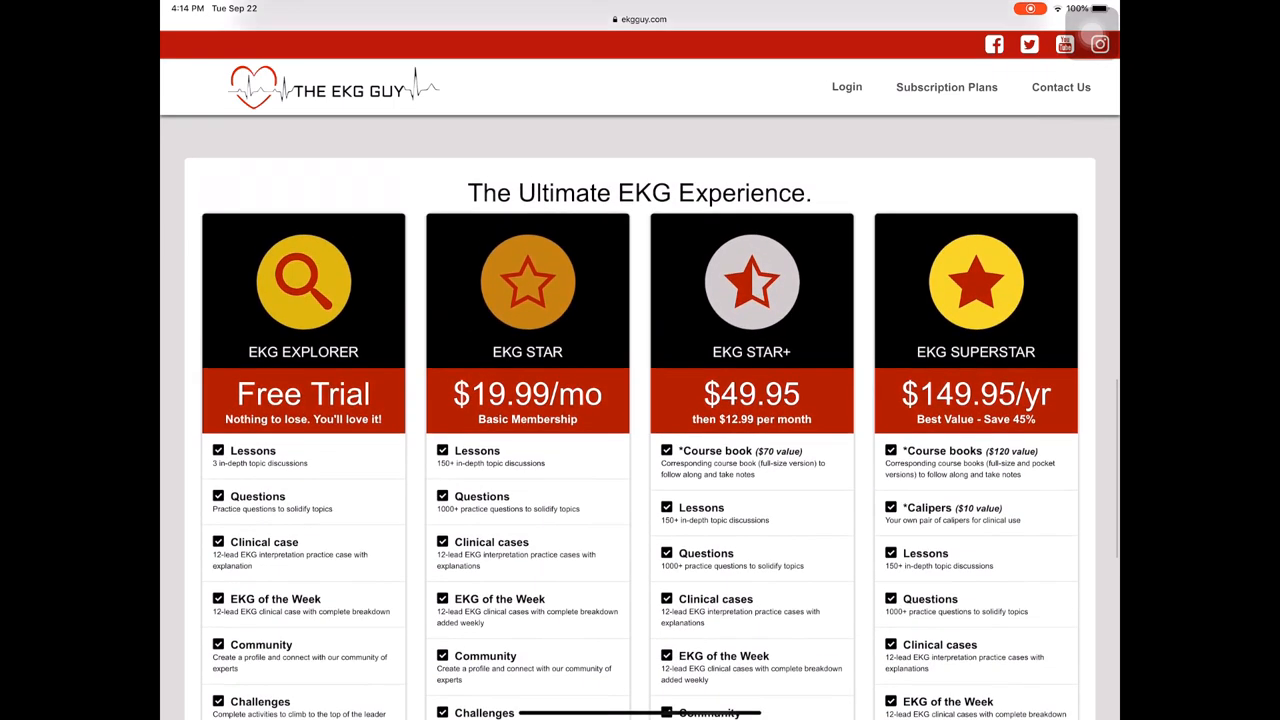
pyautogui.scroll(3)
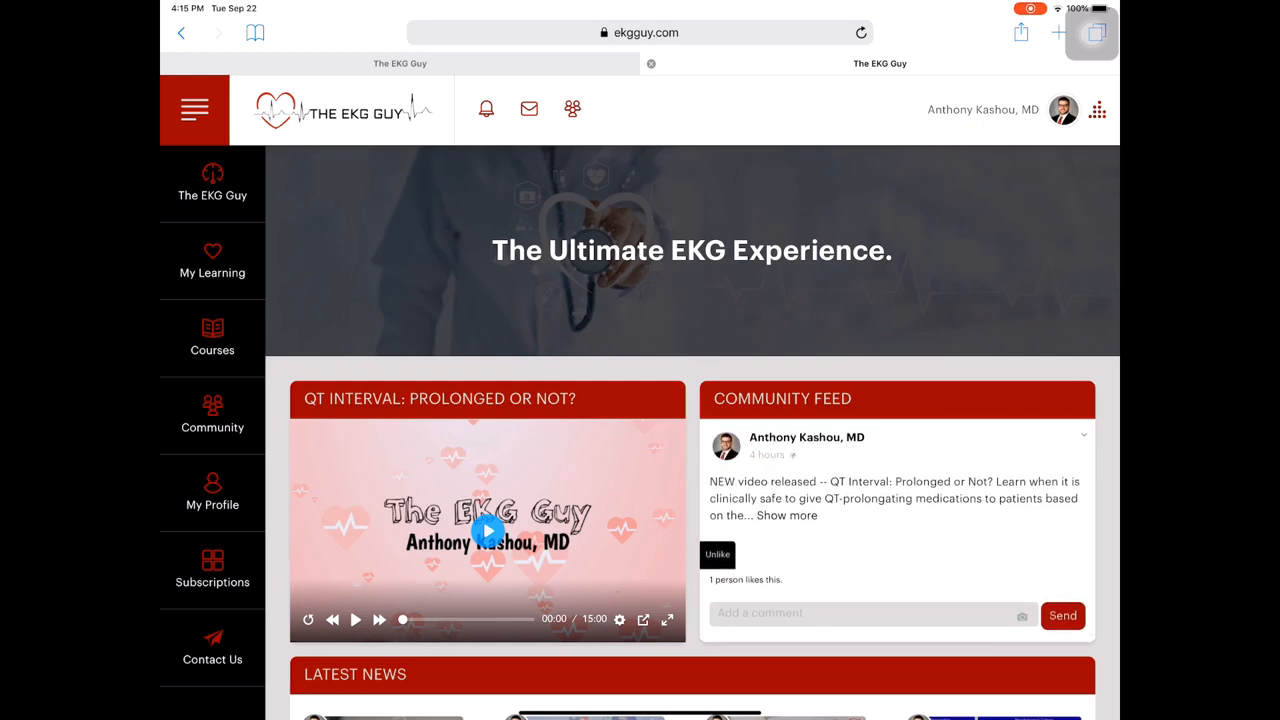
# Scroll the member dashboard past the QT interval video, Community Feed and Latest News cards.
pyautogui.scroll(-3)
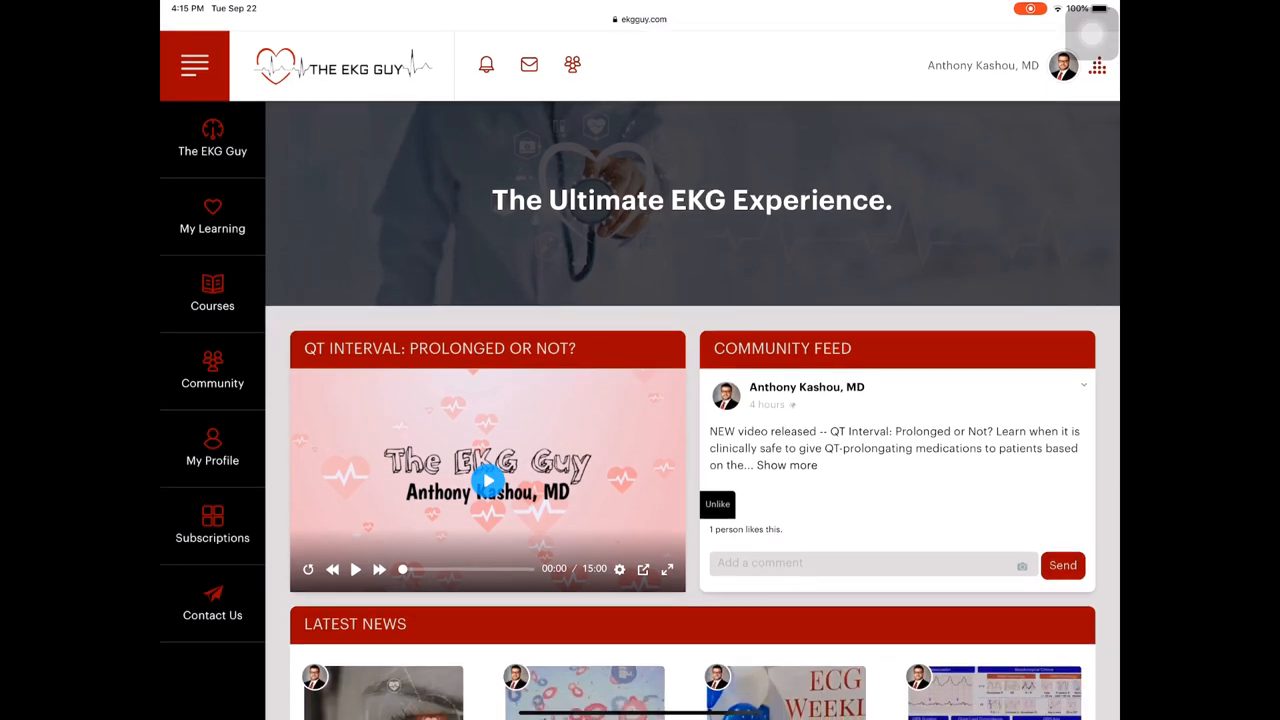
pyautogui.scroll(-3)
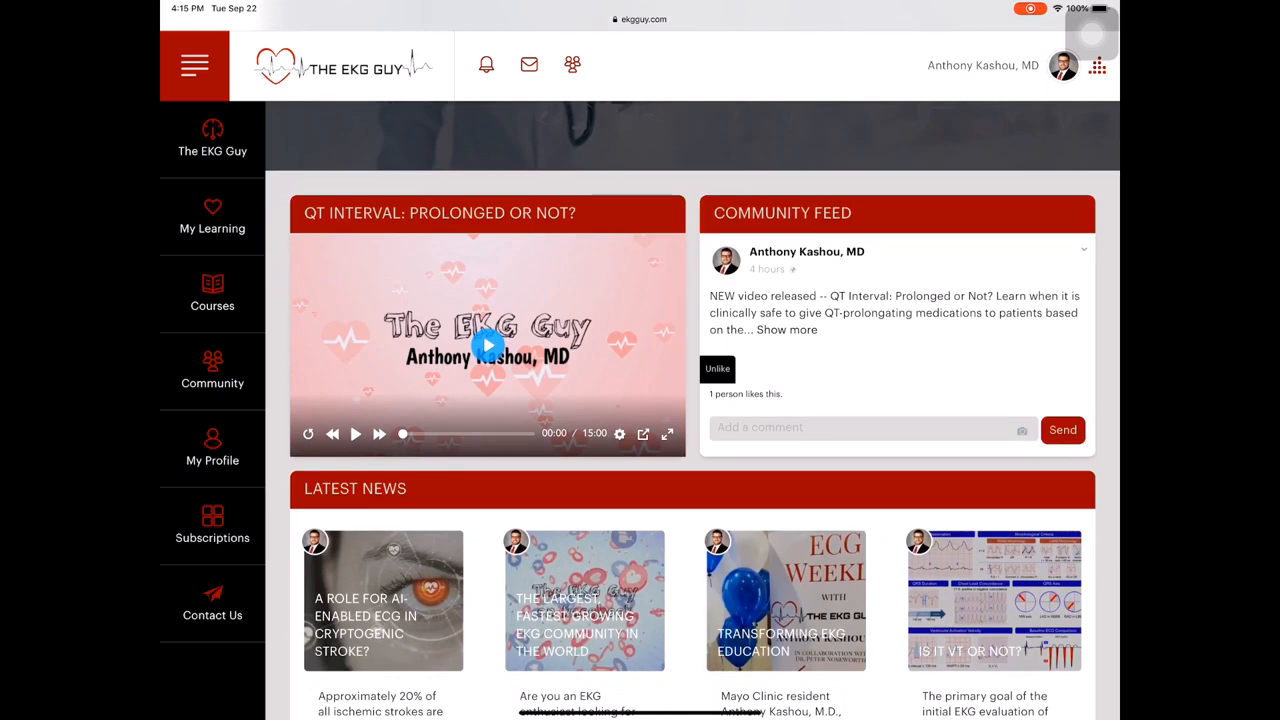
pyautogui.scroll(-3)
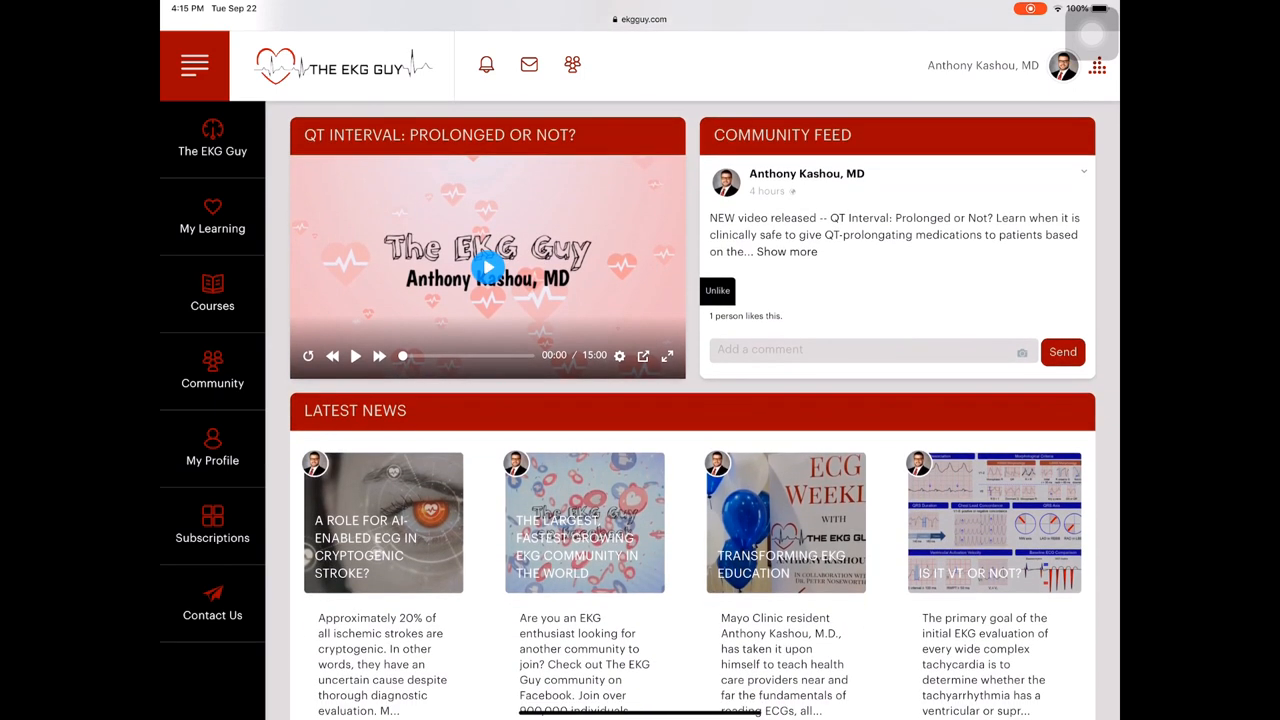
pyautogui.scroll(-3)
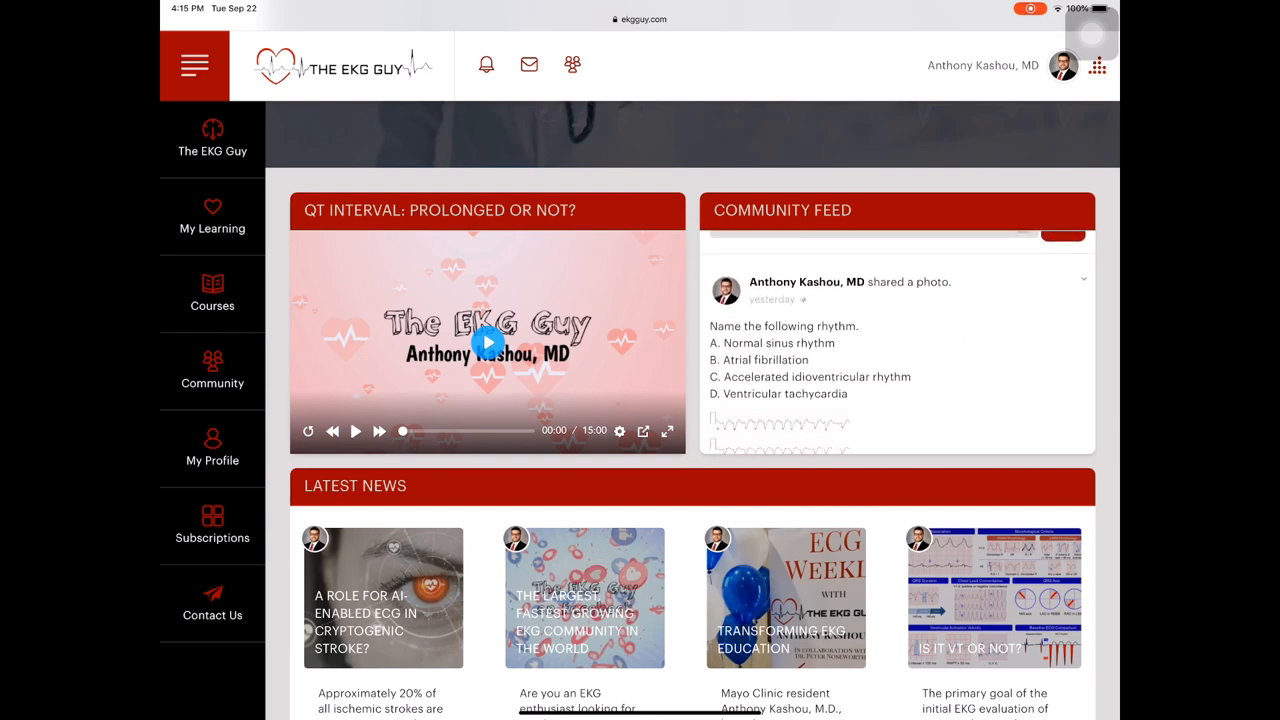
pyautogui.scroll(-3)
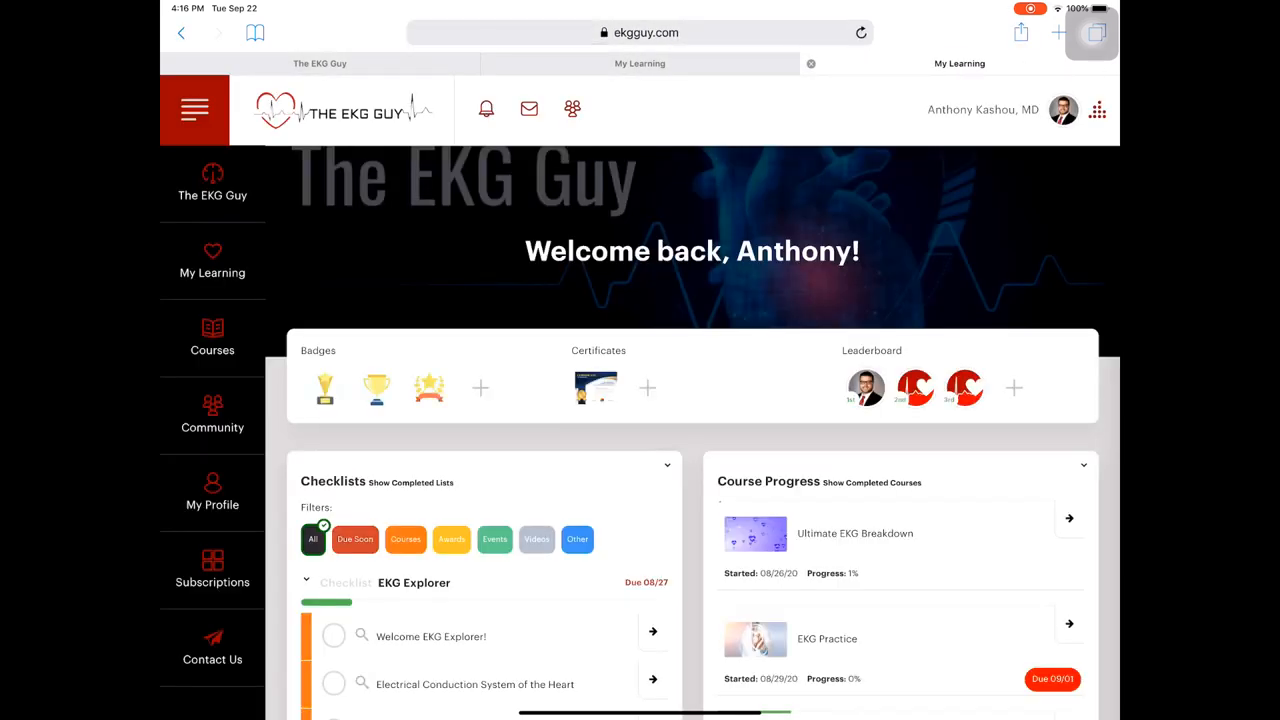
# Review the earned badges and Certified EKG Expert certificate, close both, and scroll the My Learning dashboard.
pyautogui.scroll(-3)
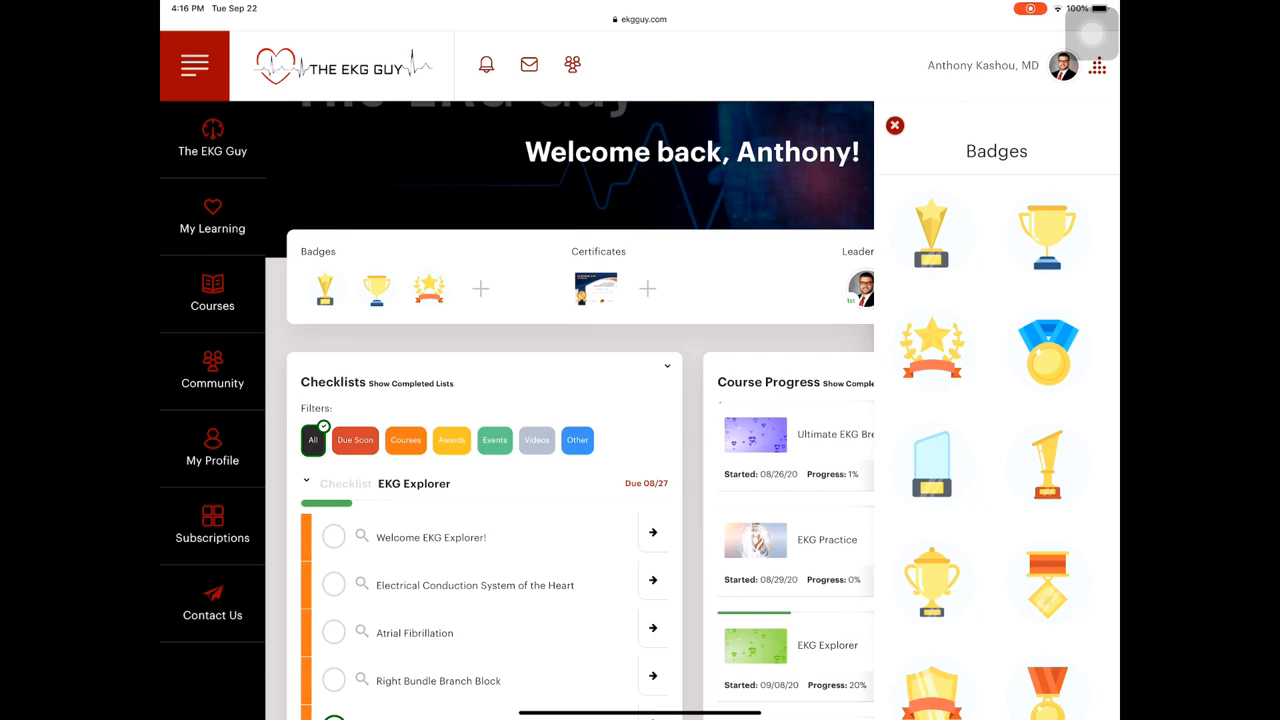
pyautogui.click(894, 124)
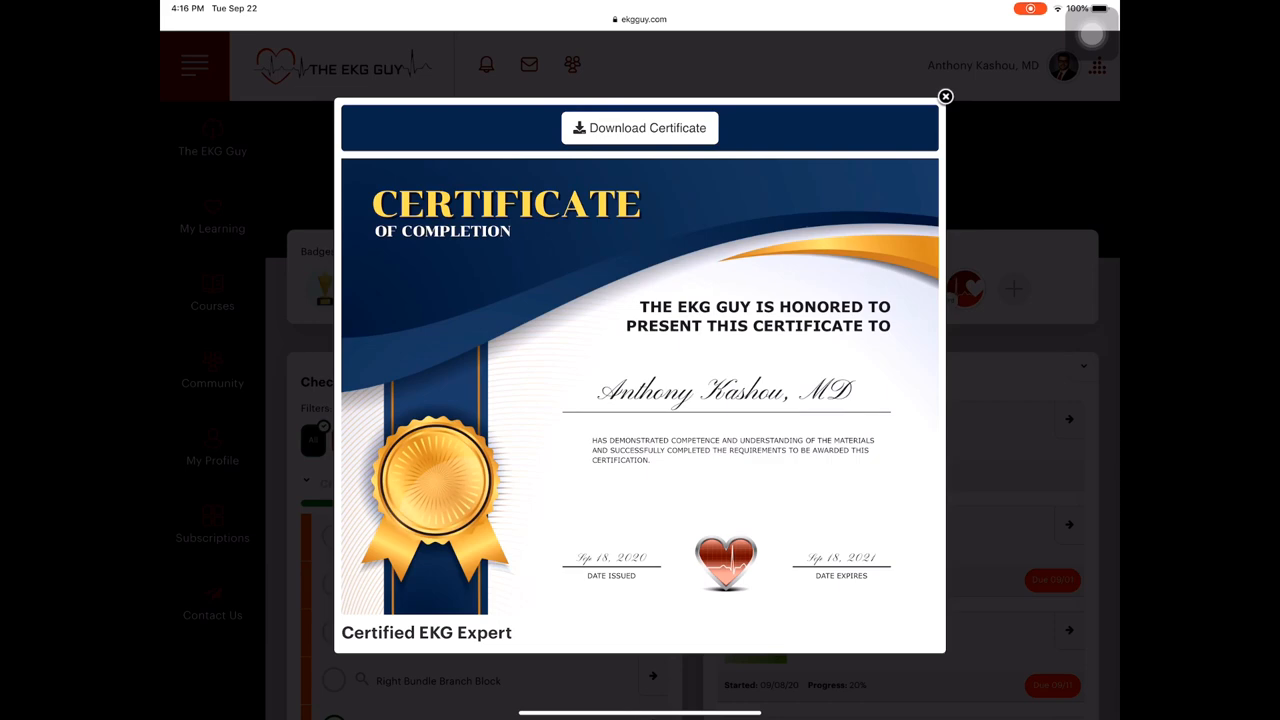
pyautogui.click(944, 96)
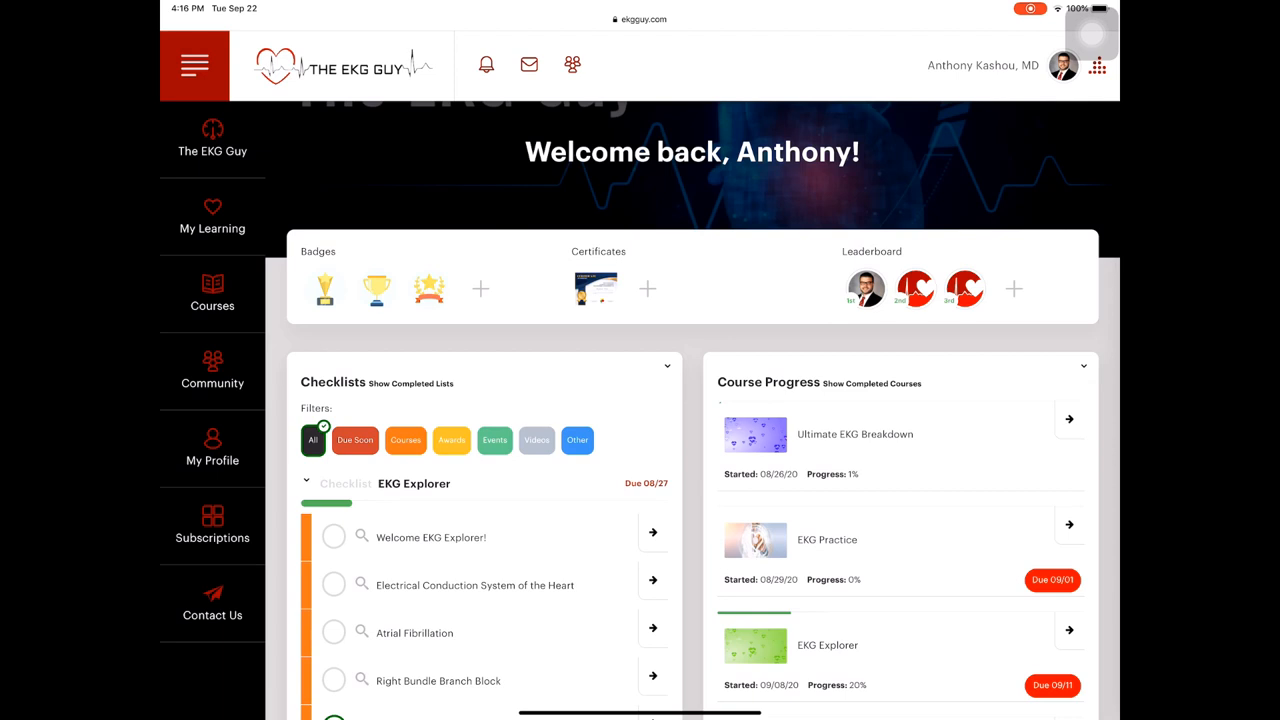
pyautogui.scroll(-3)
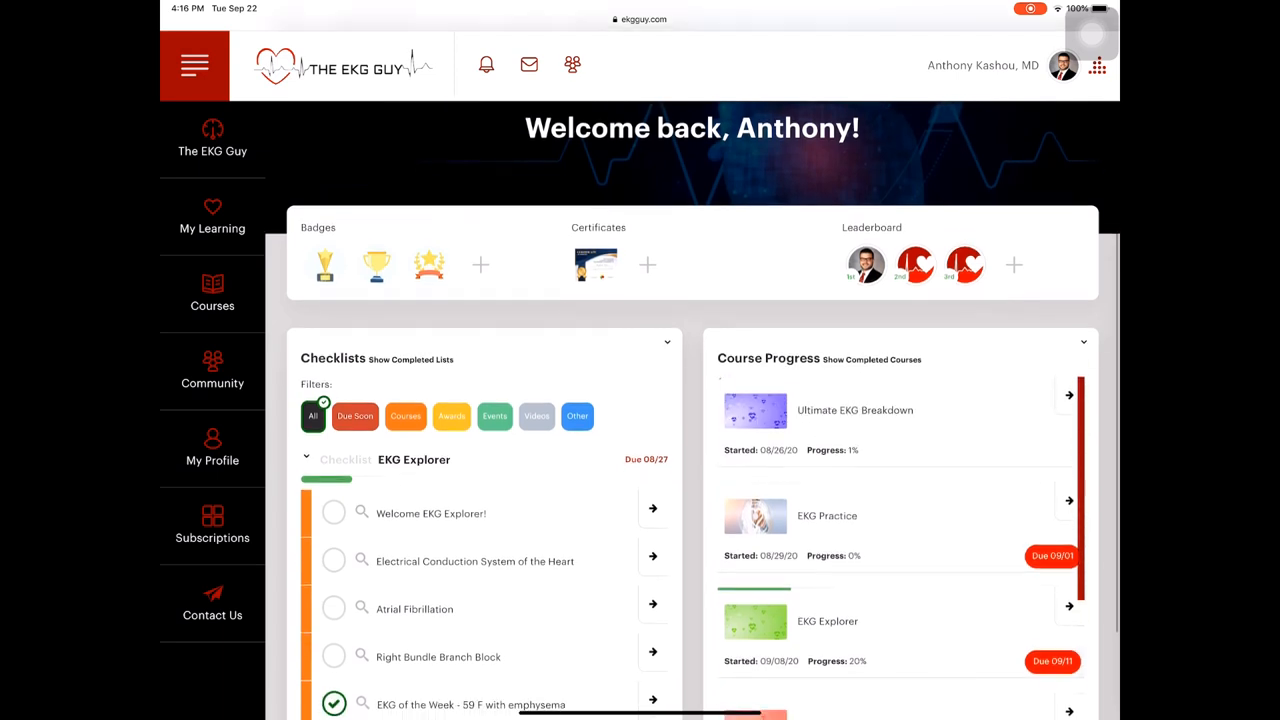
pyautogui.scroll(-3)
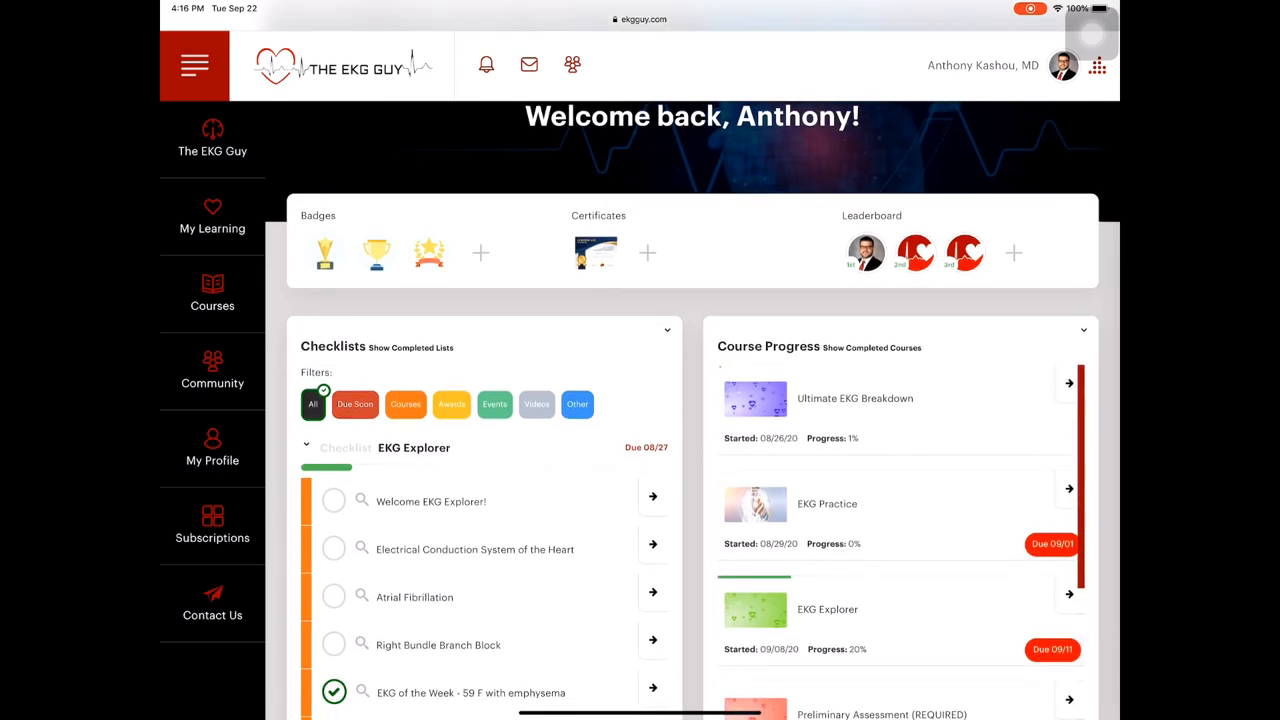
# Scroll through the EKG Explorer Part I: The Basics checklist tasks and the Course Progress list.
pyautogui.scroll(-3)
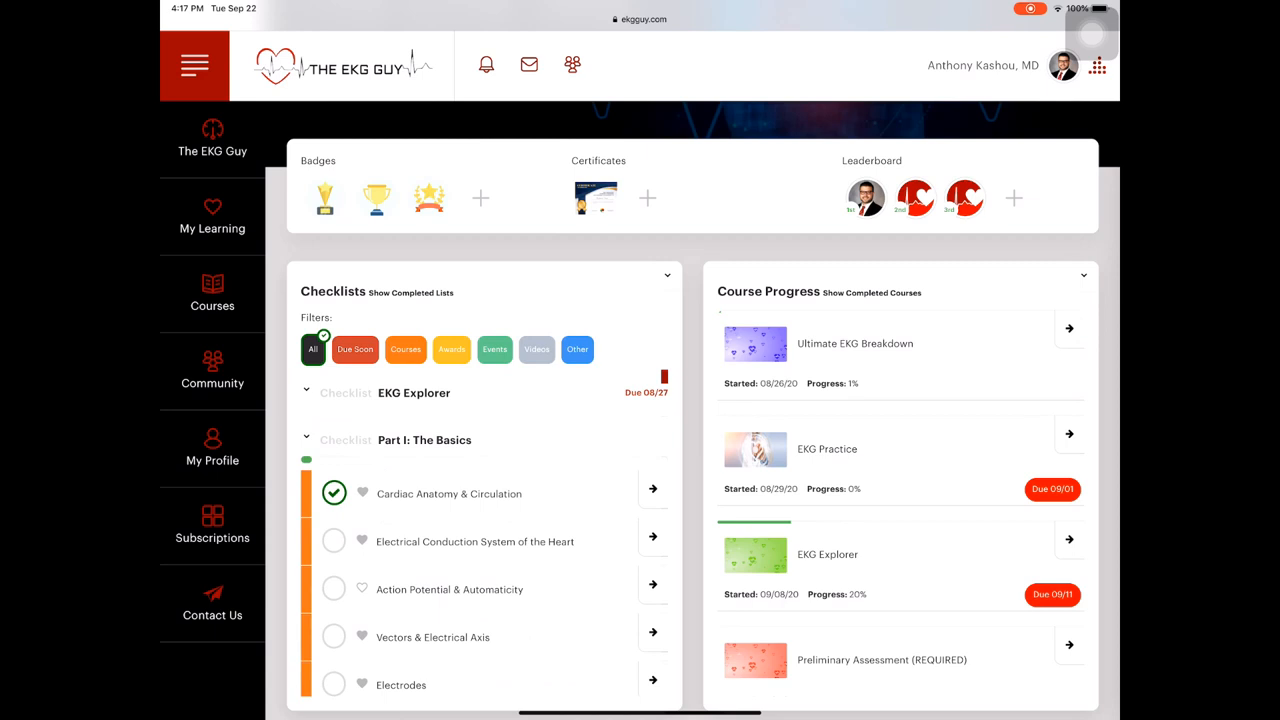
pyautogui.scroll(-3)
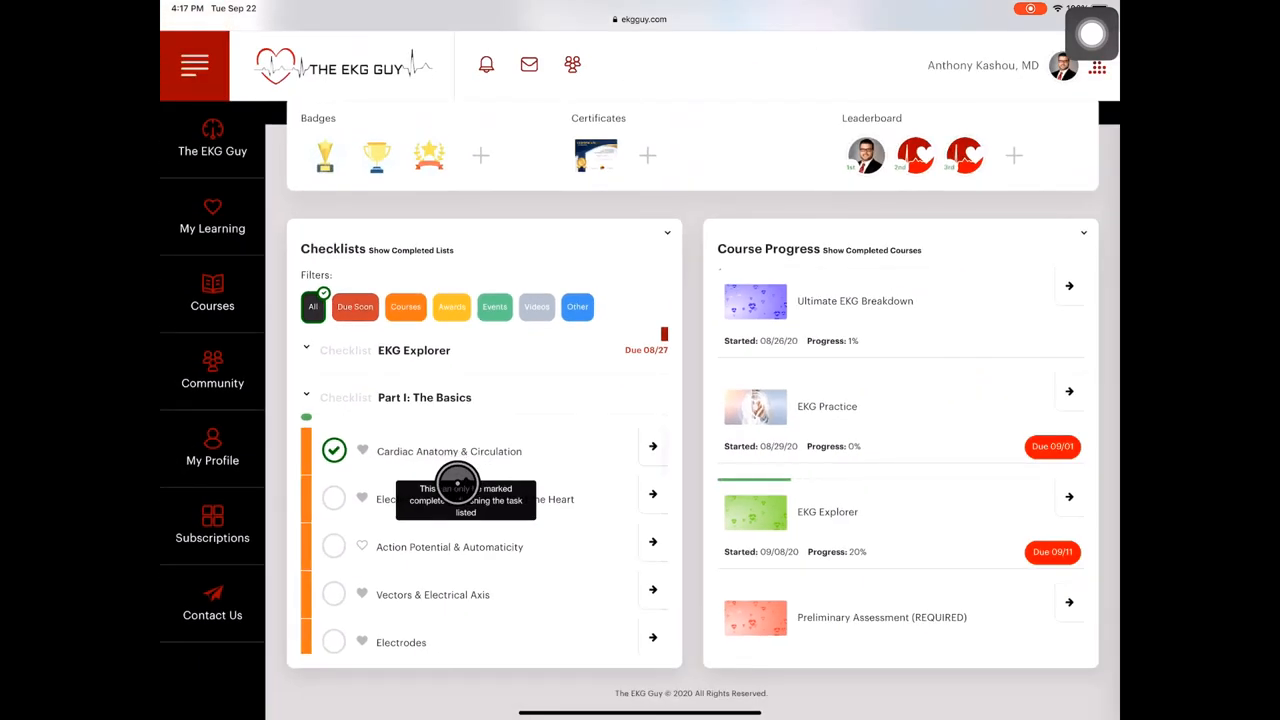
pyautogui.moveTo(370, 546)
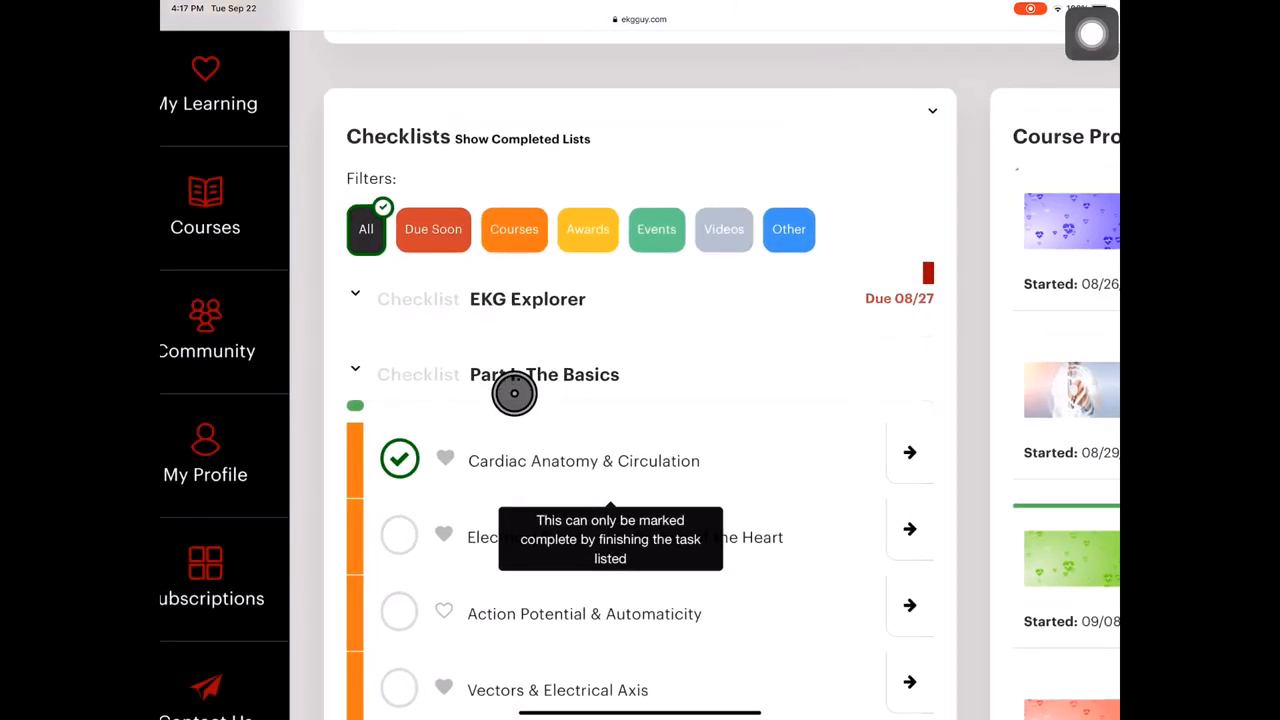
pyautogui.moveTo(784, 312)
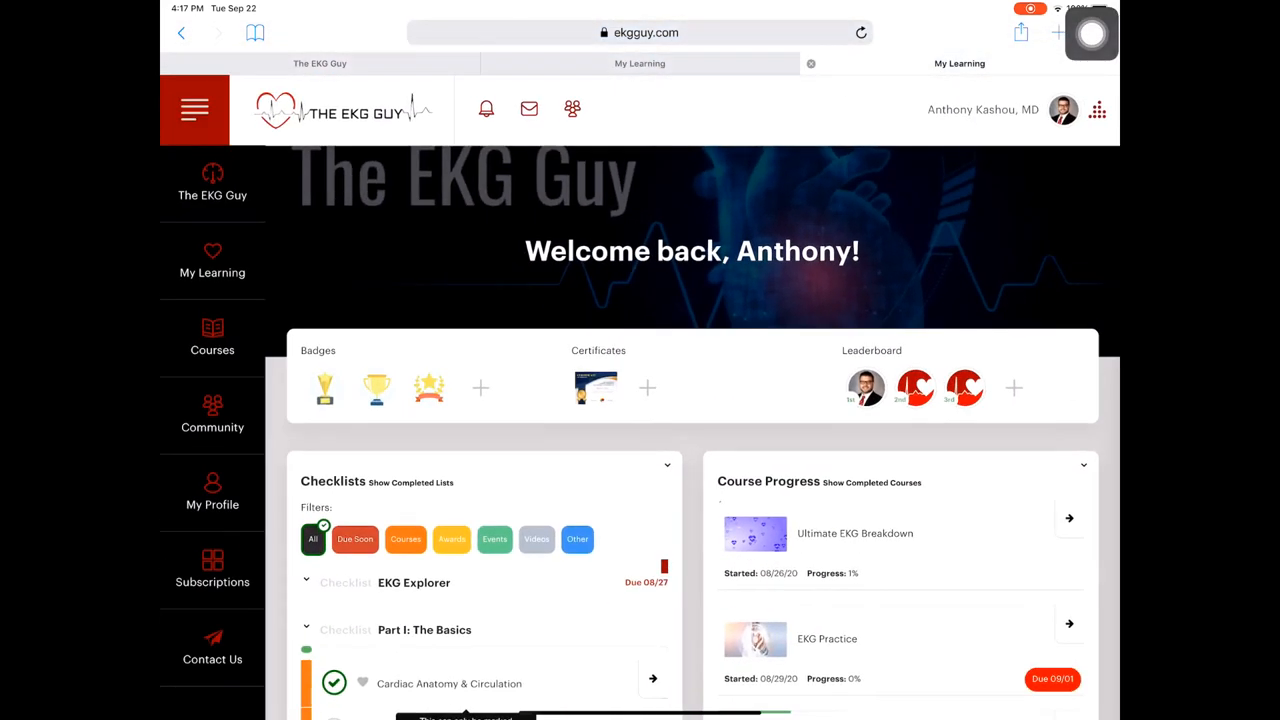
pyautogui.scroll(-3)
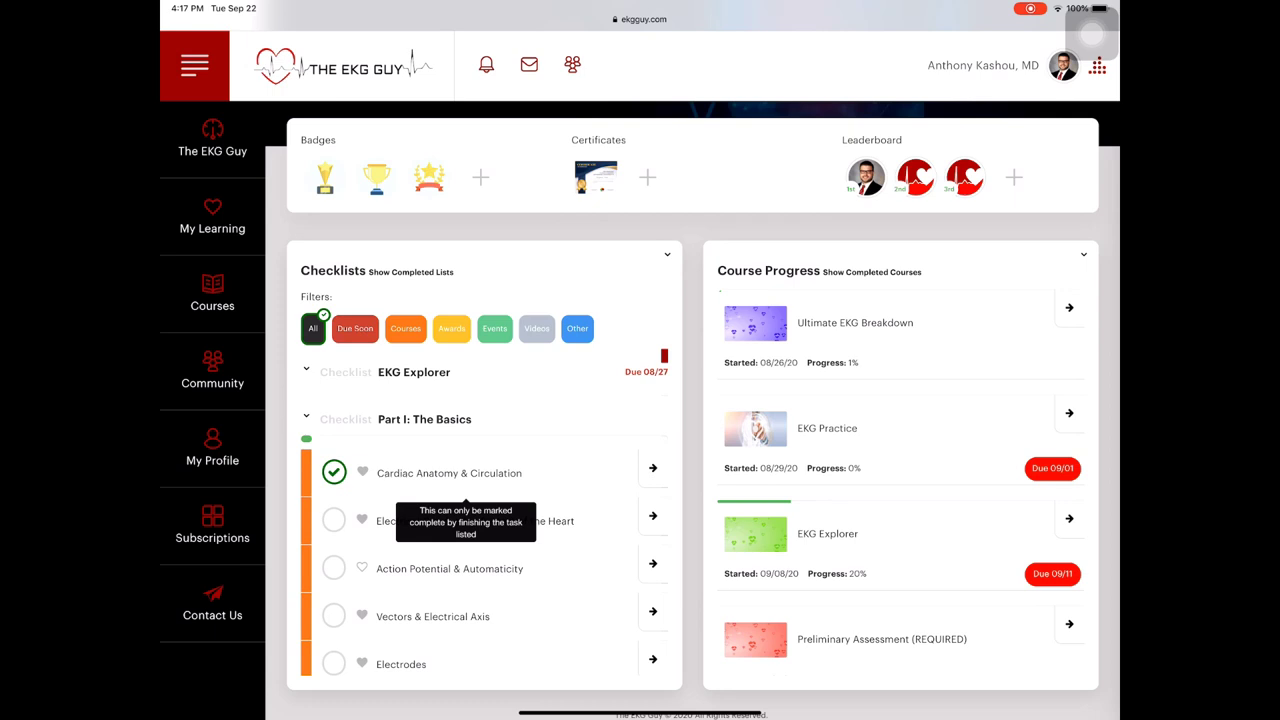
pyautogui.scroll(-3)
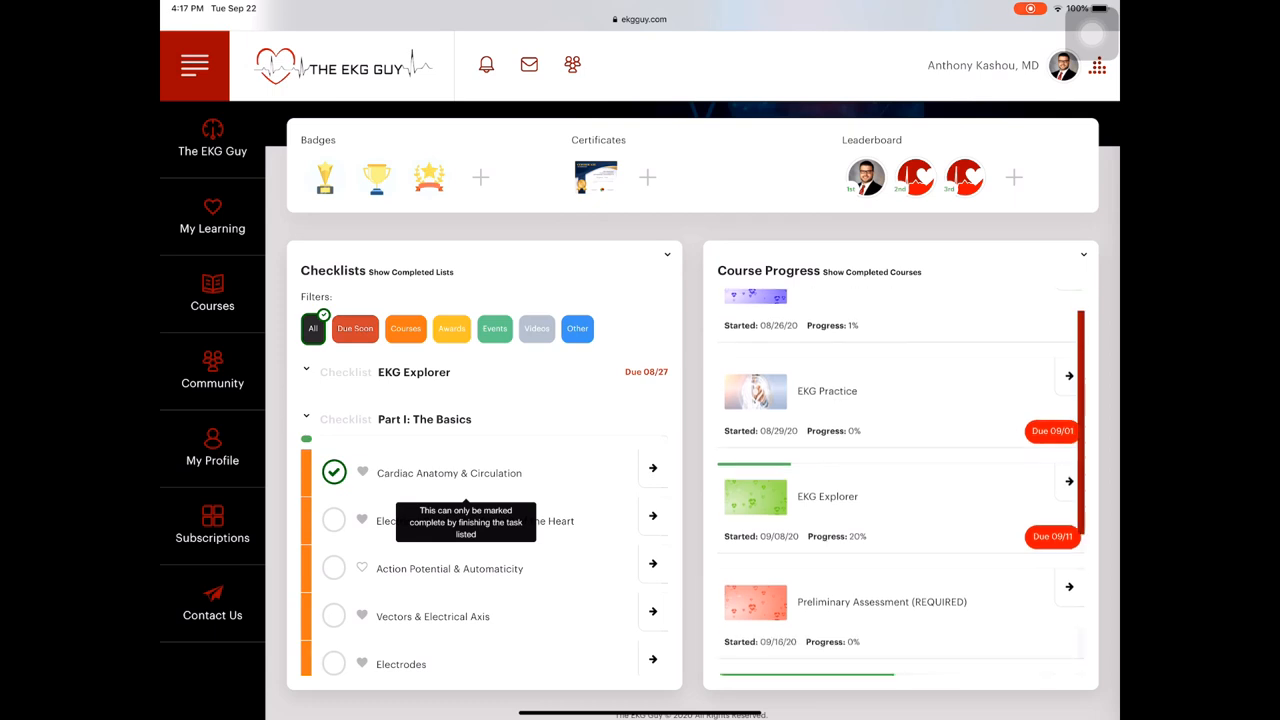
pyautogui.scroll(-3)
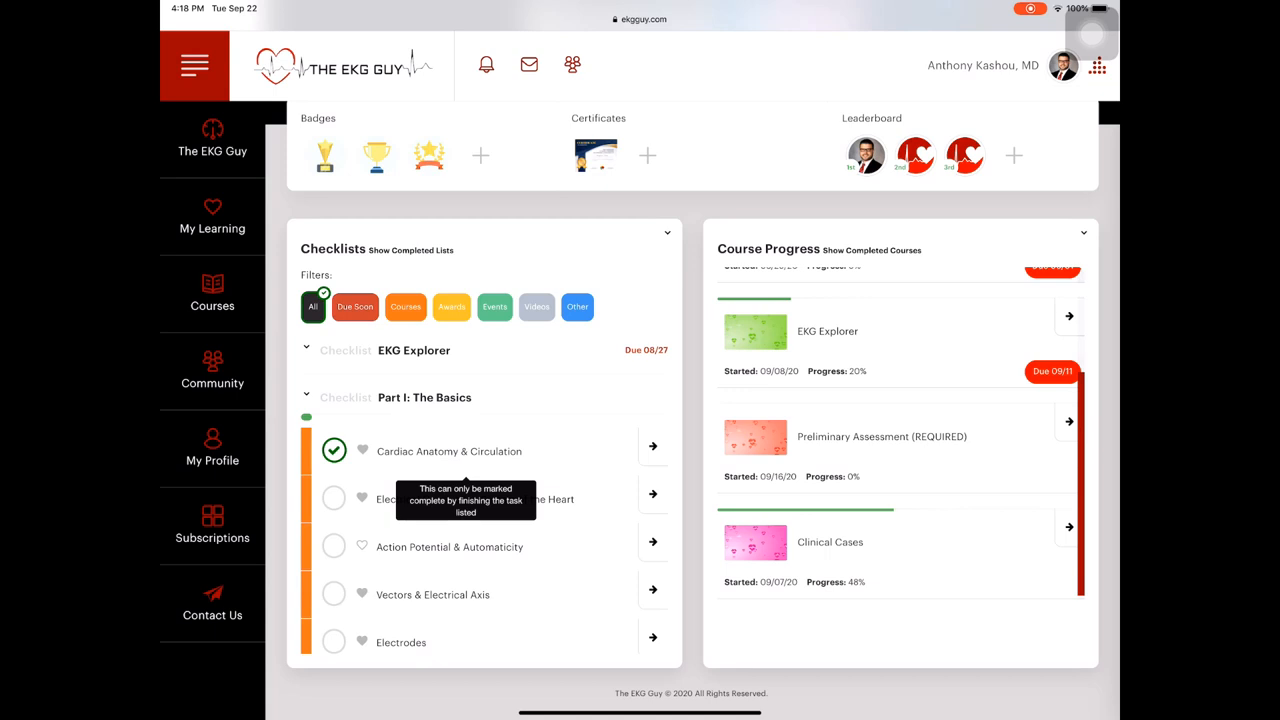
# Bring up the course catalog and scroll the enrolled cards to the Ultimate EKG Breakdown course.
pyautogui.click(212, 296)
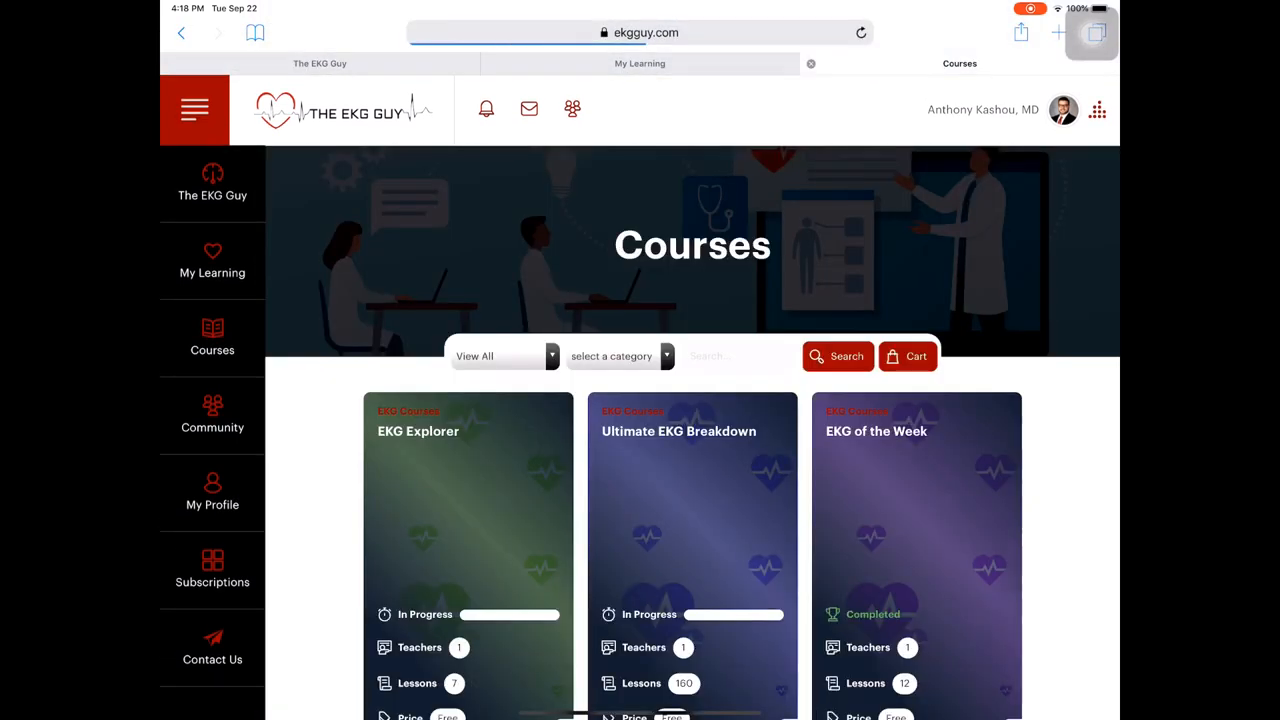
pyautogui.scroll(-3)
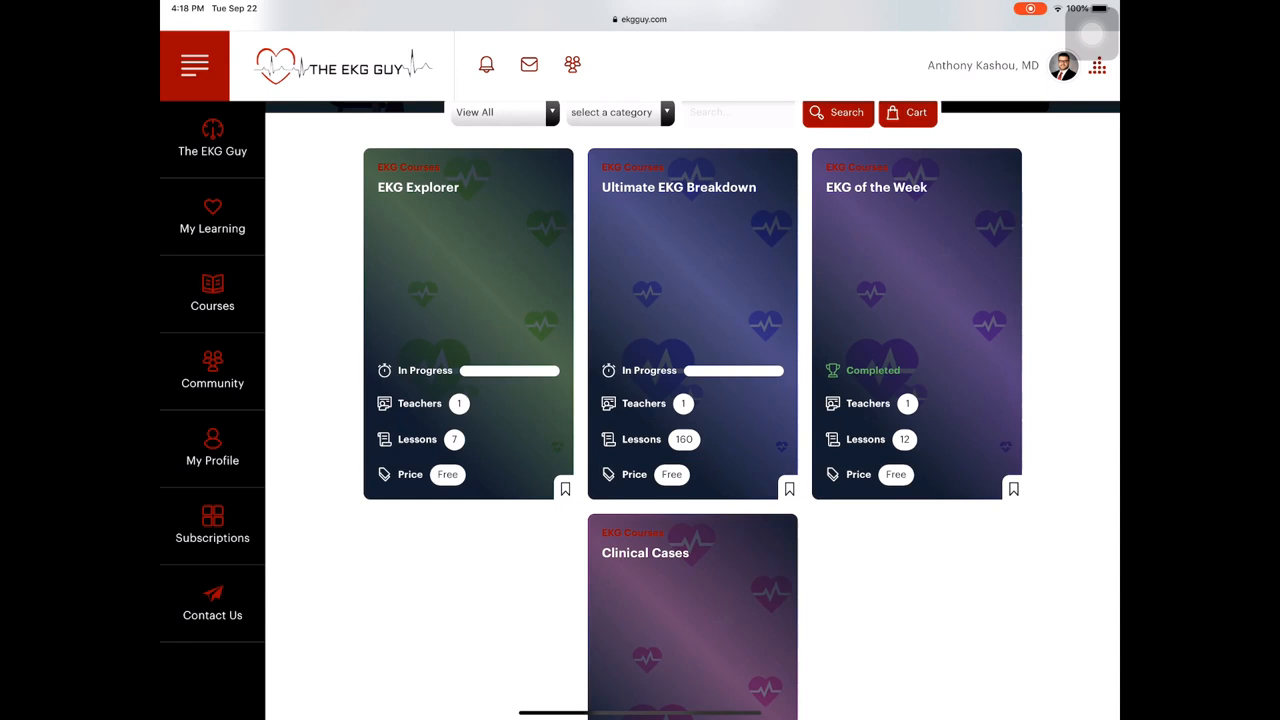
pyautogui.scroll(-3)
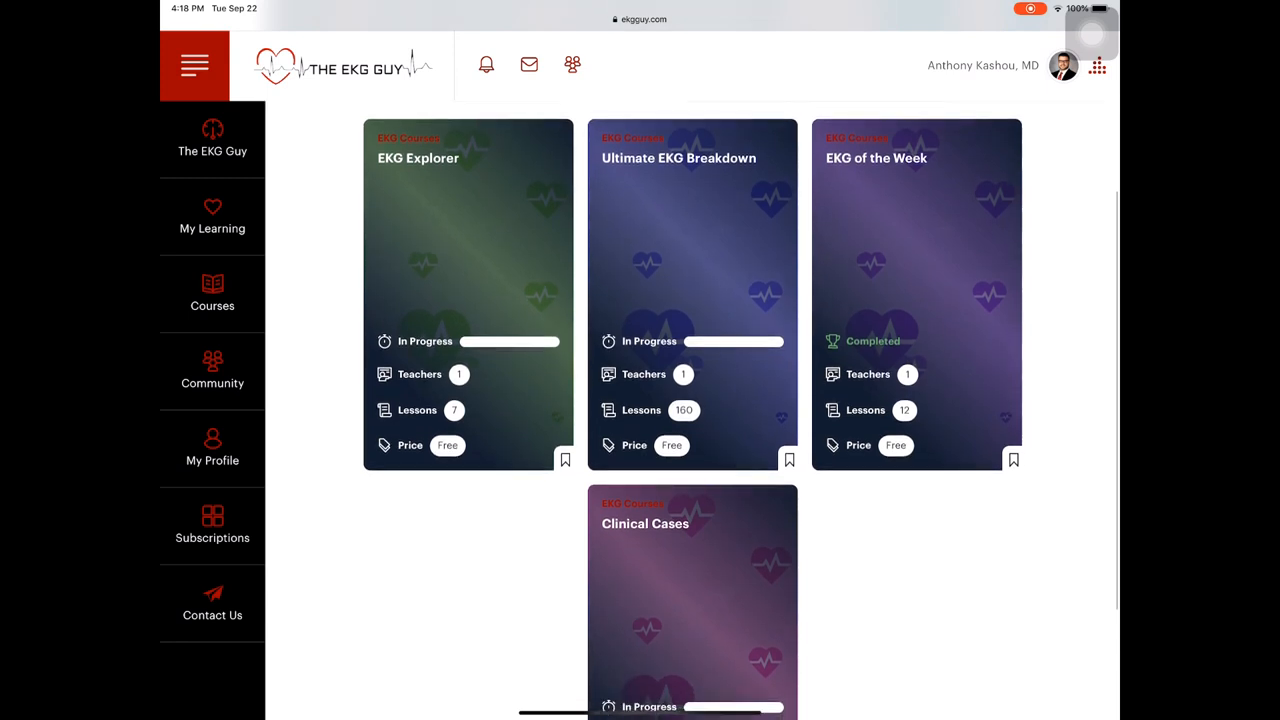
pyautogui.scroll(-3)
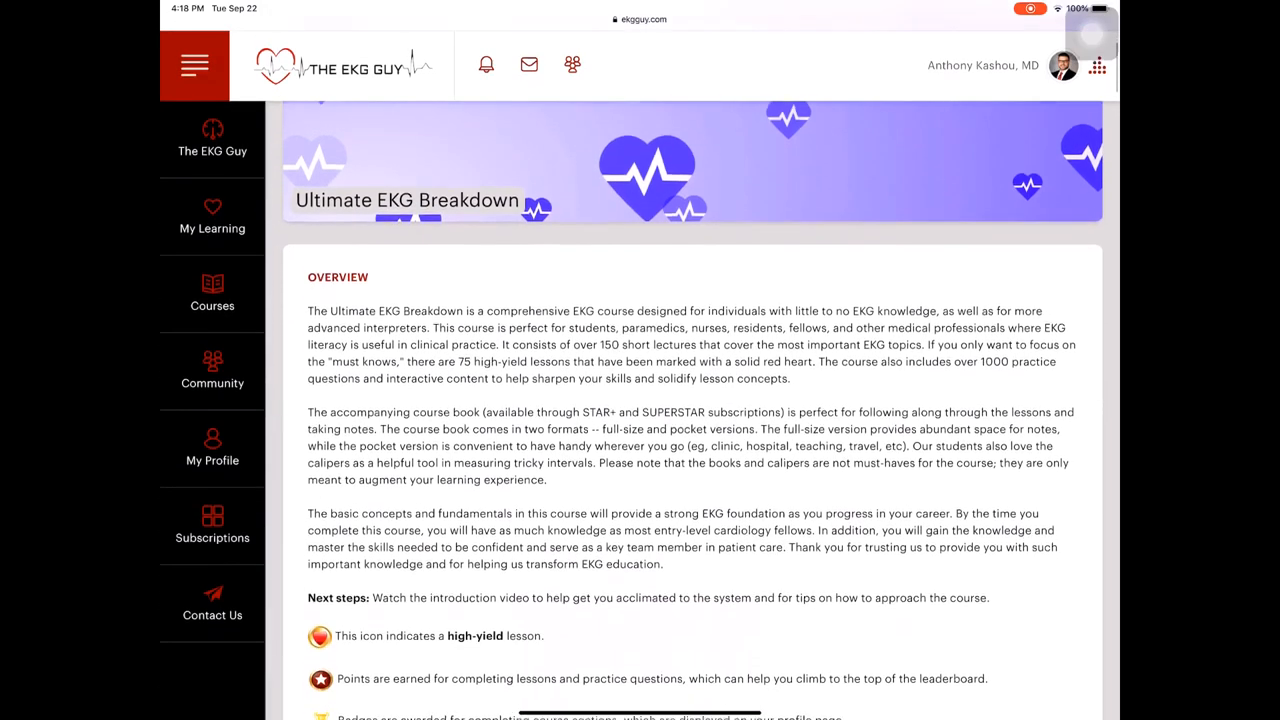
pyautogui.scroll(-3)
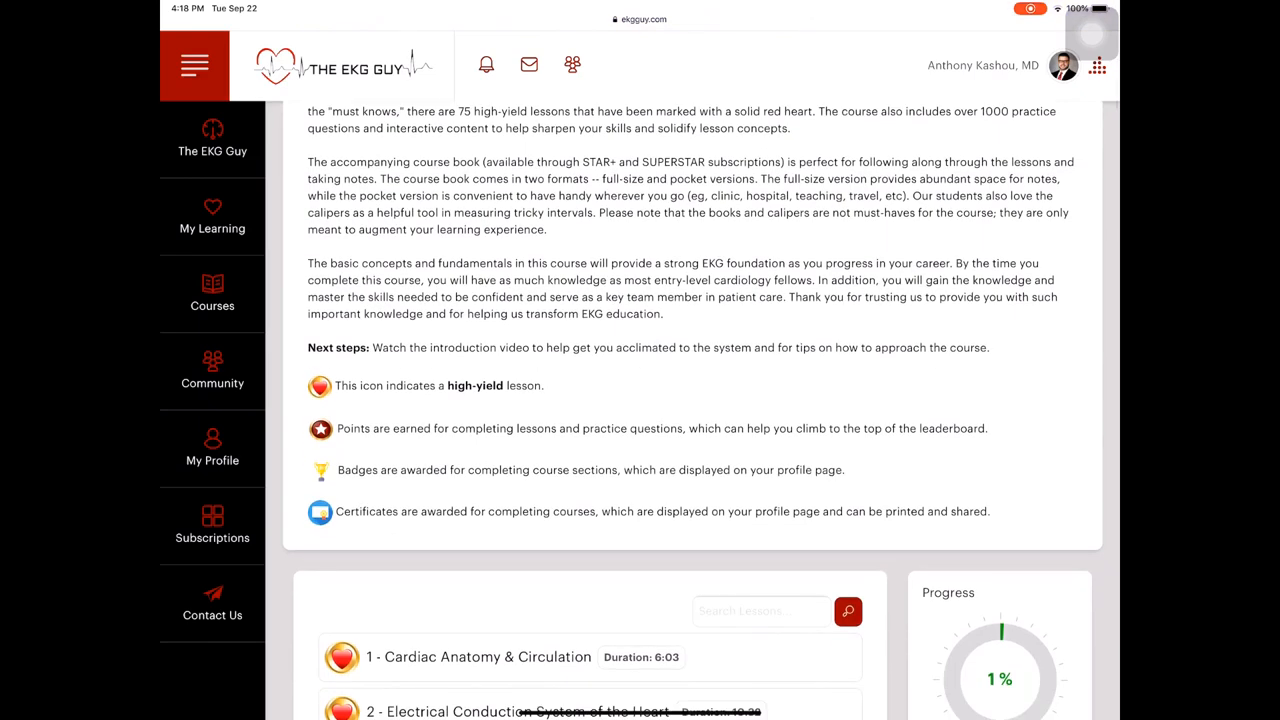
pyautogui.scroll(-3)
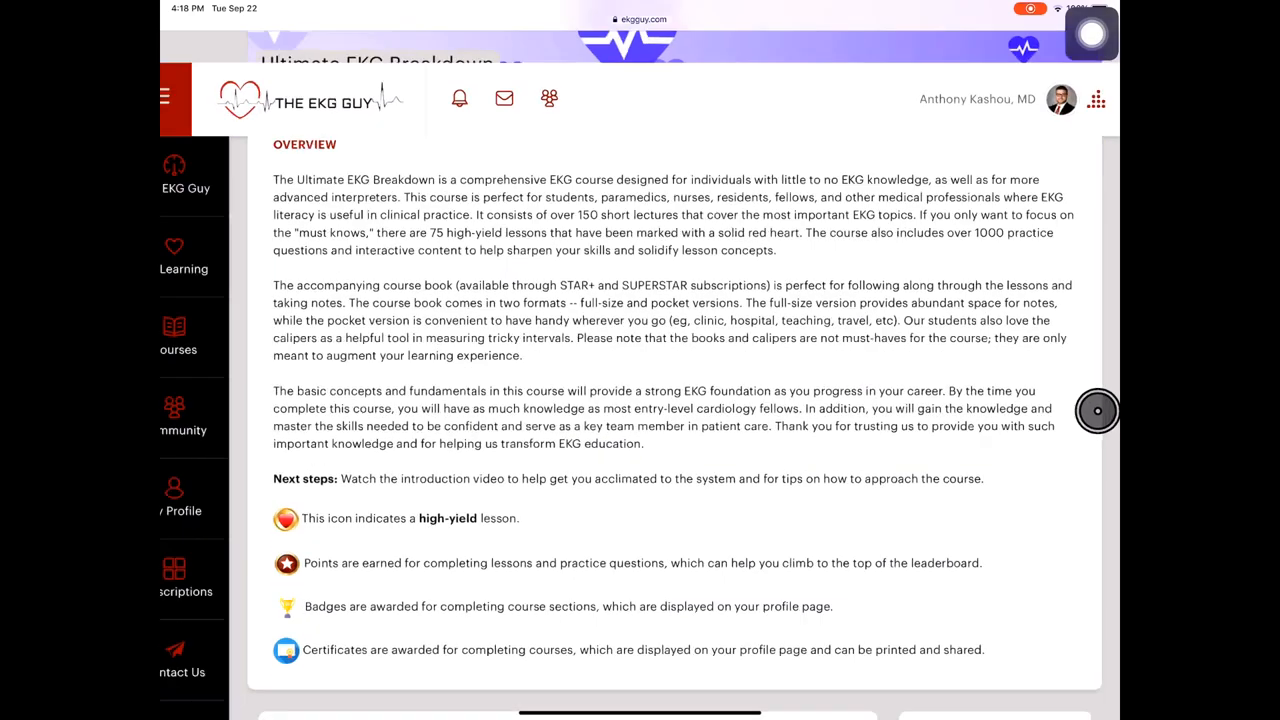
pyautogui.scroll(-3)
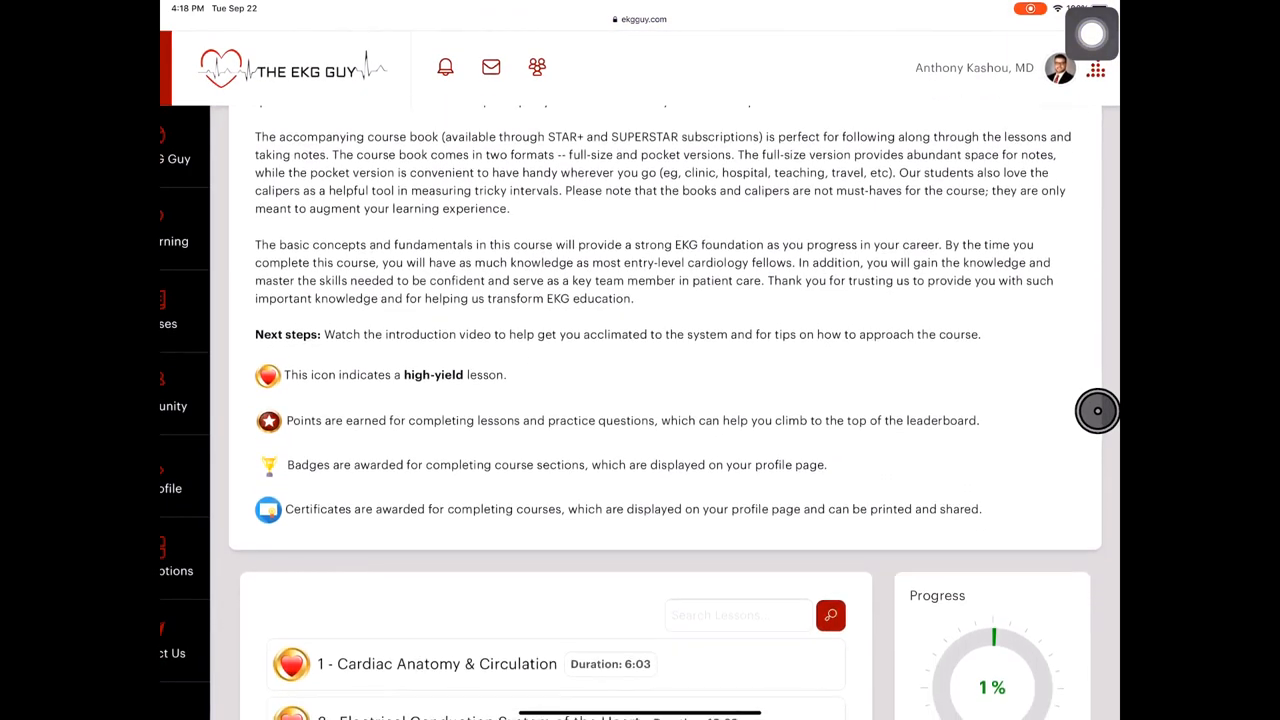
pyautogui.scroll(-3)
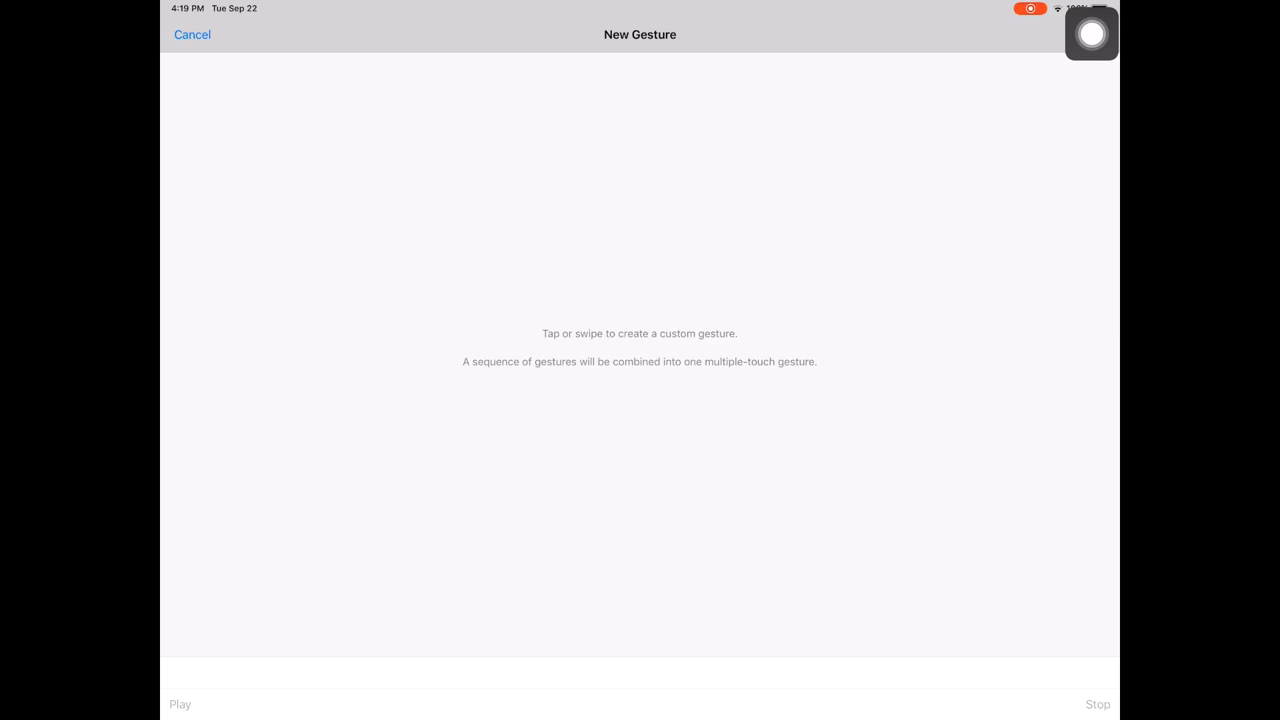
# Cancel the New Gesture screen in Settings and return to the course website in Safari.
pyautogui.click(196, 36)
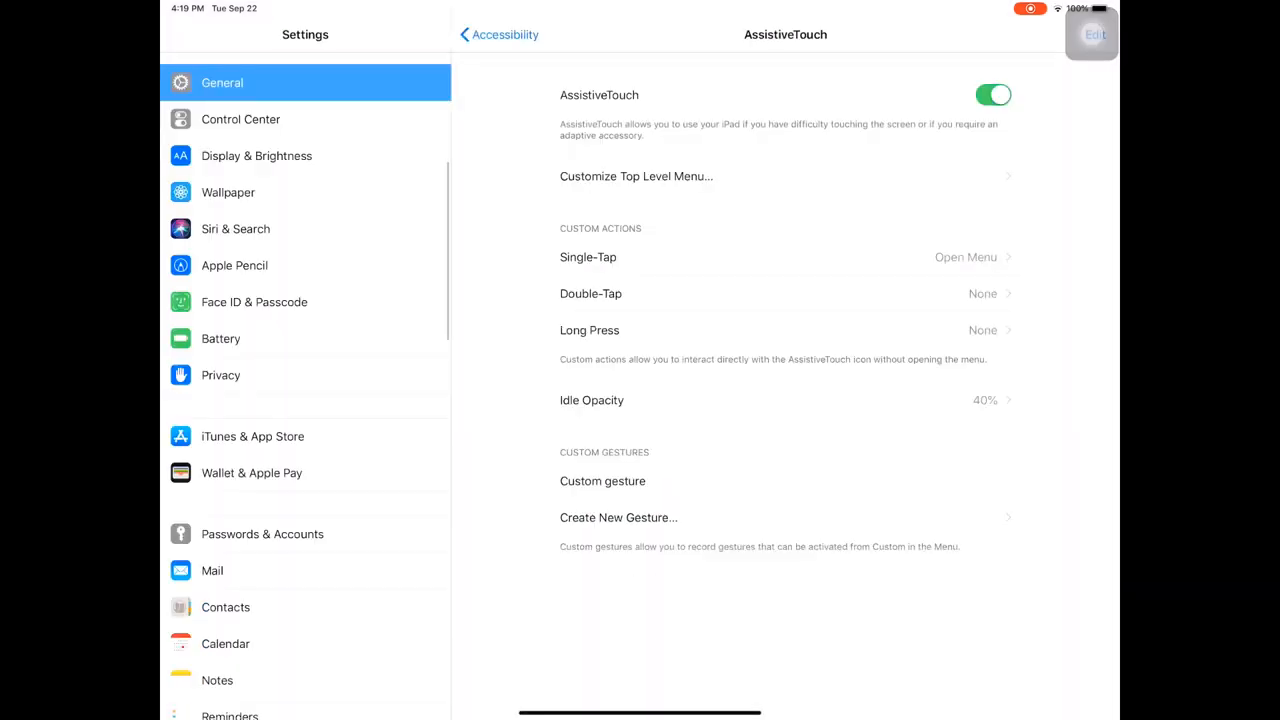
pyautogui.press('home')
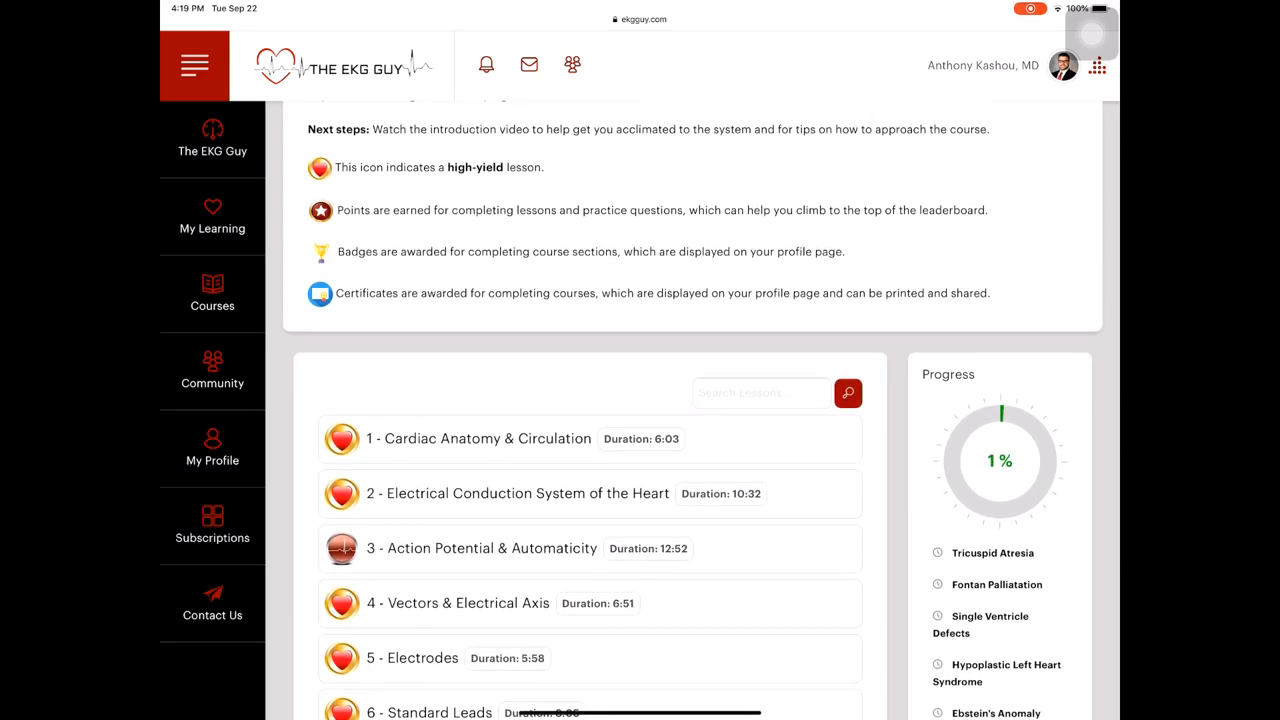
pyautogui.scroll(-3)
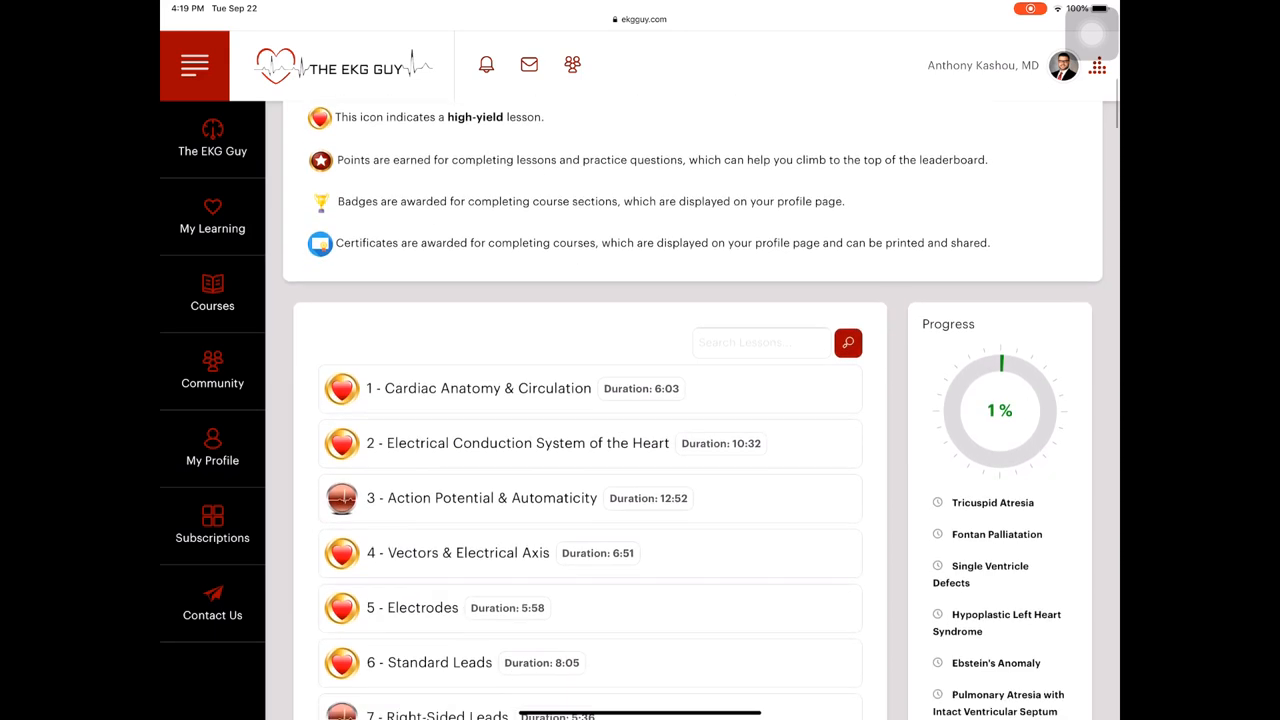
pyautogui.scroll(-3)
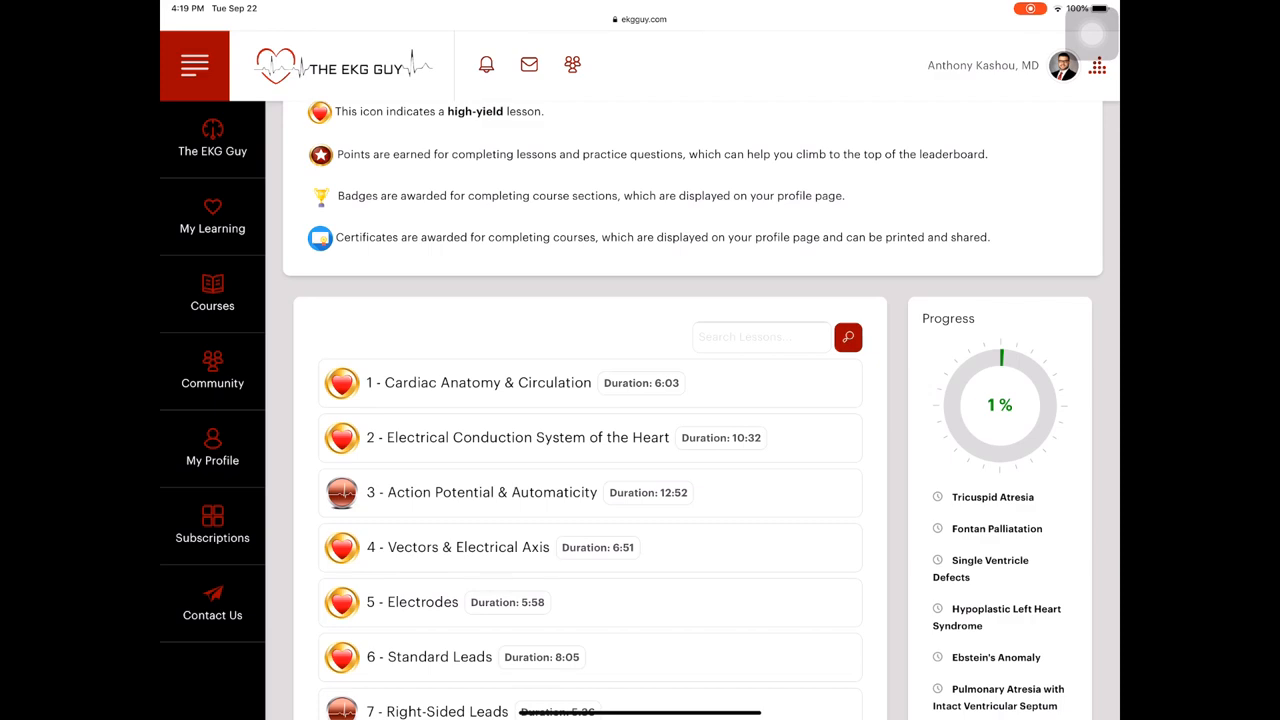
pyautogui.scroll(-3)
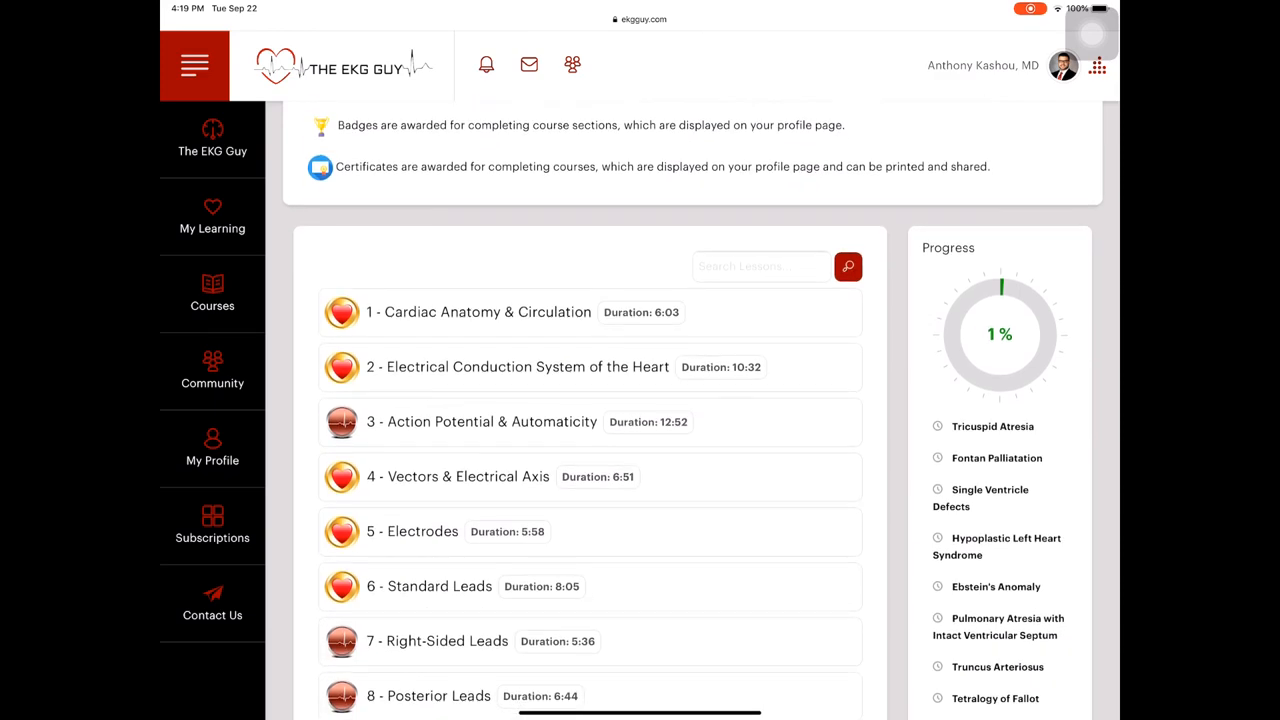
pyautogui.scroll(-3)
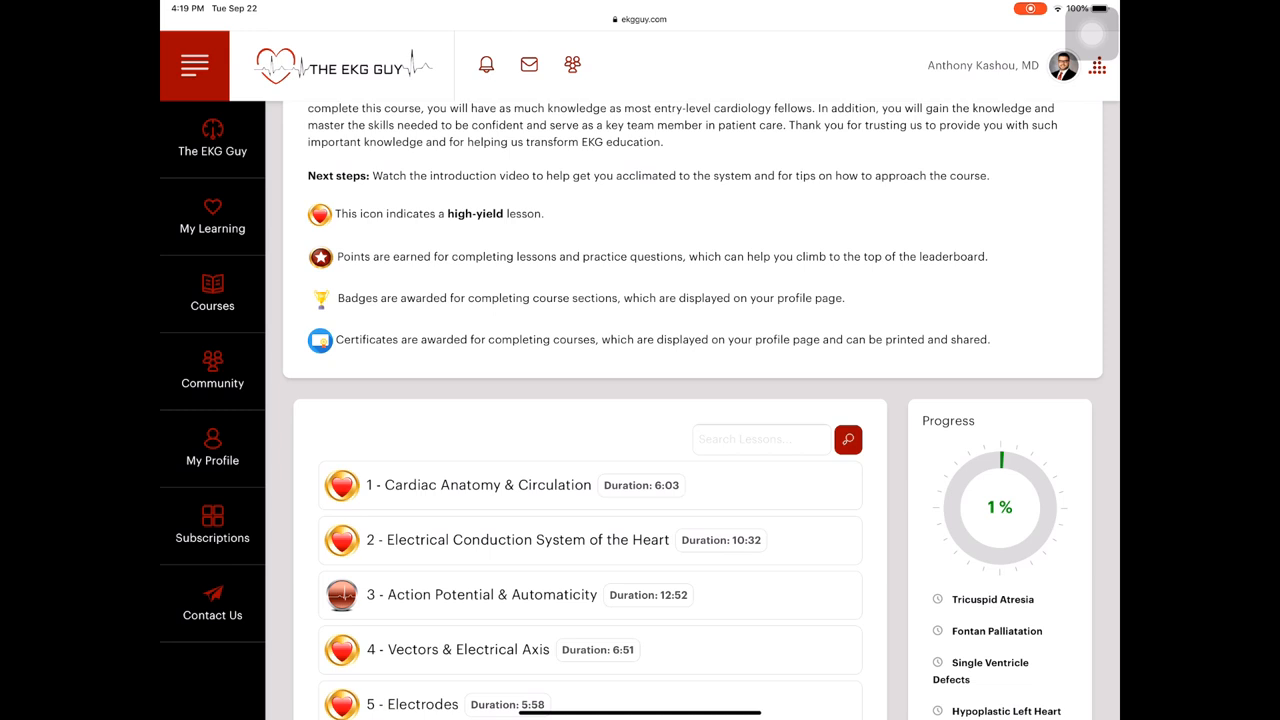
pyautogui.scroll(-3)
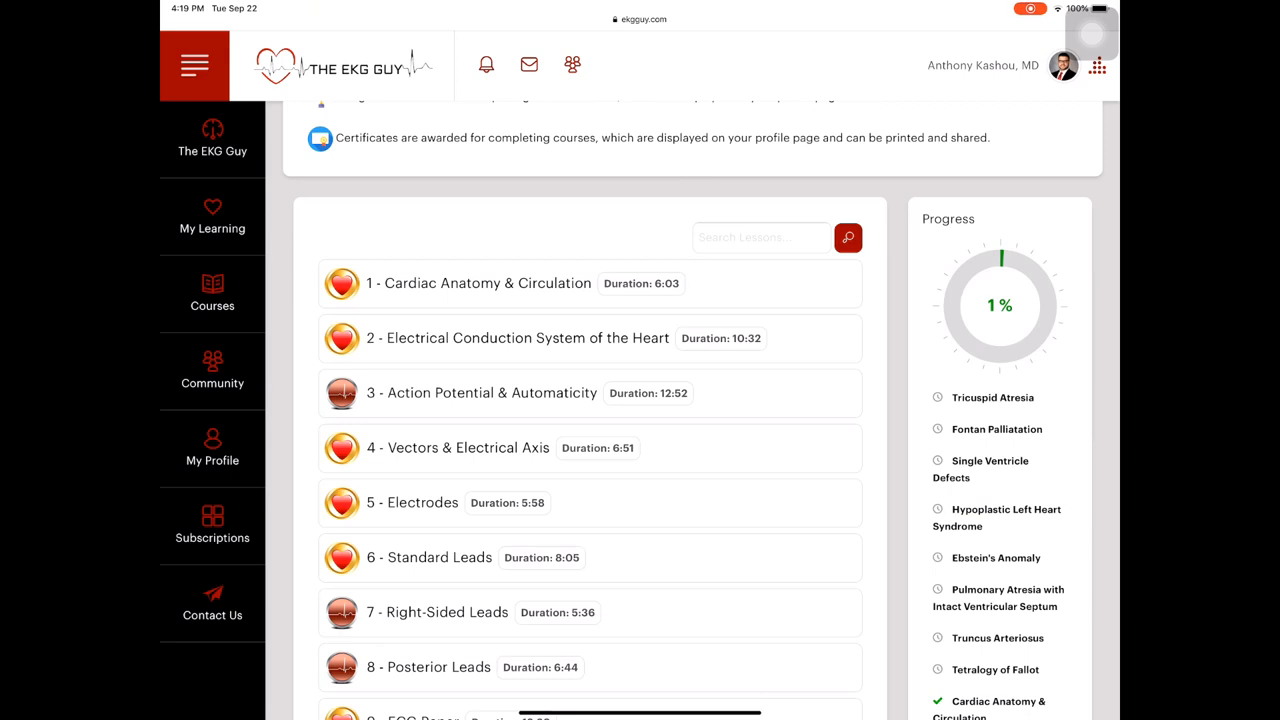
# Open the Electrical Conduction System of the Heart lesson and drag the AV node label onto the heart diagram.
pyautogui.click(522, 338)
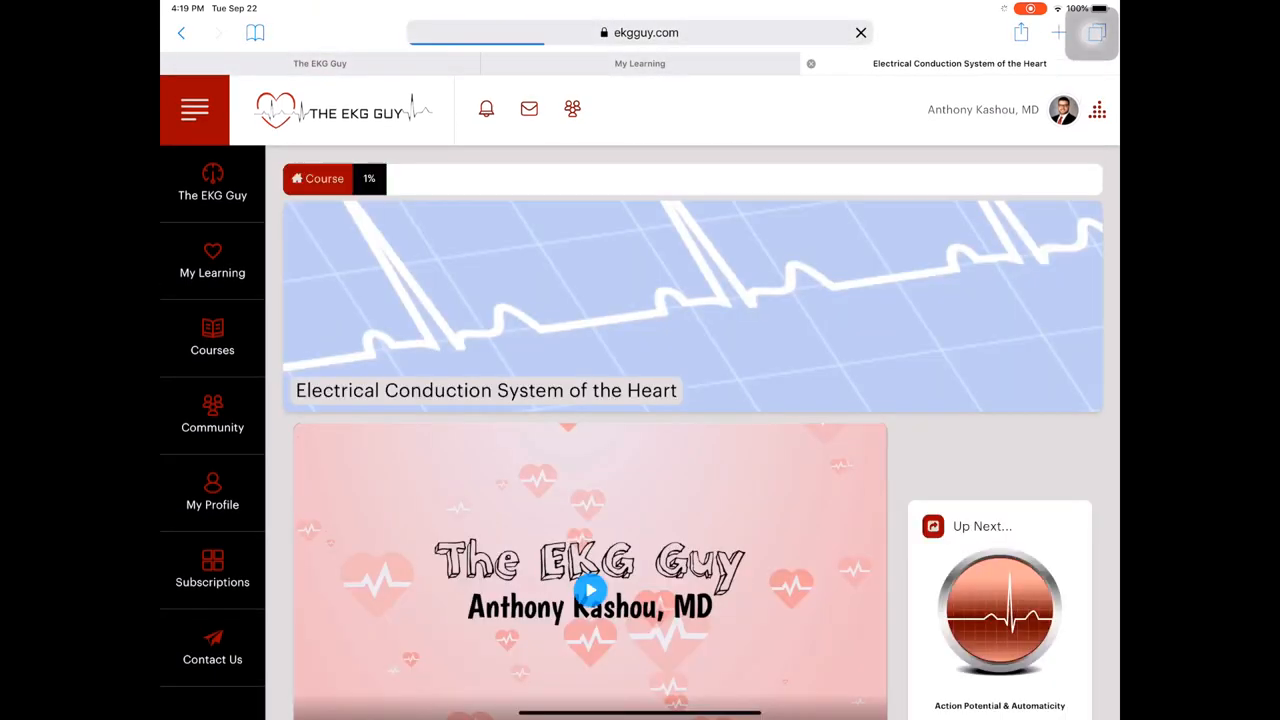
pyautogui.scroll(-3)
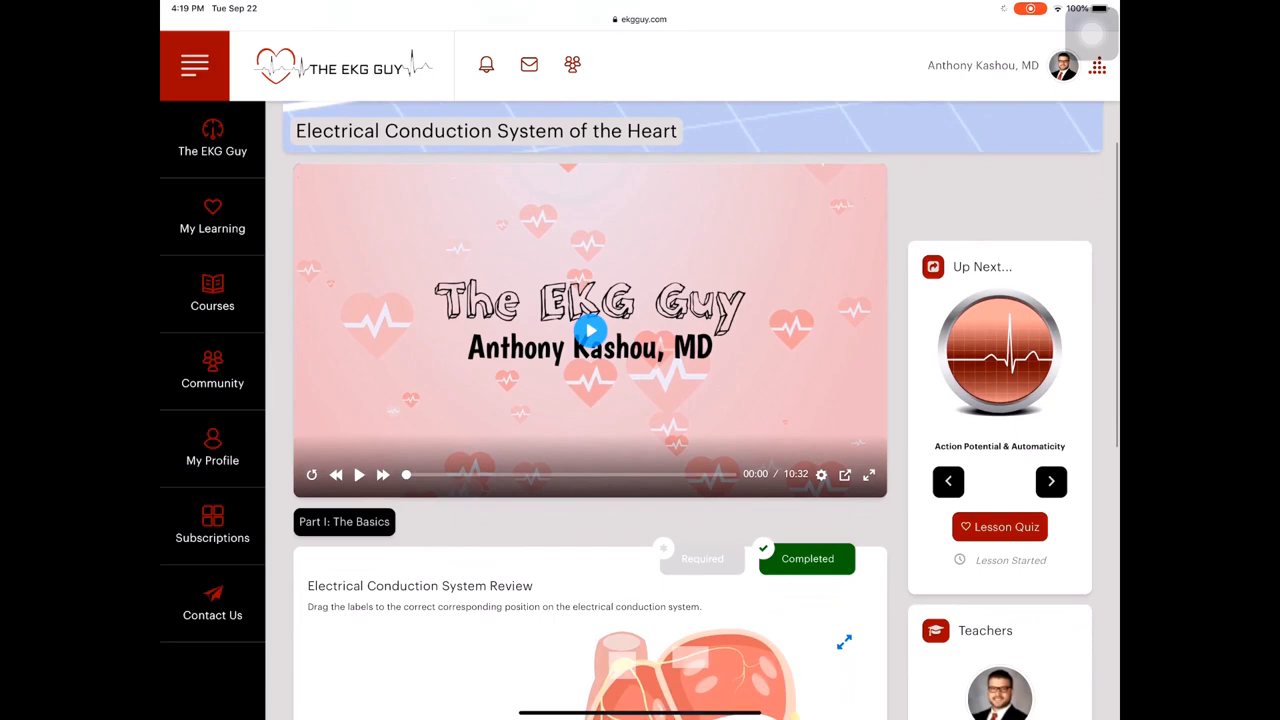
pyautogui.scroll(-3)
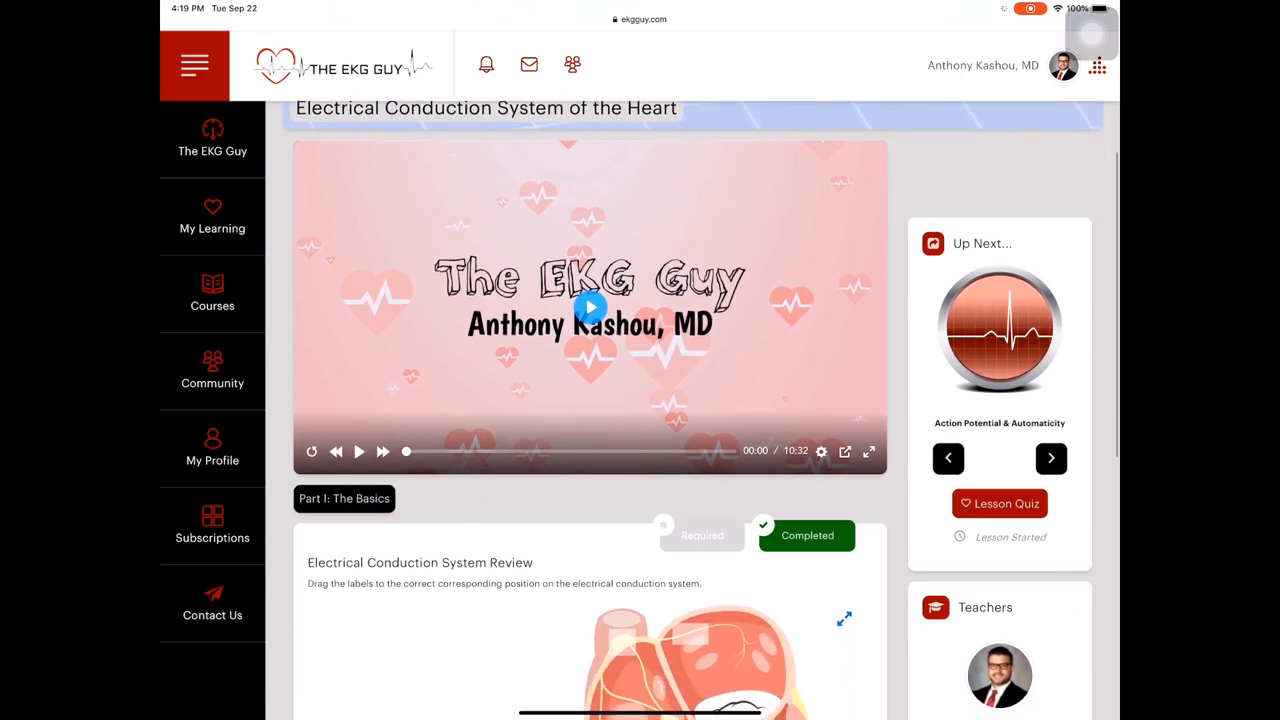
pyautogui.scroll(-3)
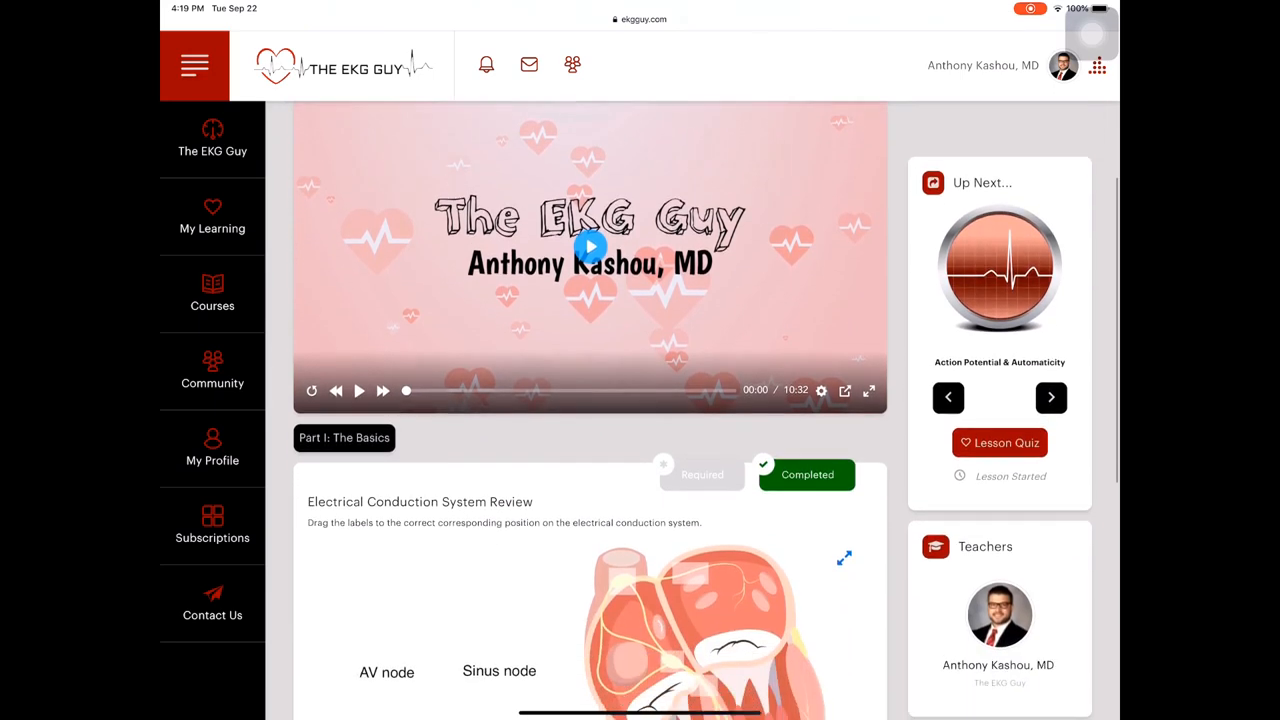
pyautogui.scroll(-3)
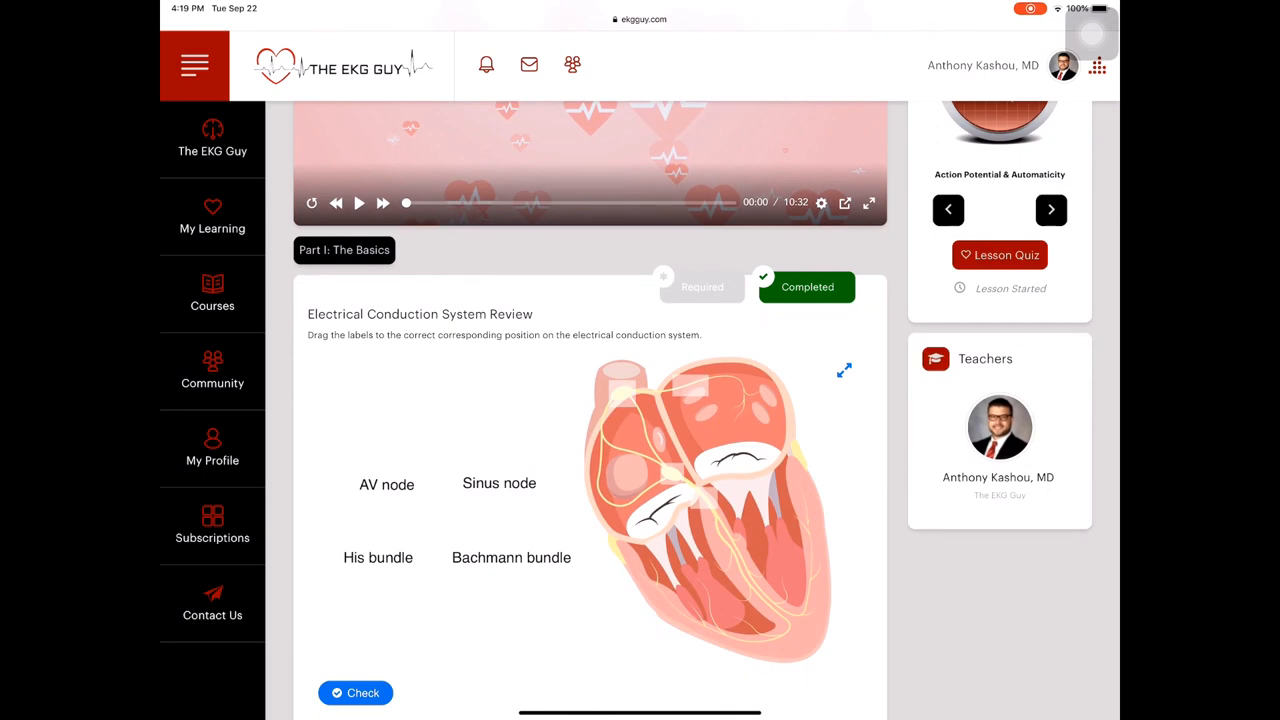
pyautogui.scroll(-3)
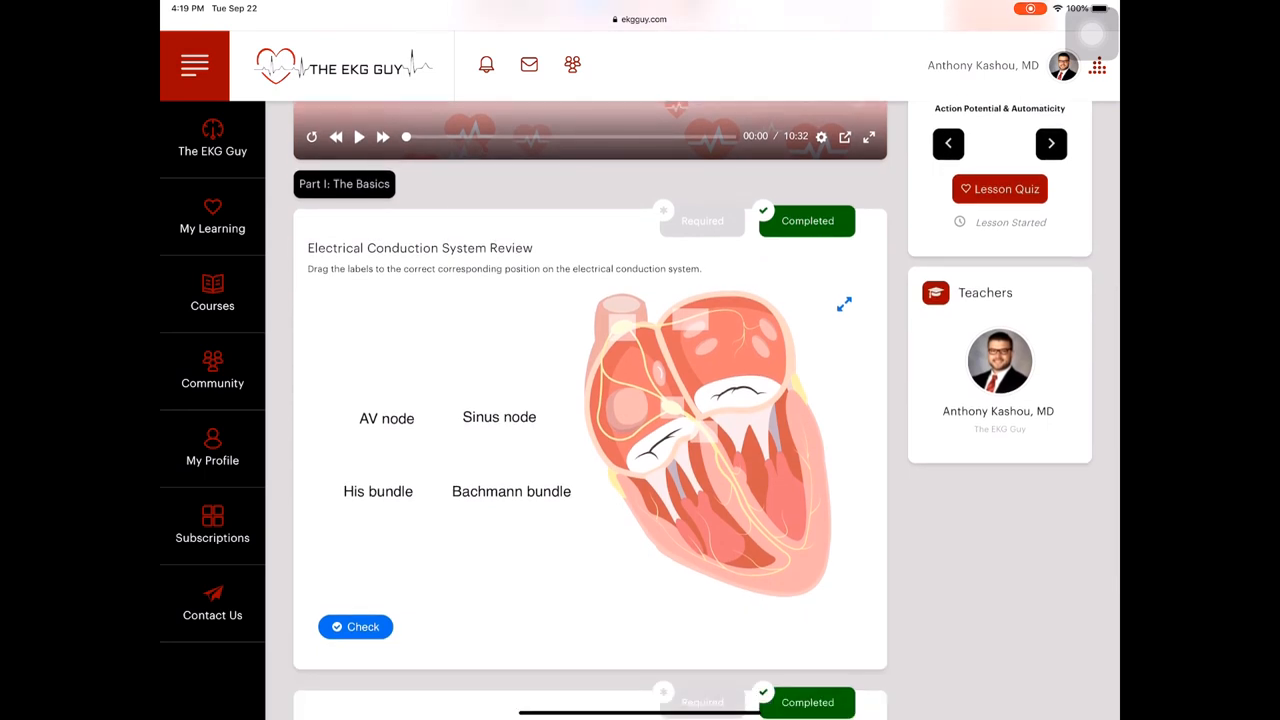
pyautogui.moveTo(386, 418); pyautogui.dragTo(634, 390)
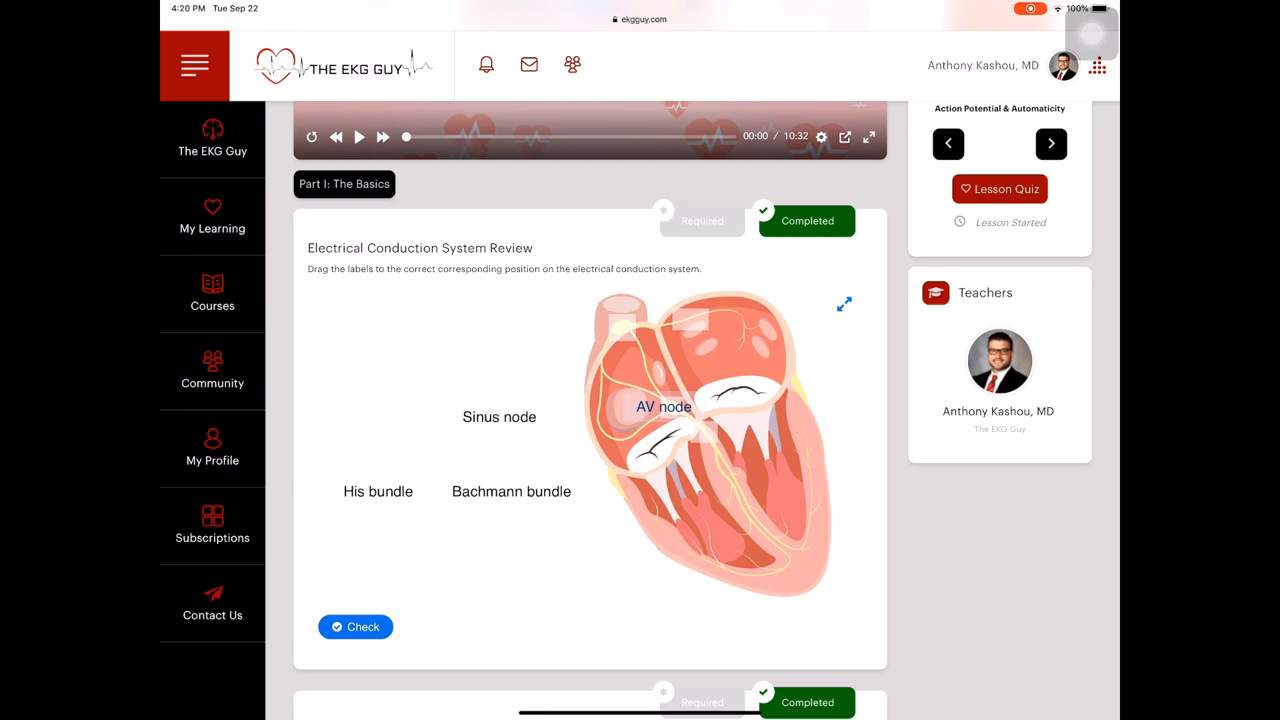
# Answer the sinus node rate quiz with 60–100 beats/min, check it, then go to the course catalogue.
pyautogui.scroll(-3)
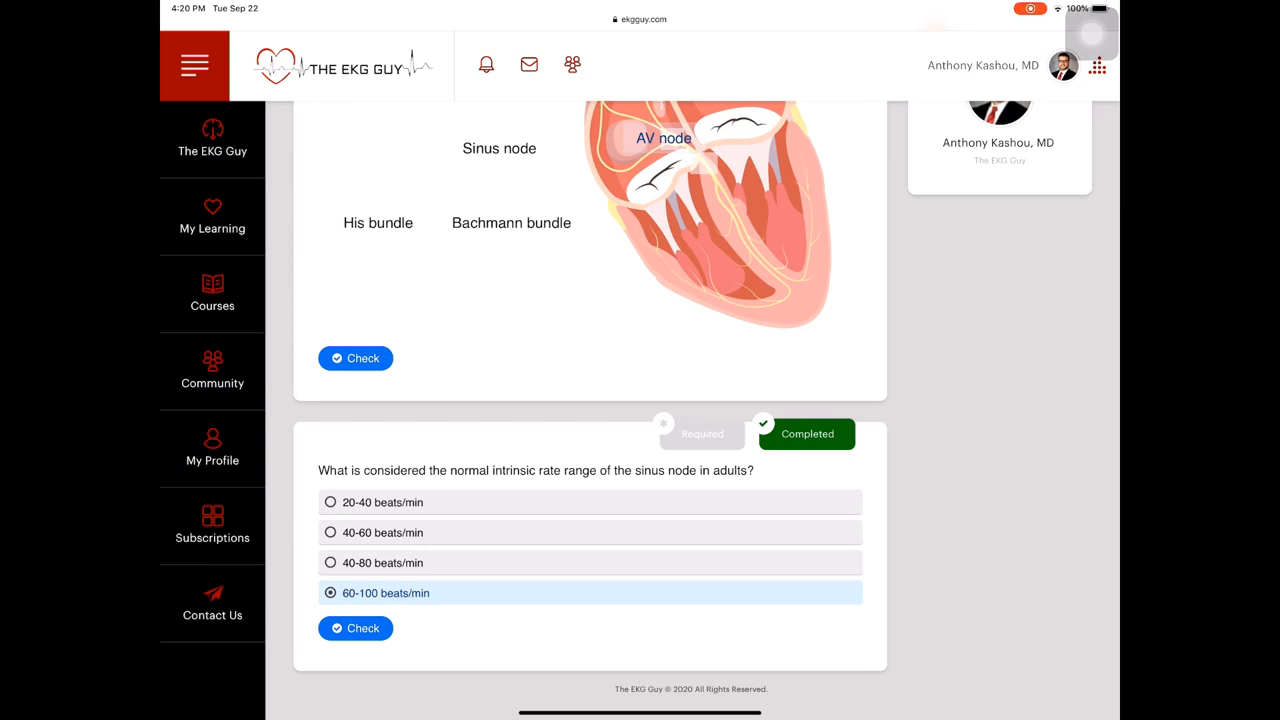
pyautogui.click(356, 628)
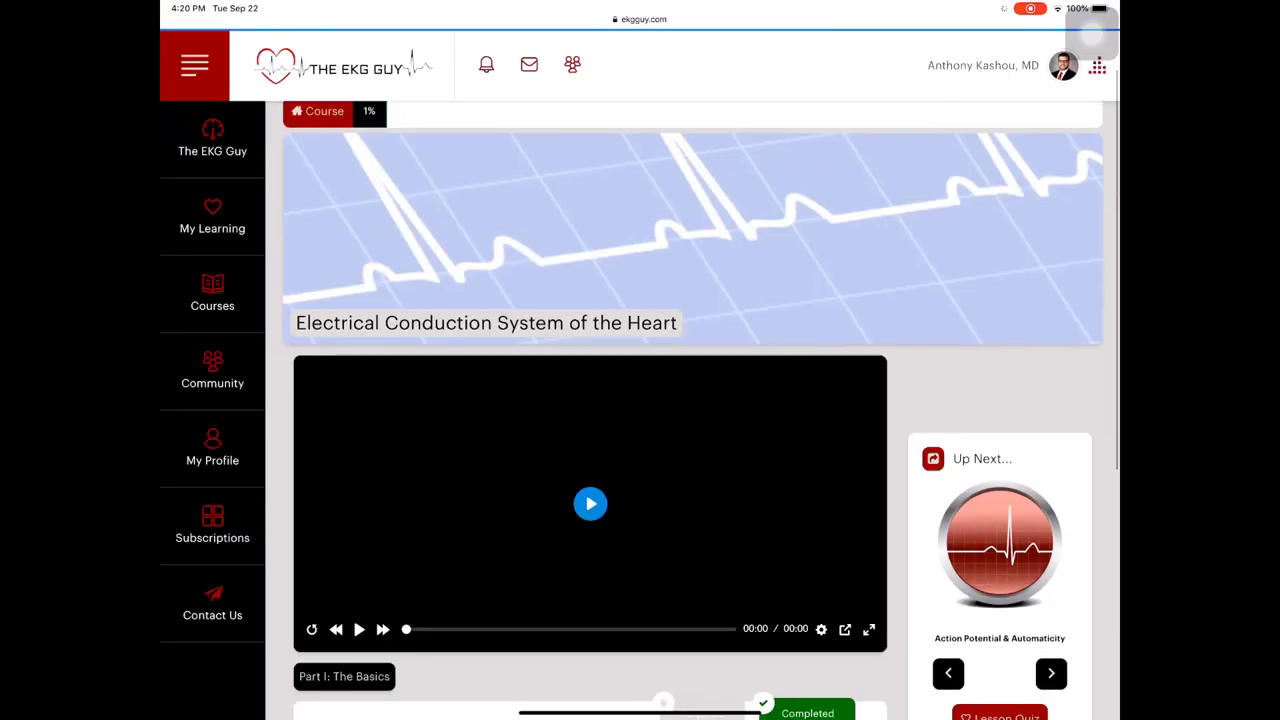
pyautogui.click(590, 504)
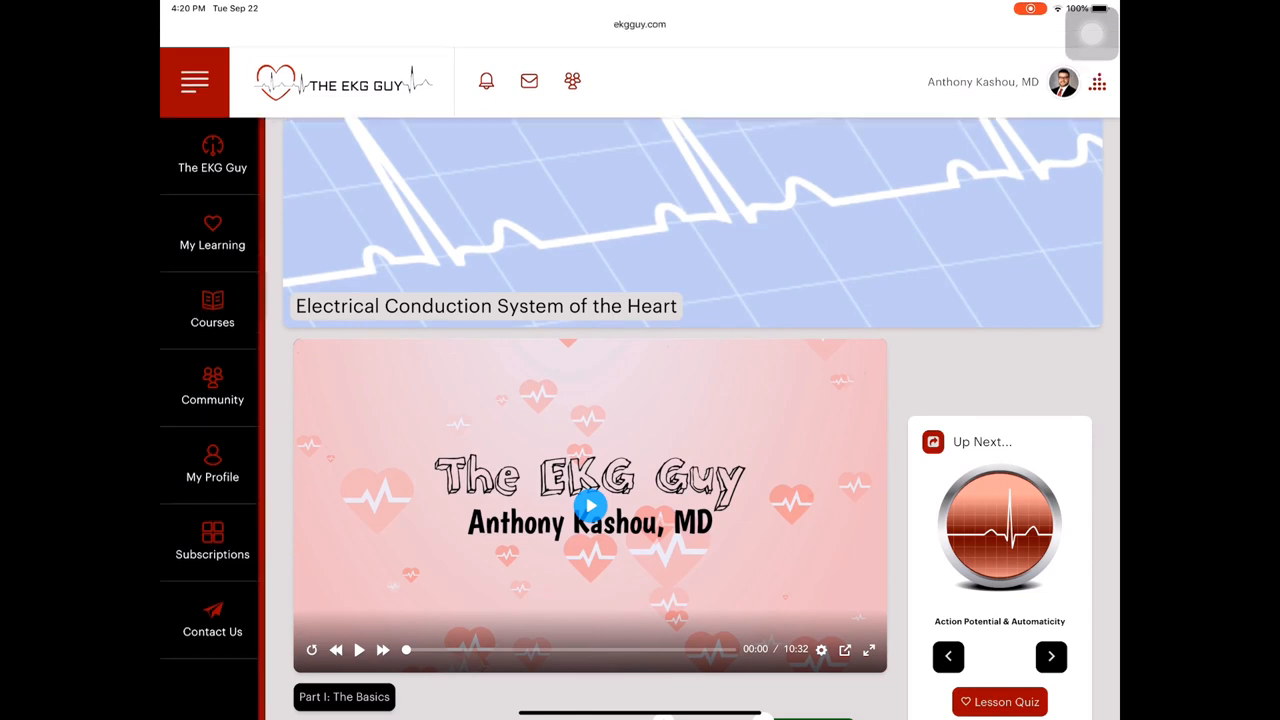
pyautogui.click(212, 310)
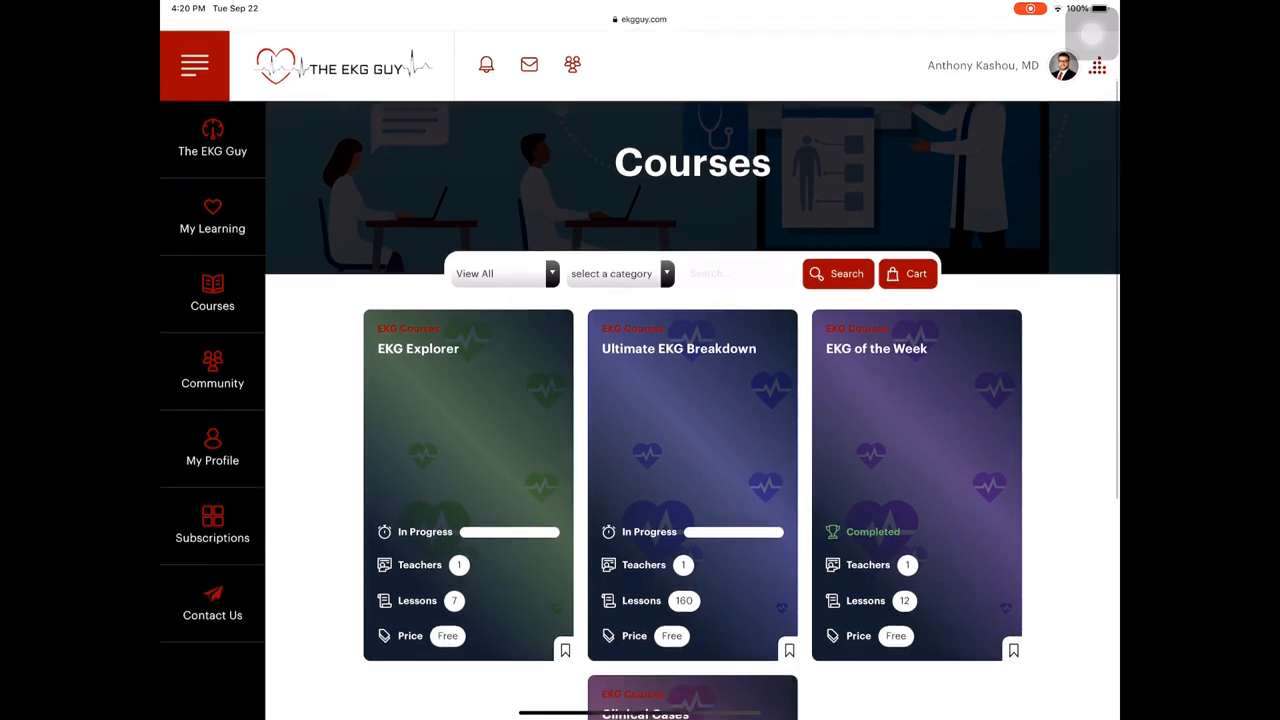
# Scroll the EKG of the Week lesson list and open case 1.
pyautogui.scroll(-3)
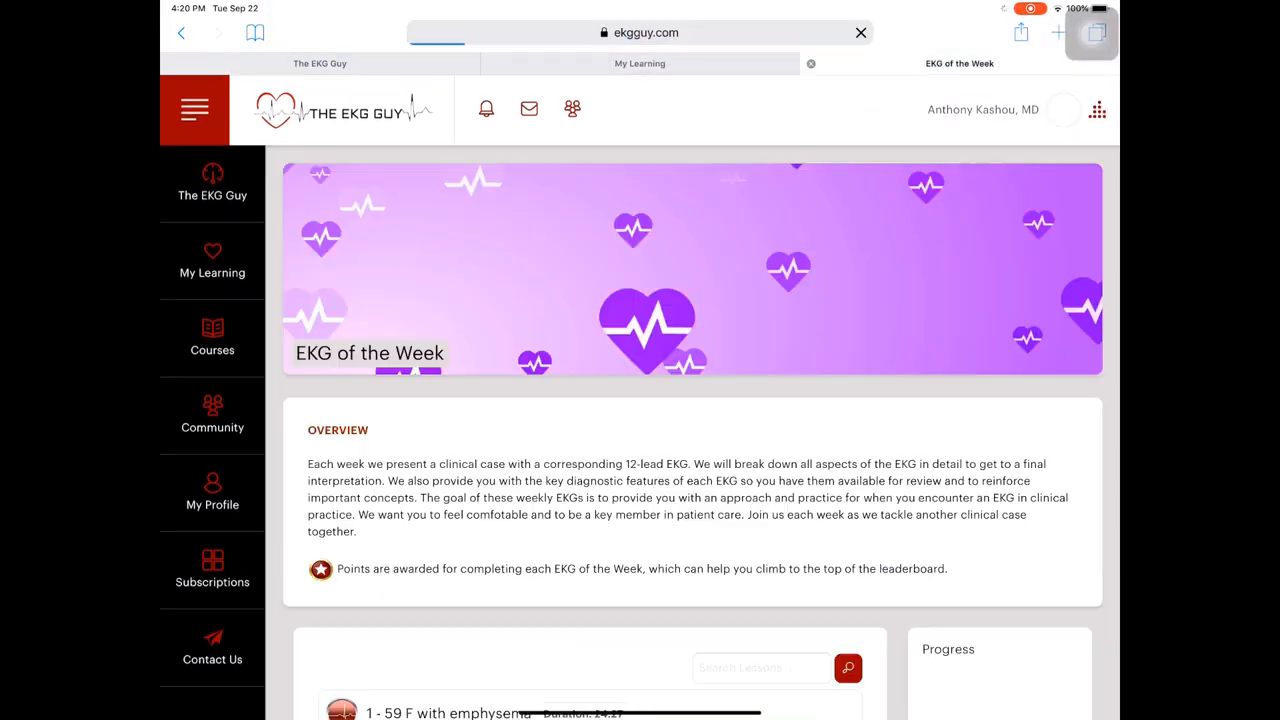
pyautogui.scroll(-3)
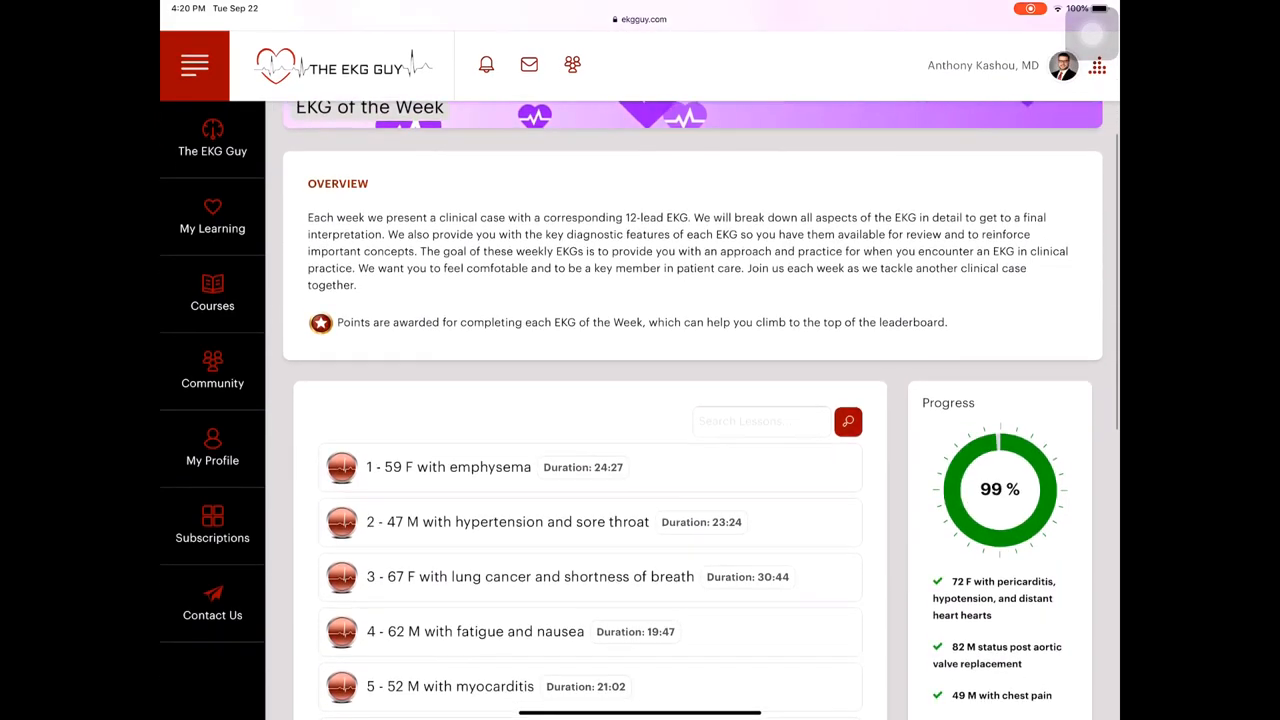
pyautogui.scroll(-3)
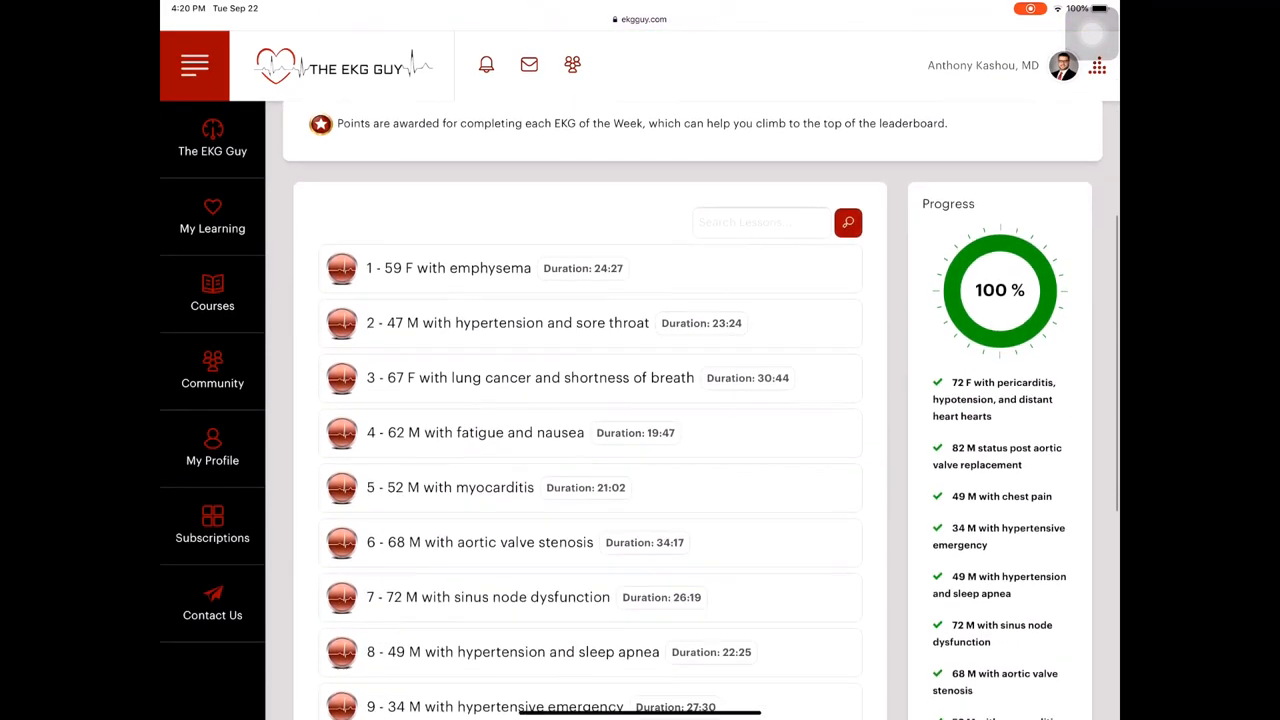
pyautogui.scroll(-3)
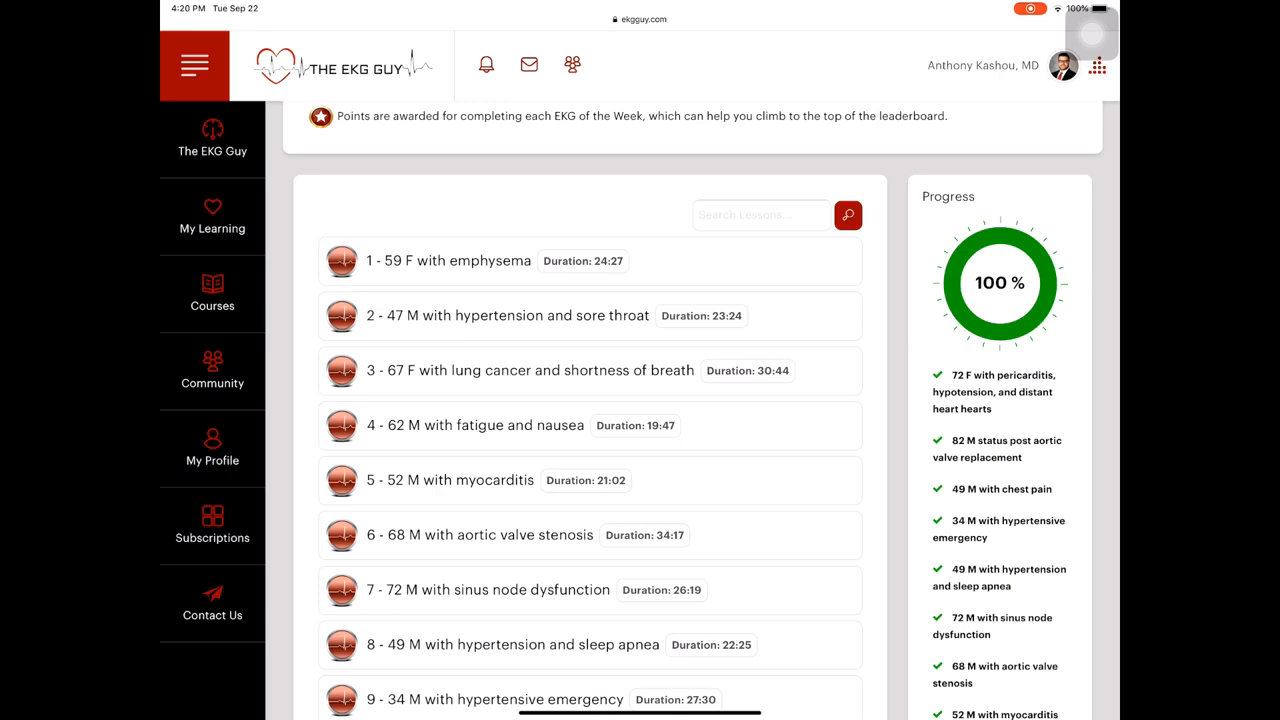
pyautogui.click(438, 260)
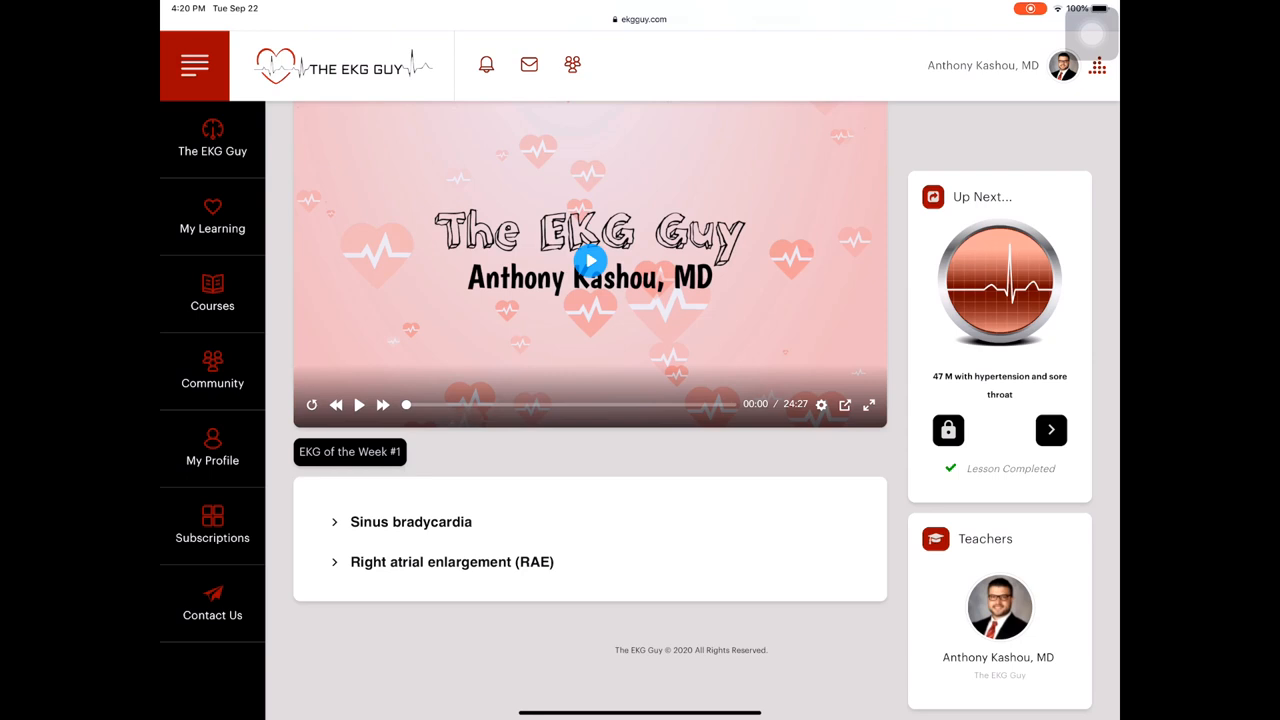
# Reveal case 1's Sinus bradycardia diagnostic criteria, then return to the list of courses.
pyautogui.click(410, 522)
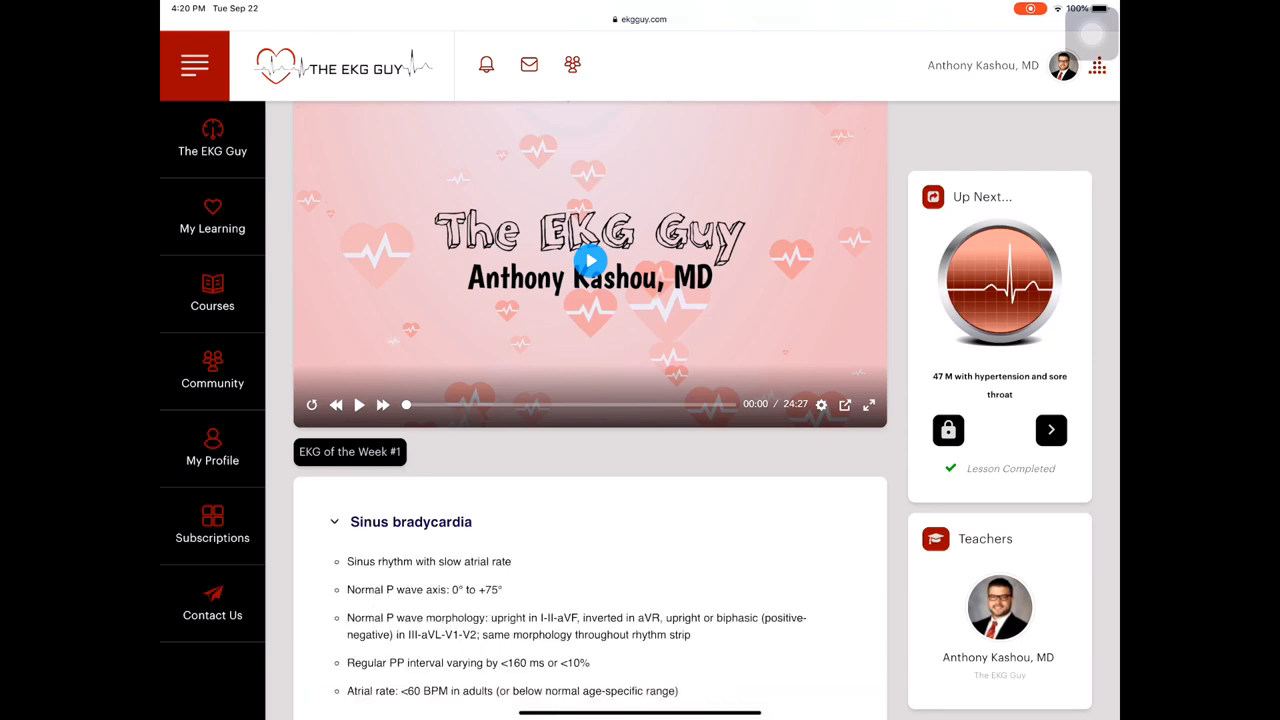
pyautogui.scroll(-3)
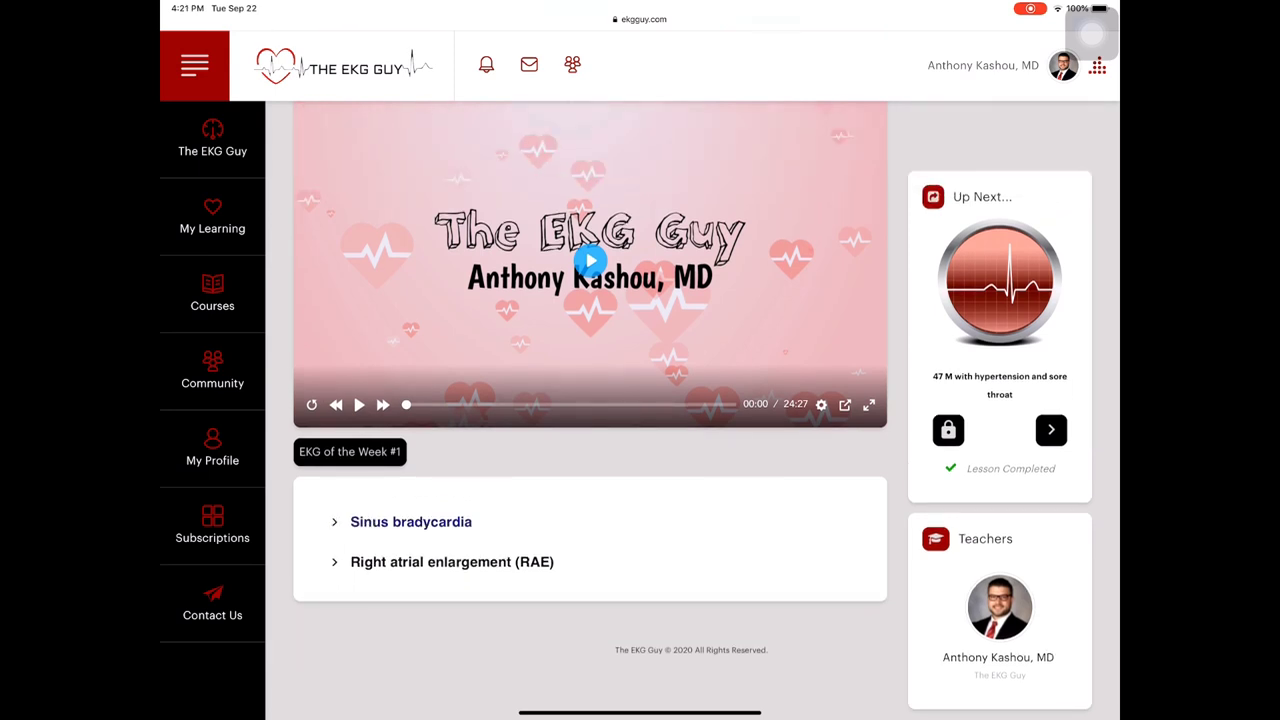
pyautogui.click(452, 560)
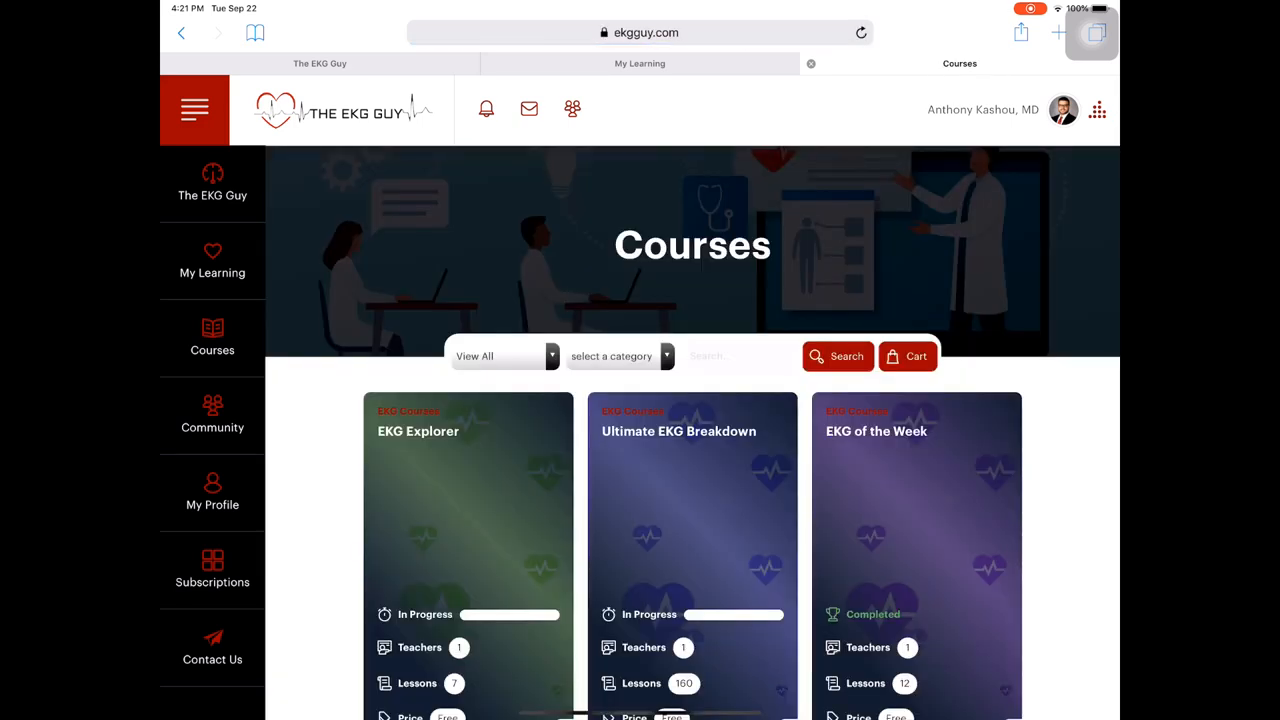
# Scroll the Clinical Cases list and open case 1, '62 M smoker with pneumonia'.
pyautogui.scroll(-3)
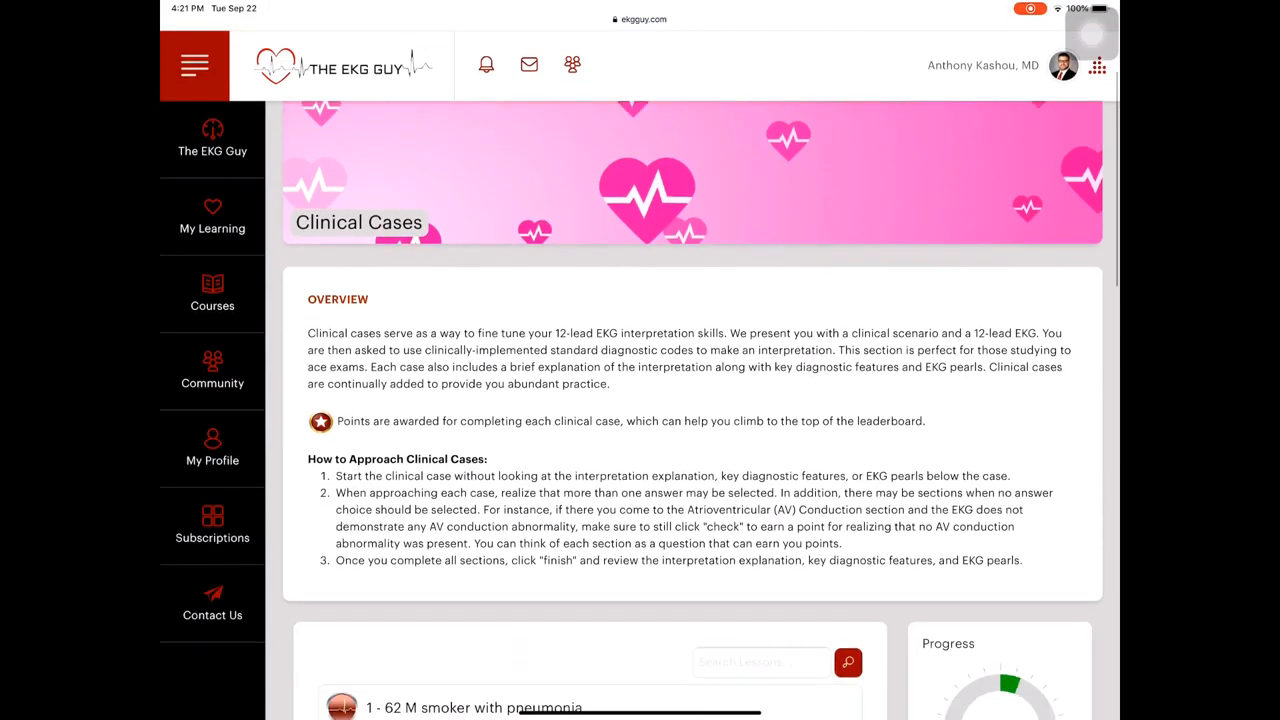
pyautogui.scroll(-3)
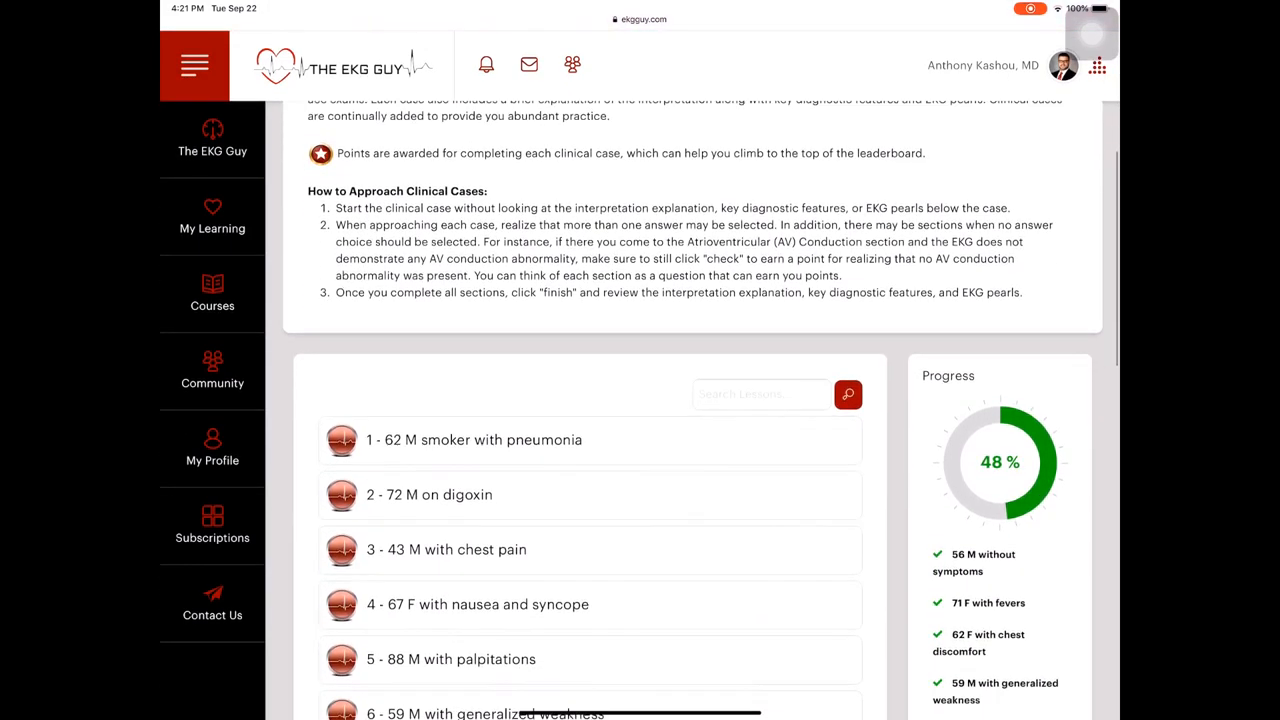
pyautogui.scroll(-3)
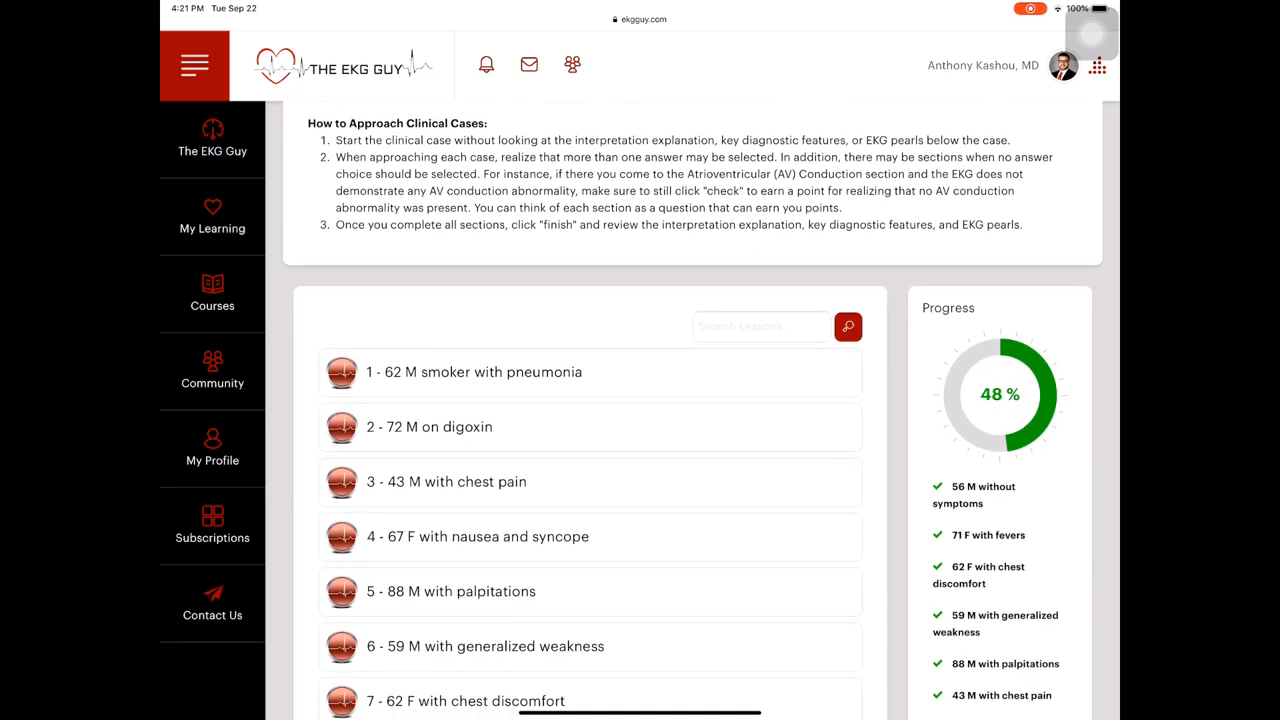
pyautogui.scroll(-3)
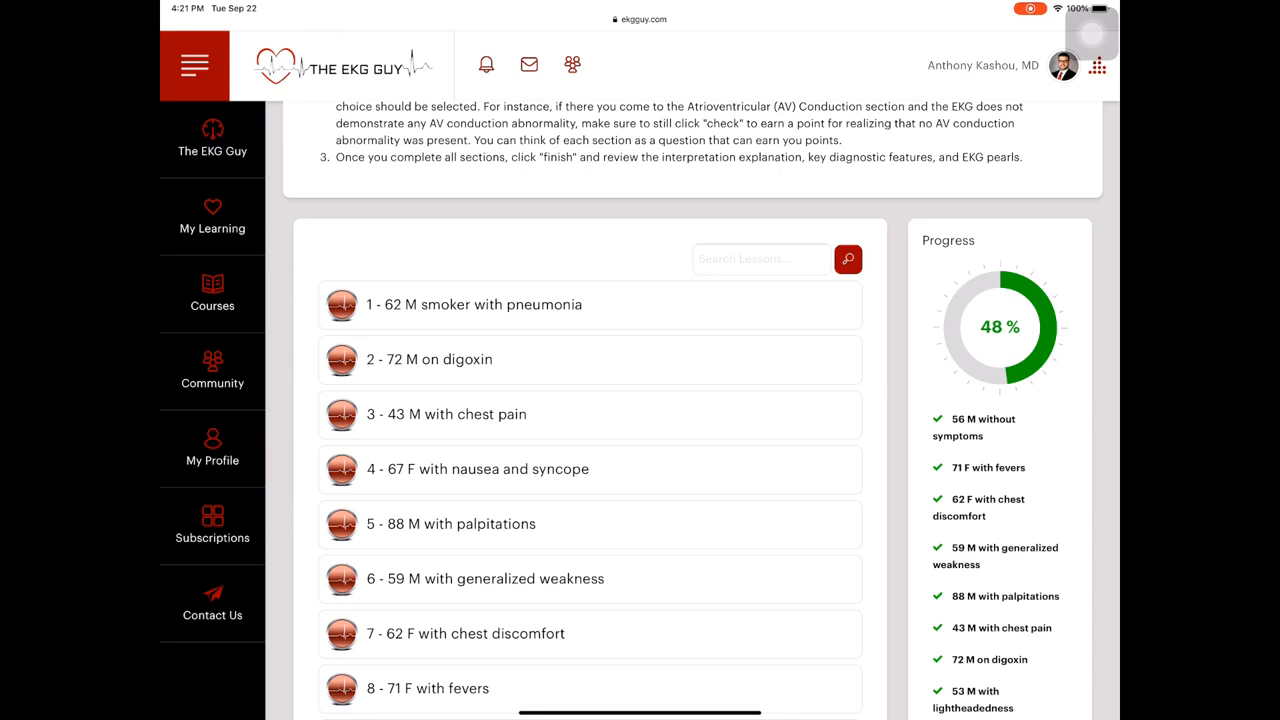
pyautogui.click(480, 304)
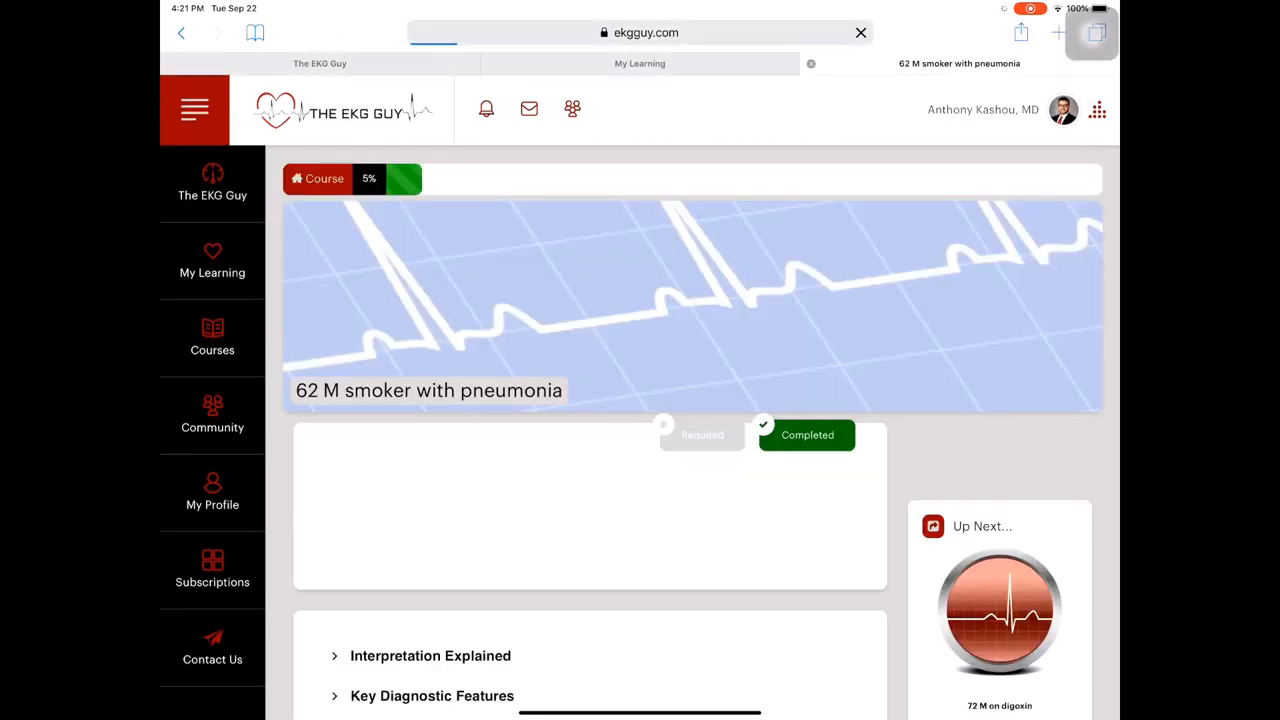
# Start the pneumonia clinical case and enlarge its 12-lead EKG tracing.
pyautogui.scroll(-3)
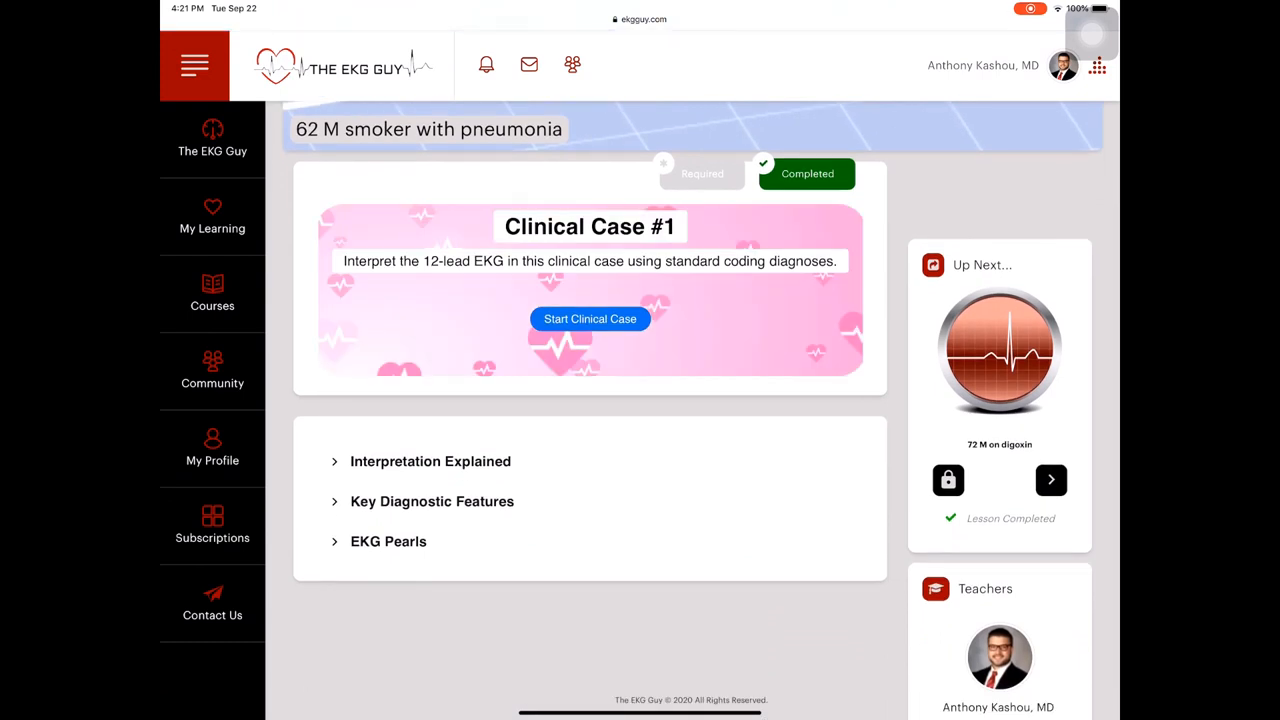
pyautogui.scroll(-3)
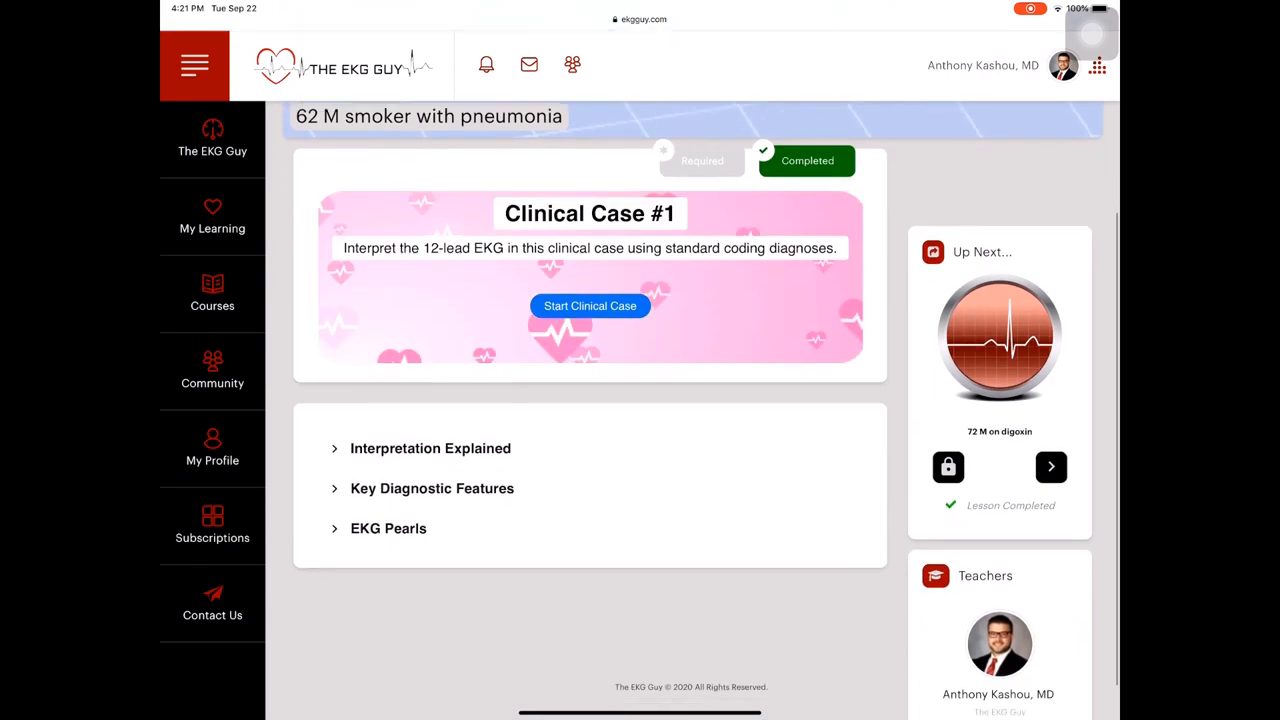
pyautogui.scroll(3)
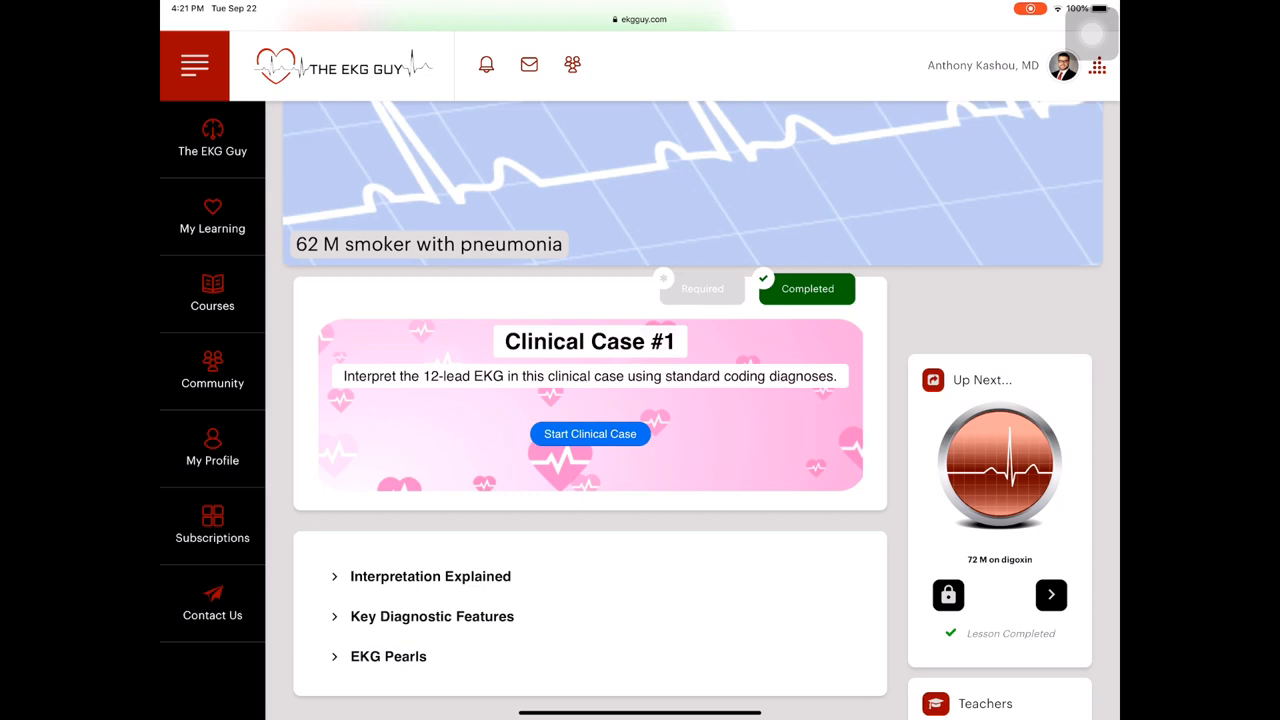
pyautogui.click(588, 434)
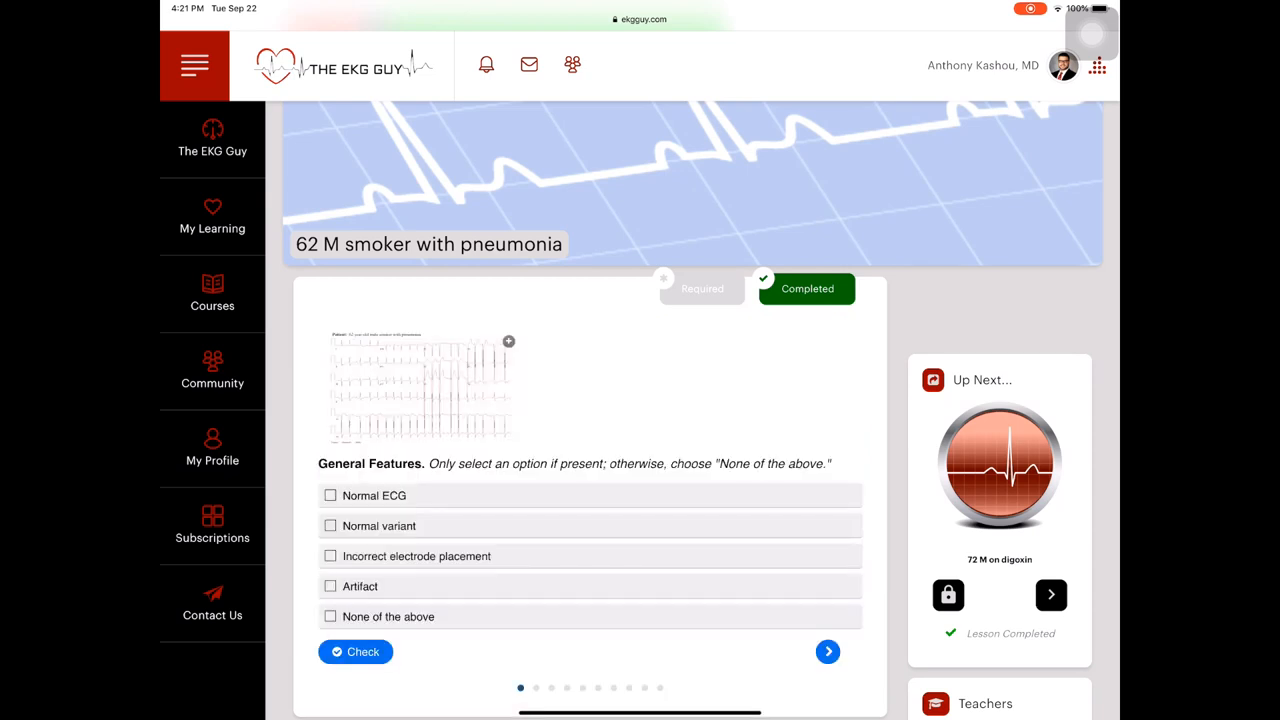
pyautogui.click(508, 340)
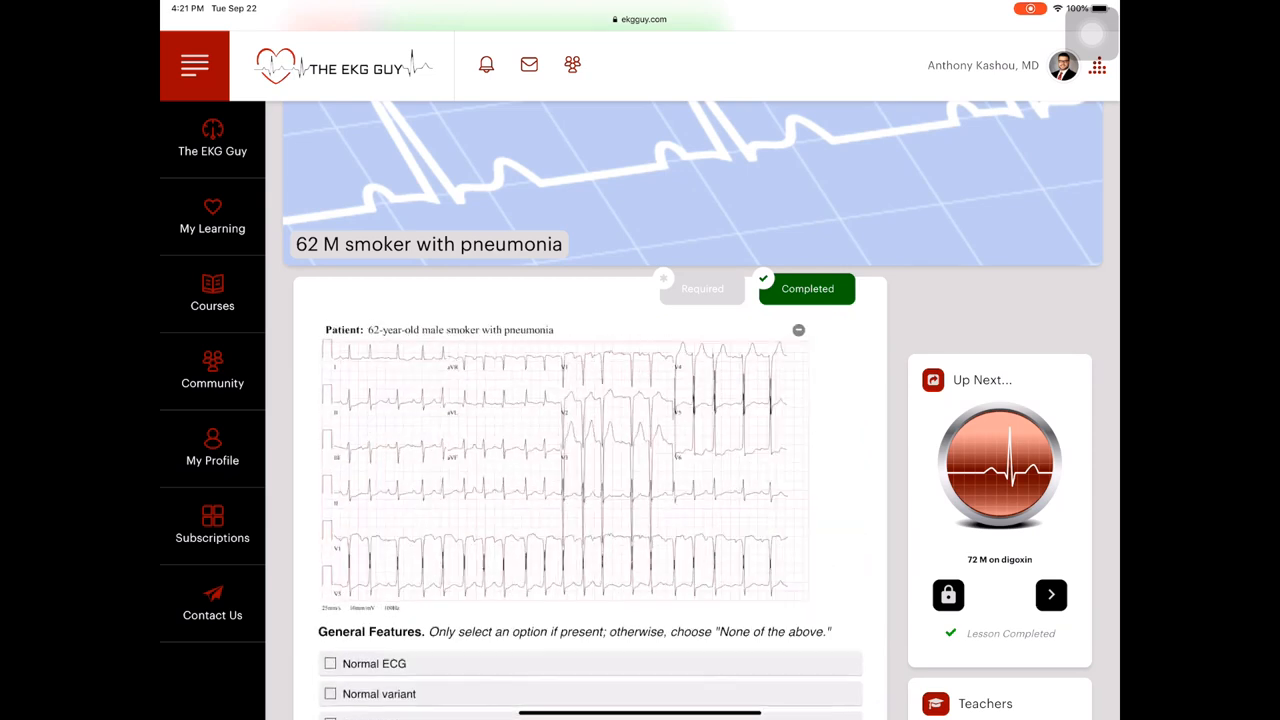
# Answer the General Features question with None of the above and move on to P Wave Abnormalities.
pyautogui.scroll(-3)
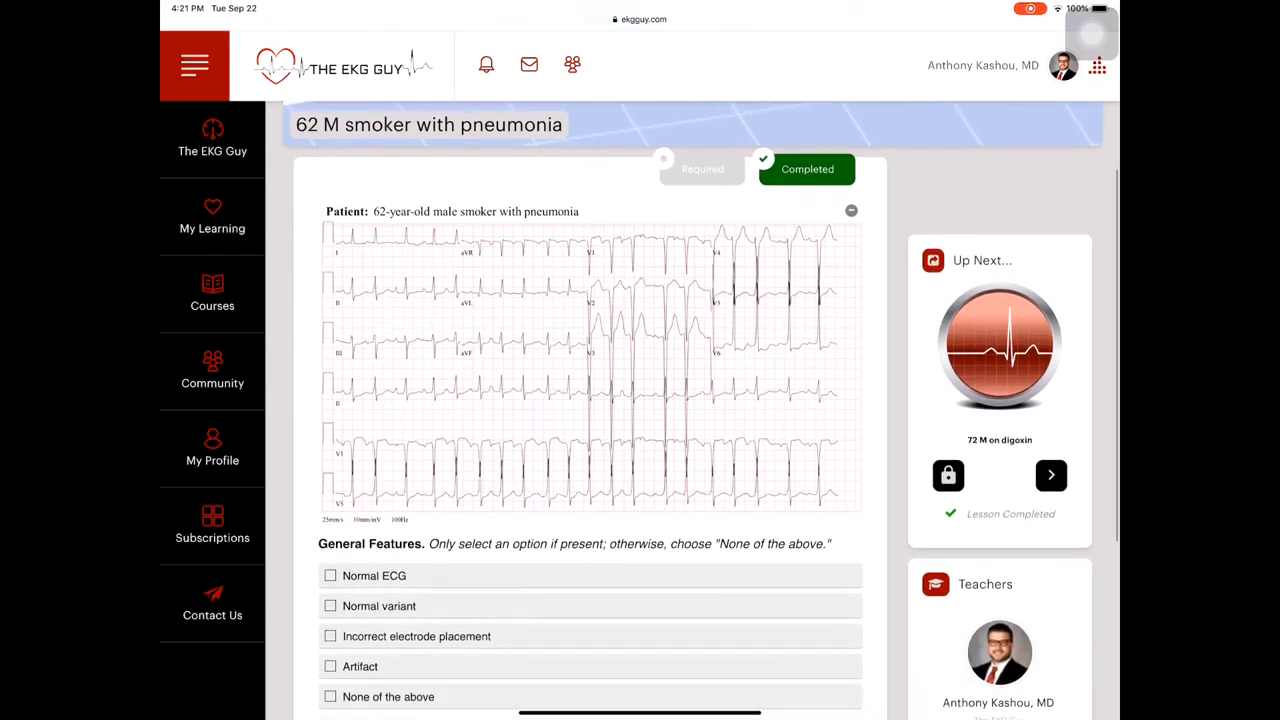
pyautogui.scroll(-3)
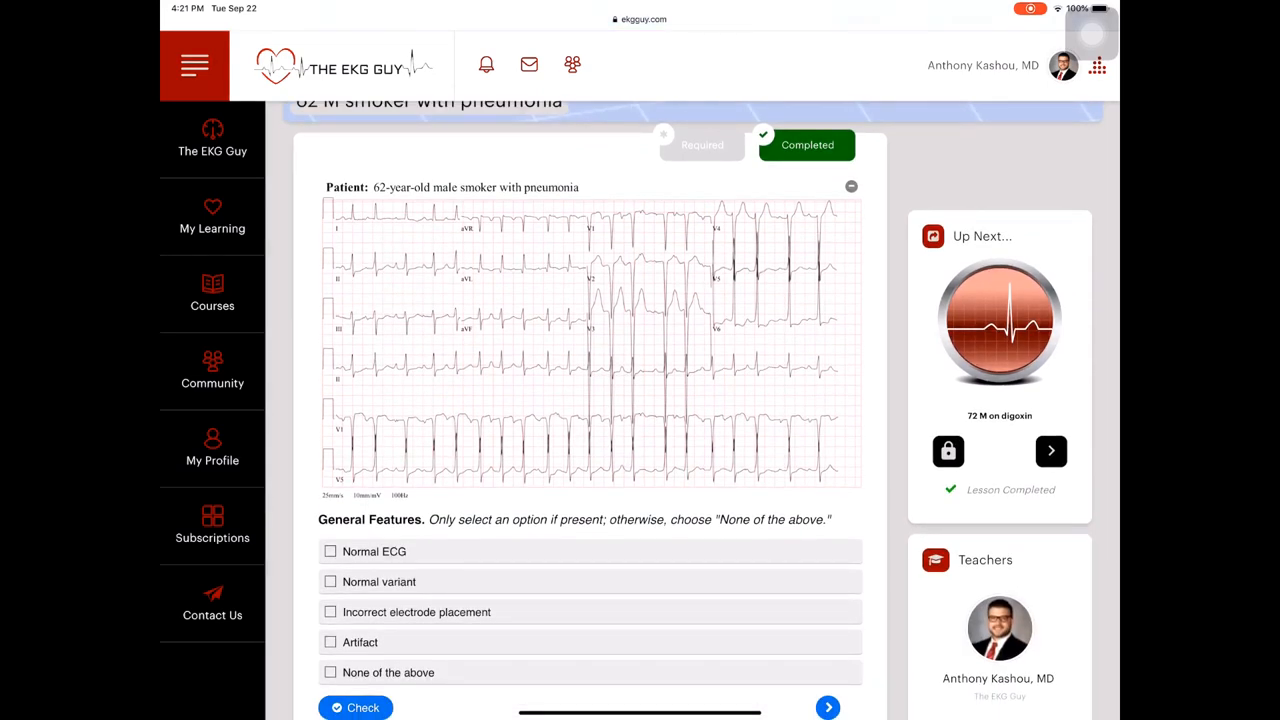
pyautogui.scroll(-3)
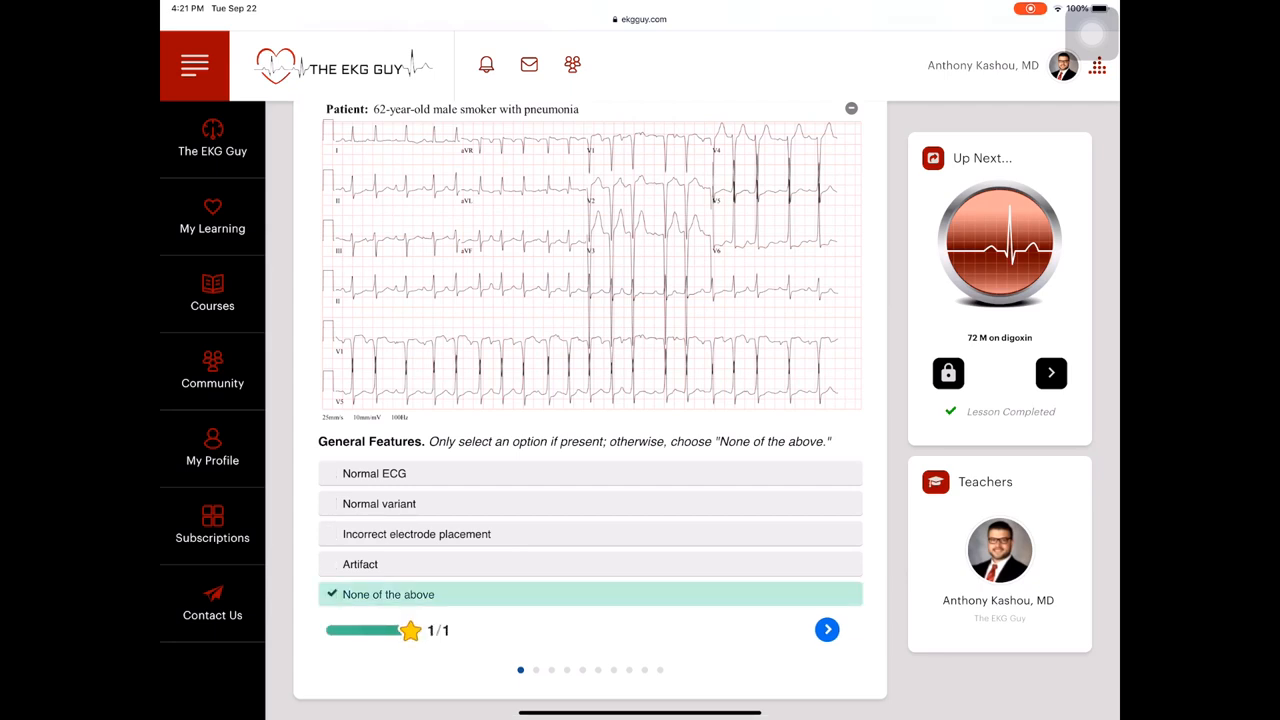
pyautogui.click(826, 628)
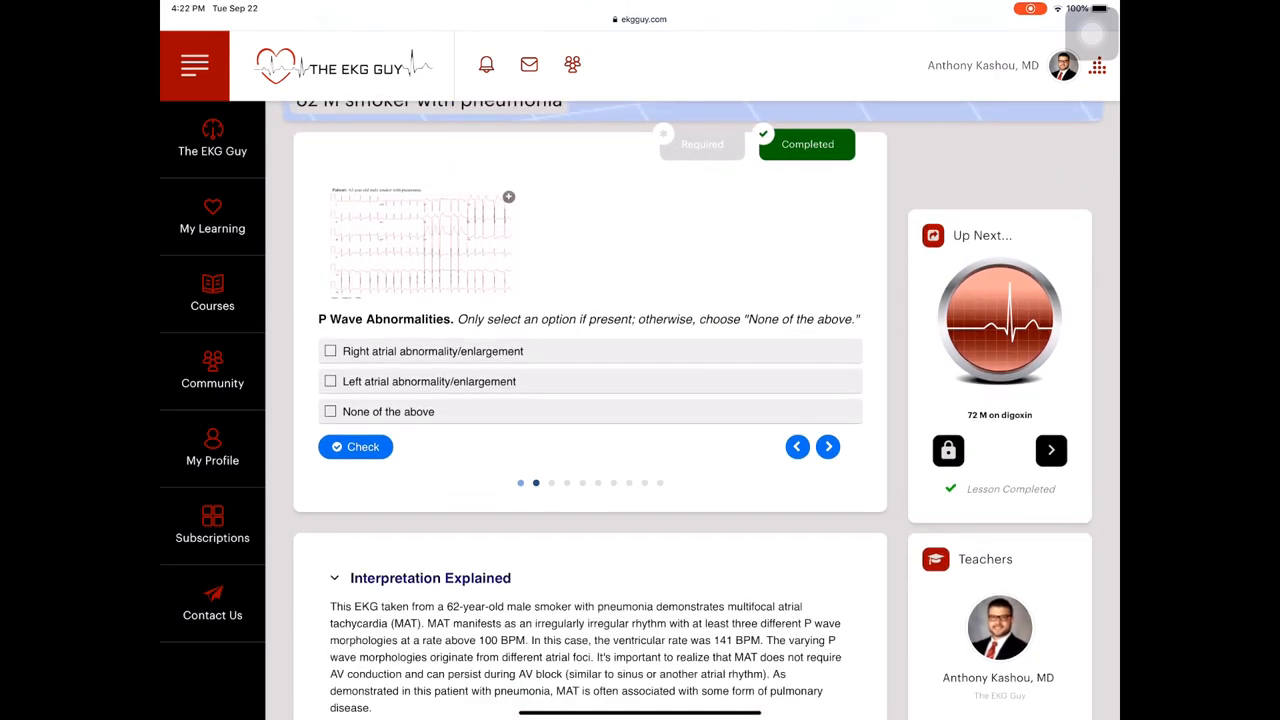
pyautogui.scroll(-3)
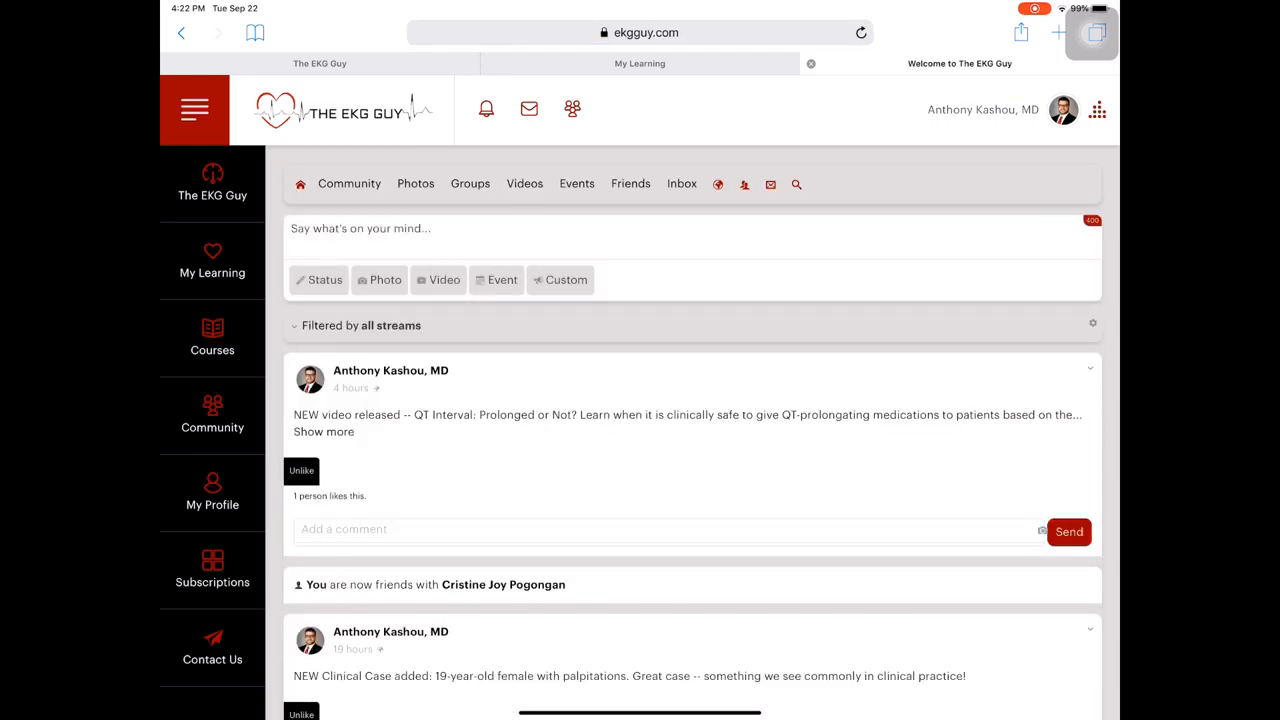
# Scroll through Anthony's community profile and its awards.
pyautogui.scroll(-3)
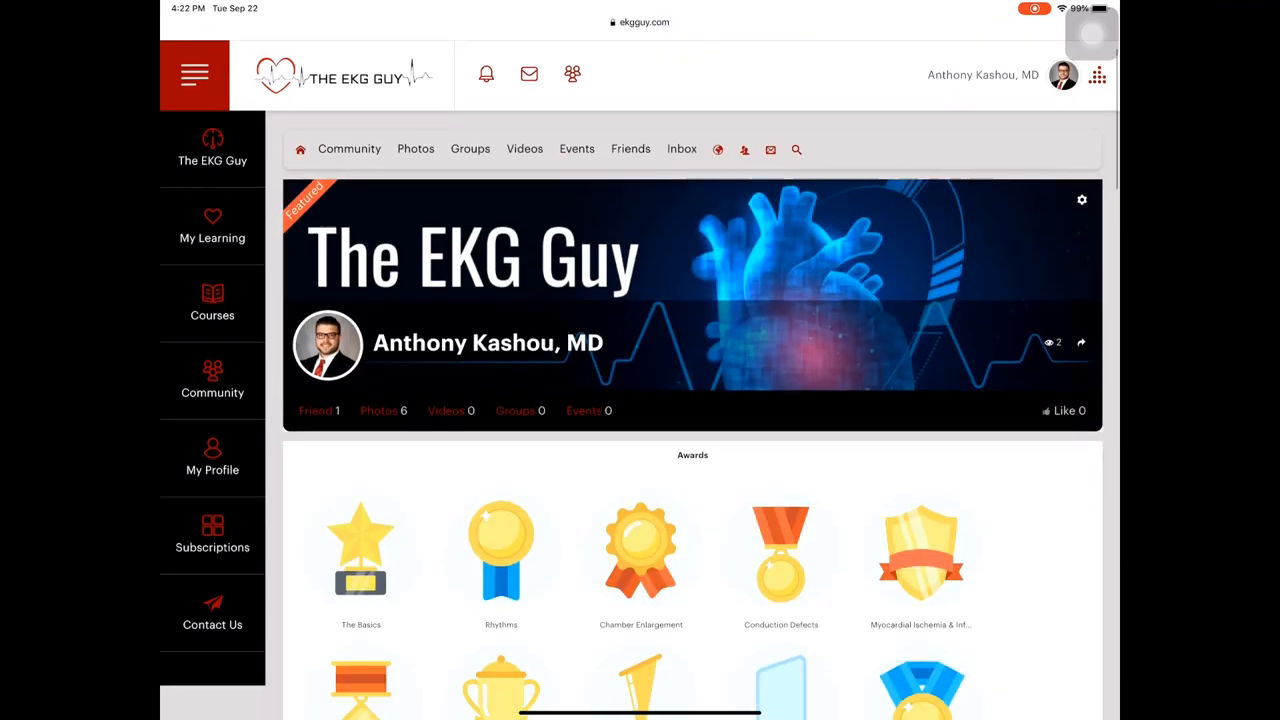
pyautogui.scroll(-3)
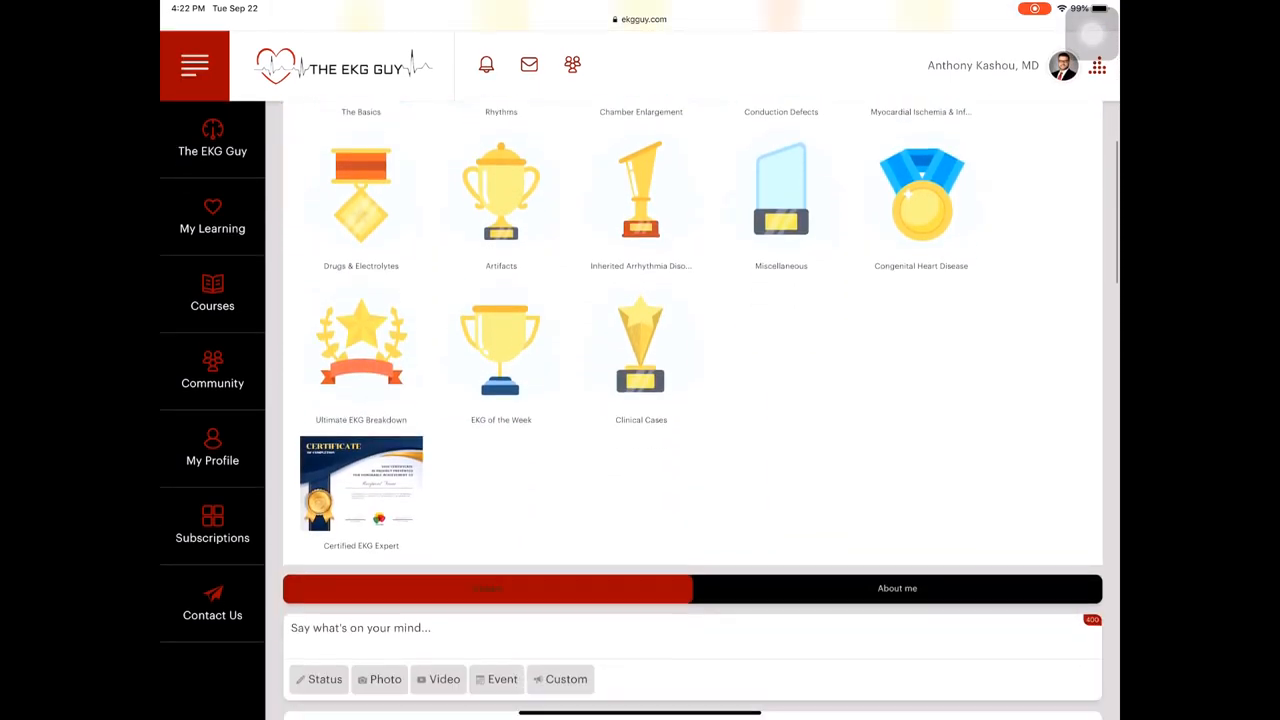
pyautogui.scroll(-3)
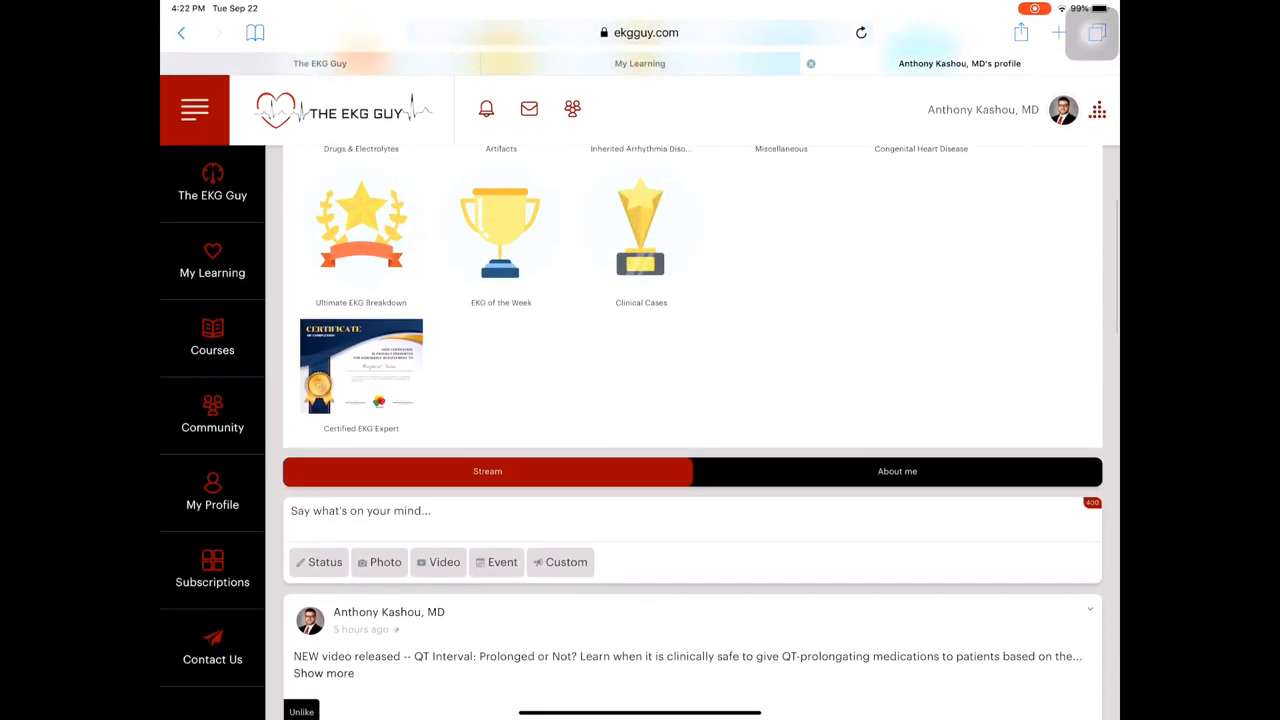
pyautogui.scroll(3)
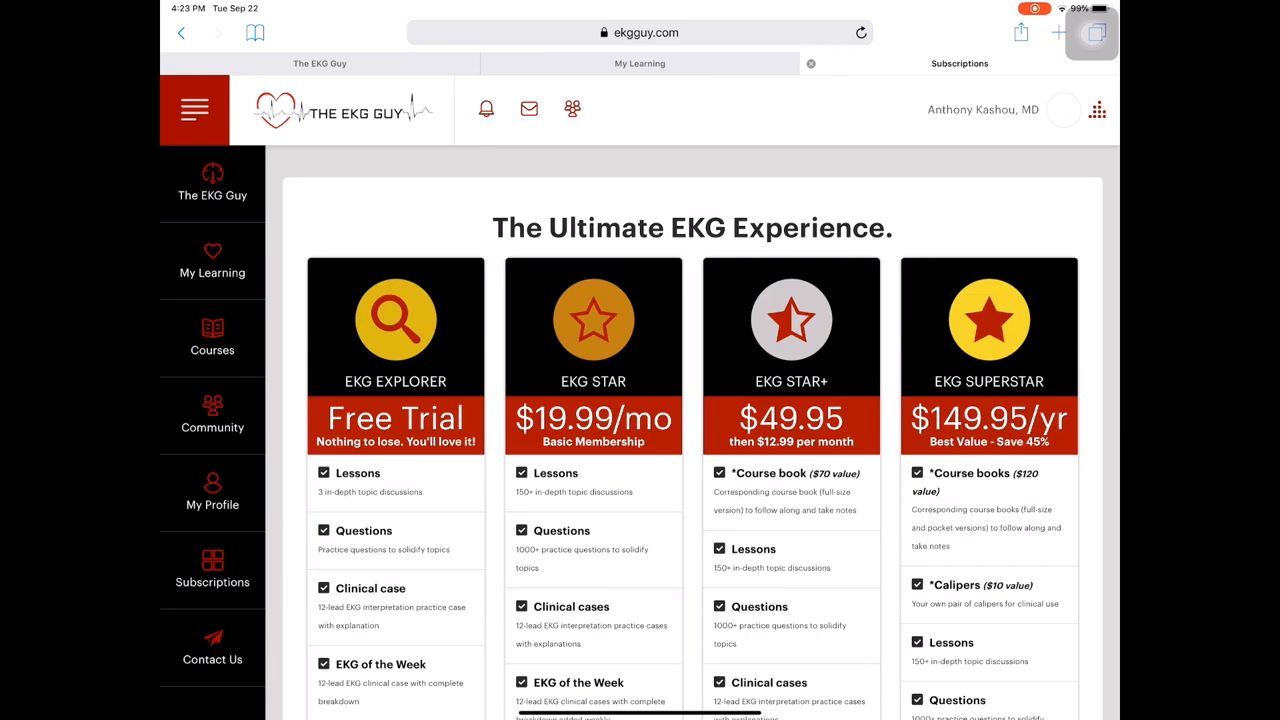
# Scroll down the Contact Us form page.
pyautogui.scroll(-3)
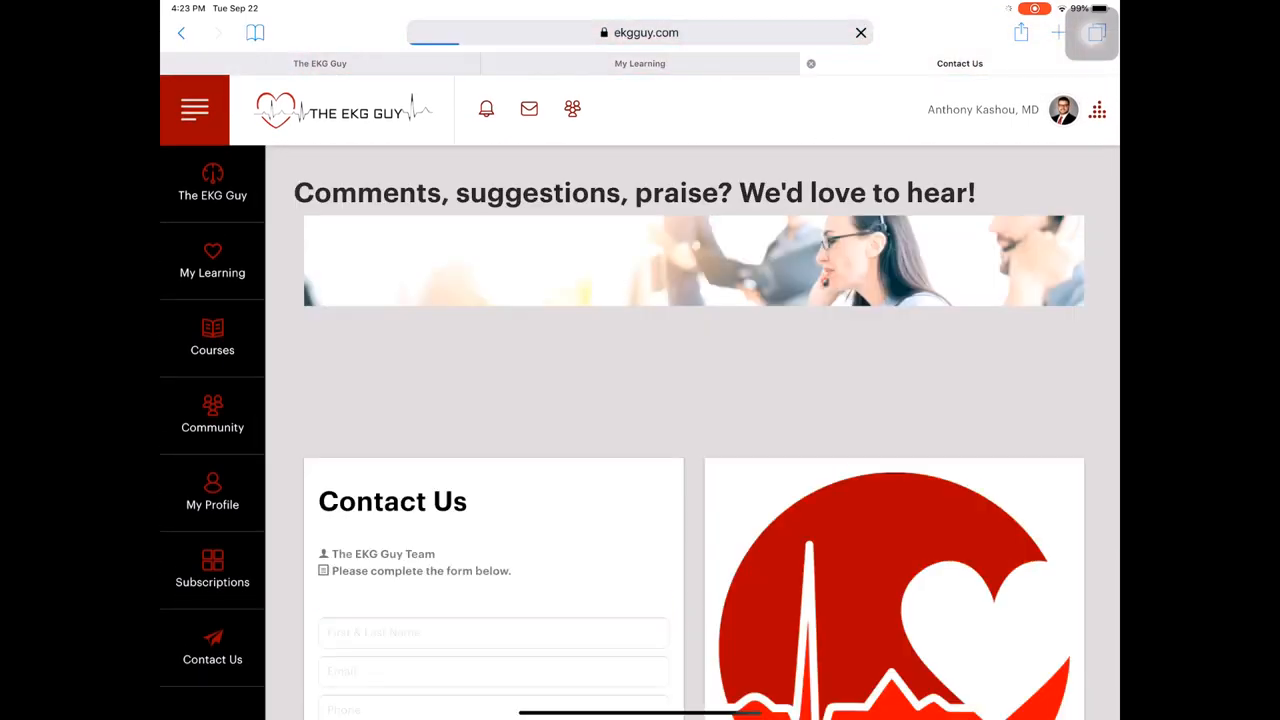
pyautogui.scroll(-3)
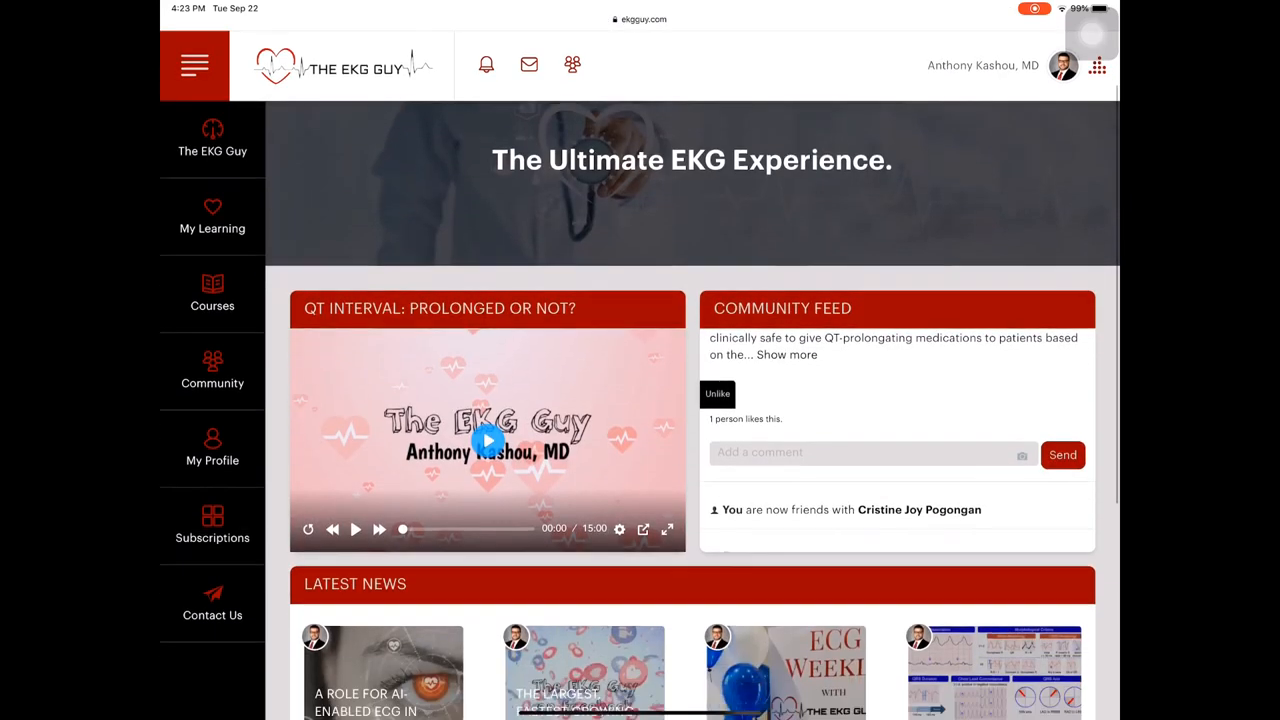
pyautogui.scroll(-3)
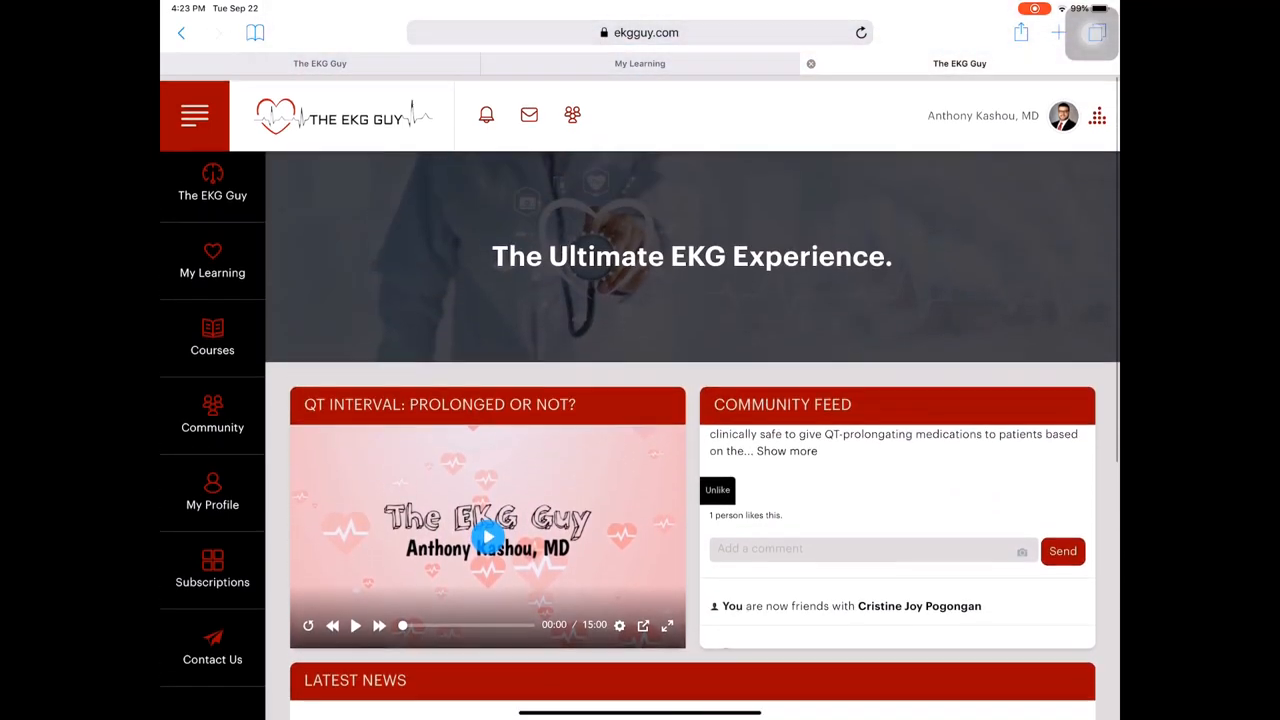
pyautogui.scroll(-3)
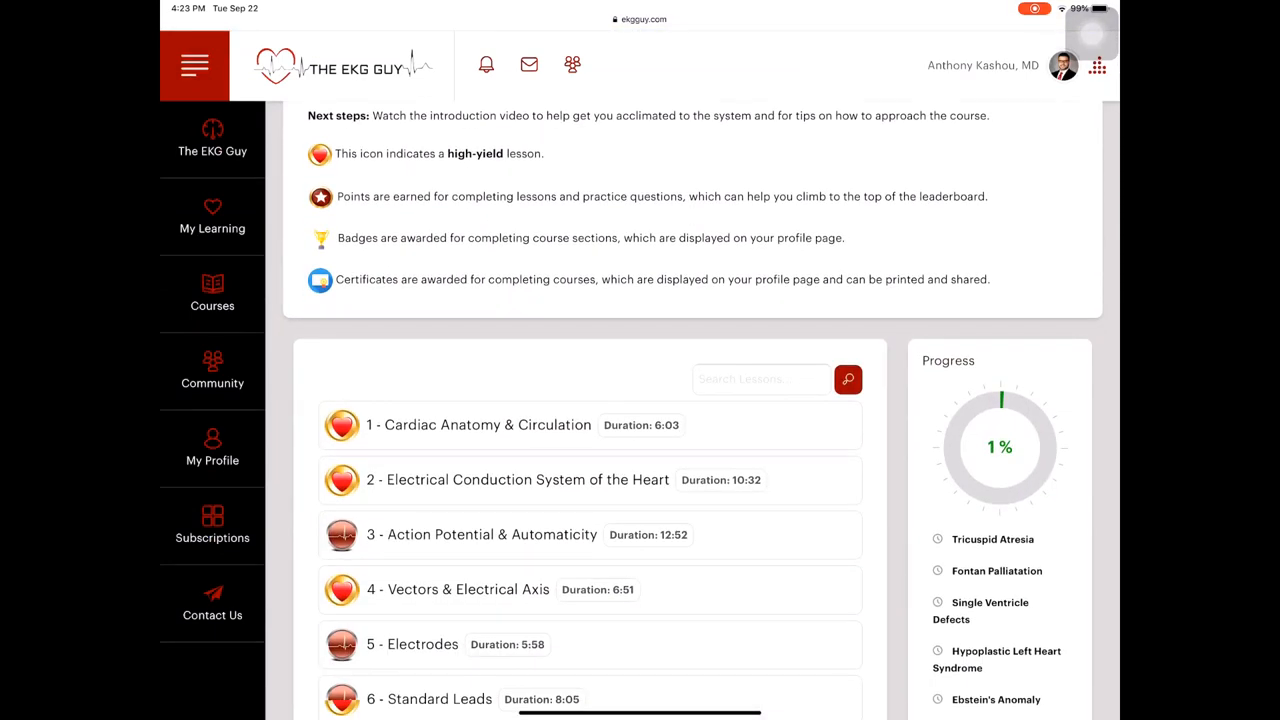
pyautogui.click(484, 424)
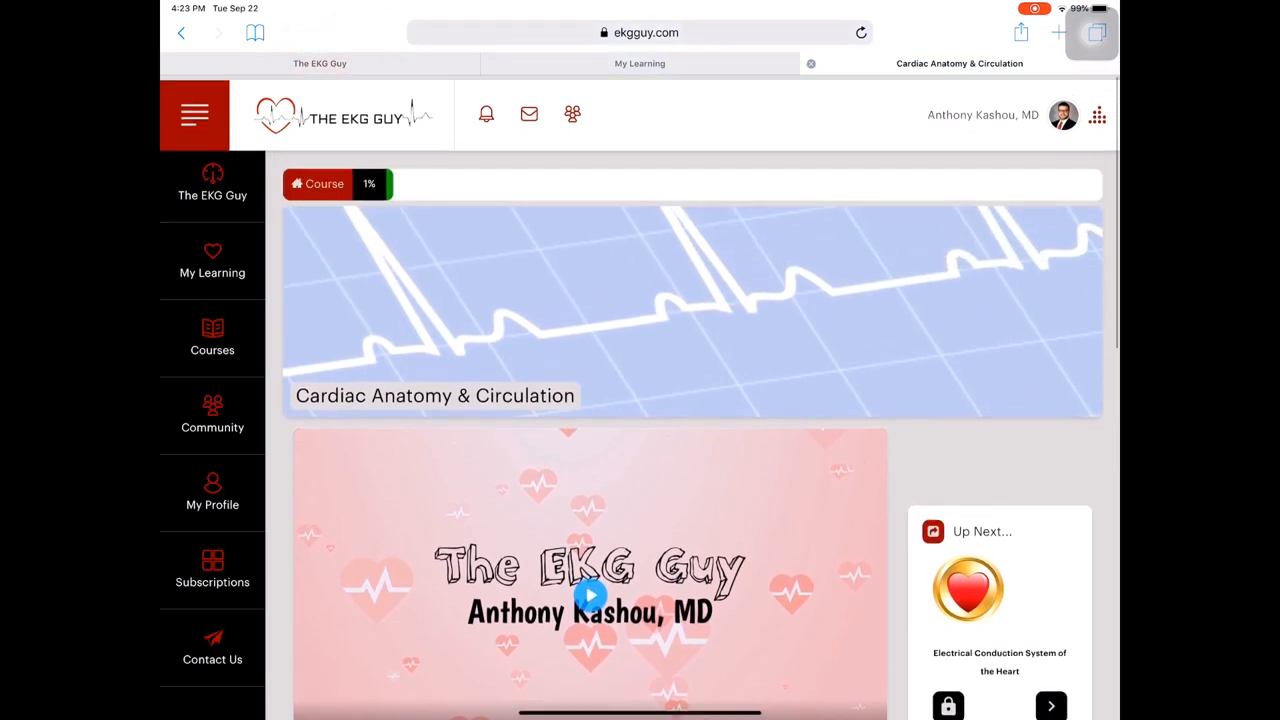
pyautogui.scroll(-3)
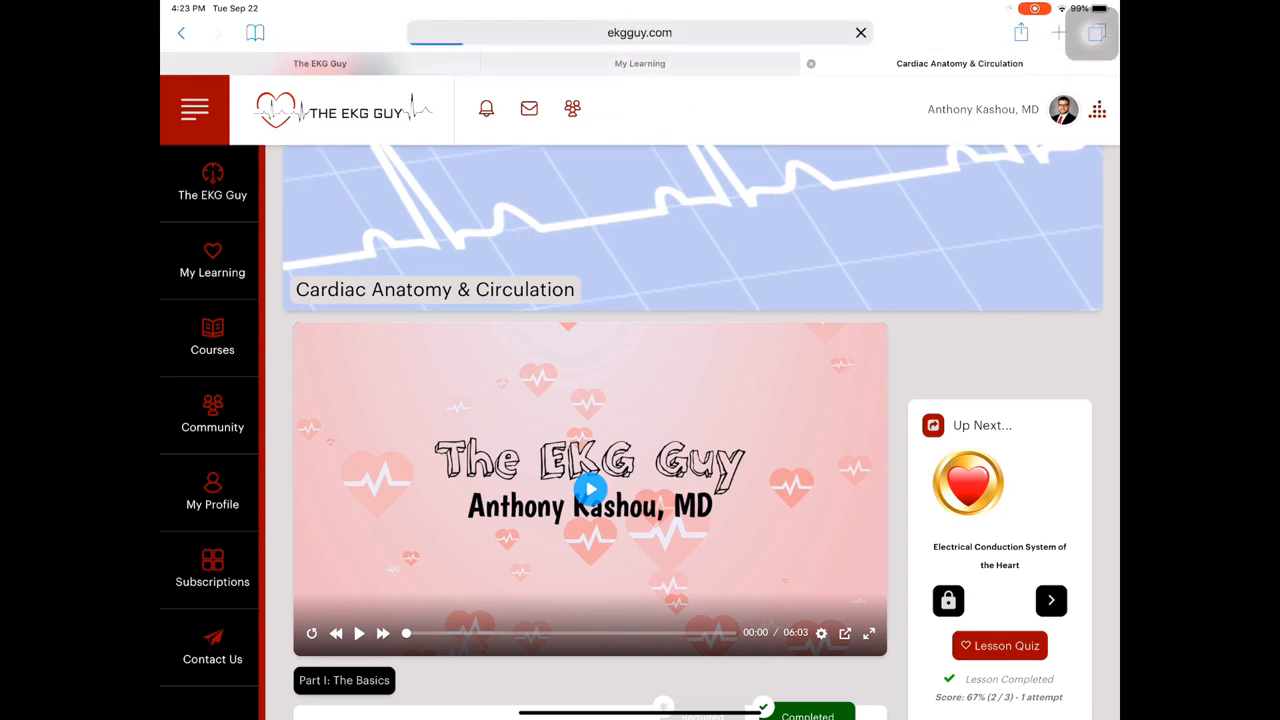
pyautogui.click(212, 184)
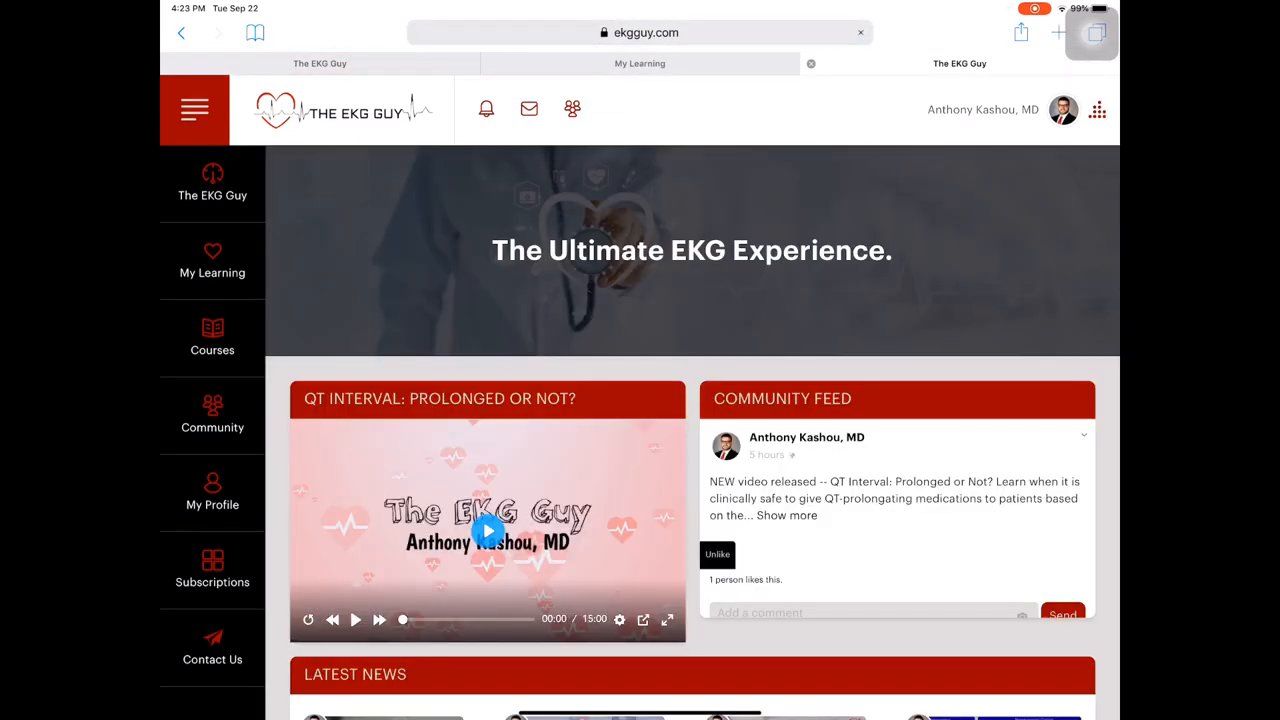